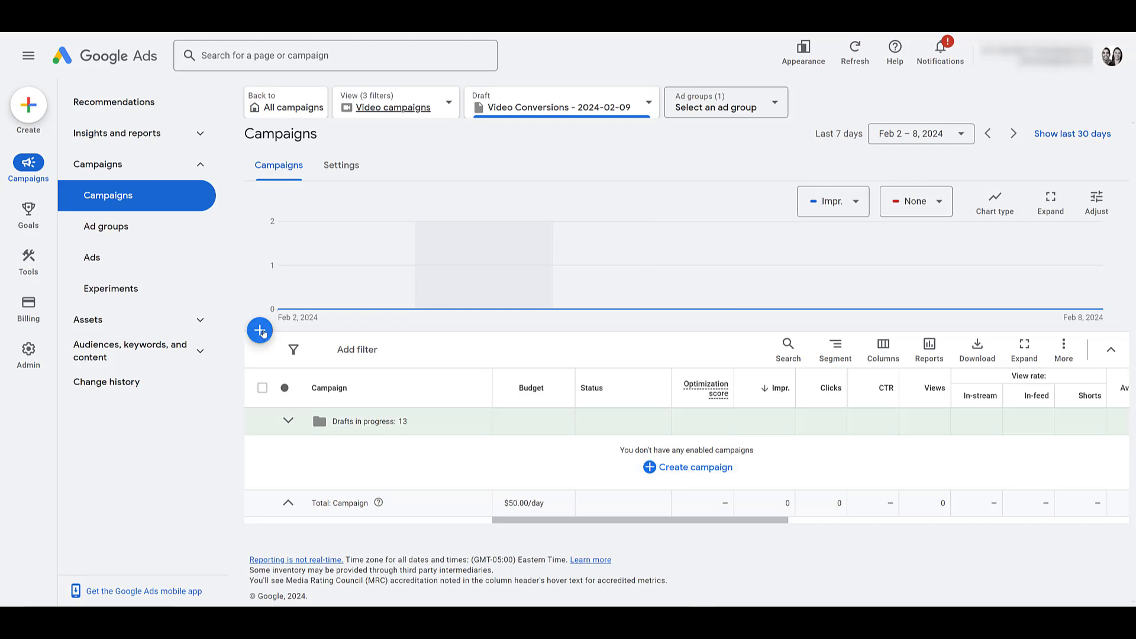
Start a new campaign from the + button above the campaigns table
{"action": "left_click", "coordinate": [259, 330]}
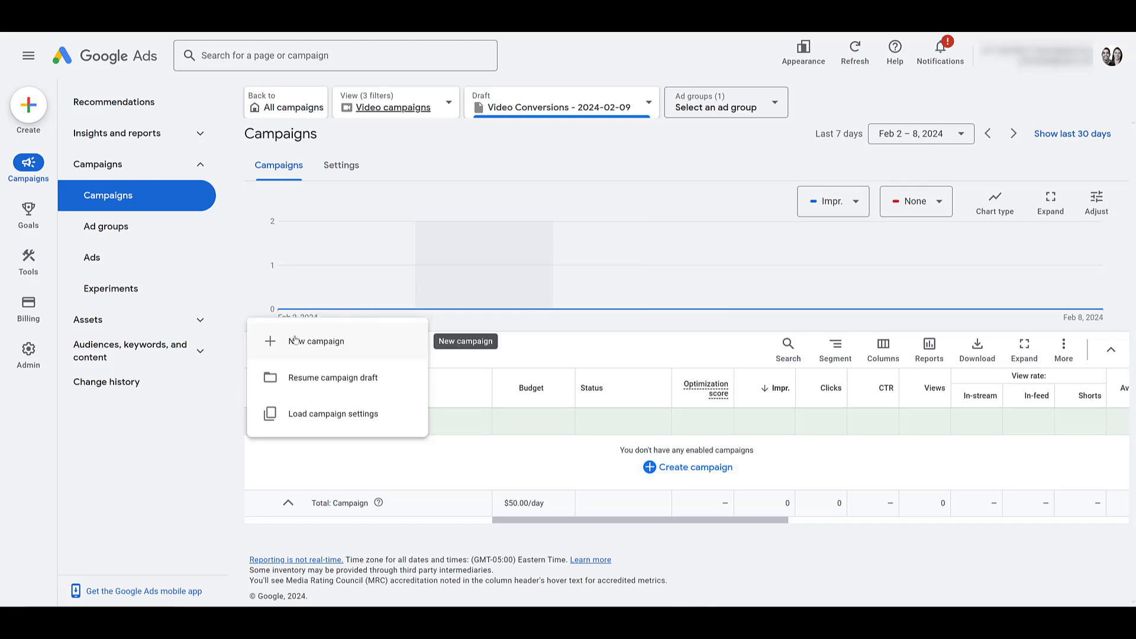
{"action": "left_click", "coordinate": [315, 341]}
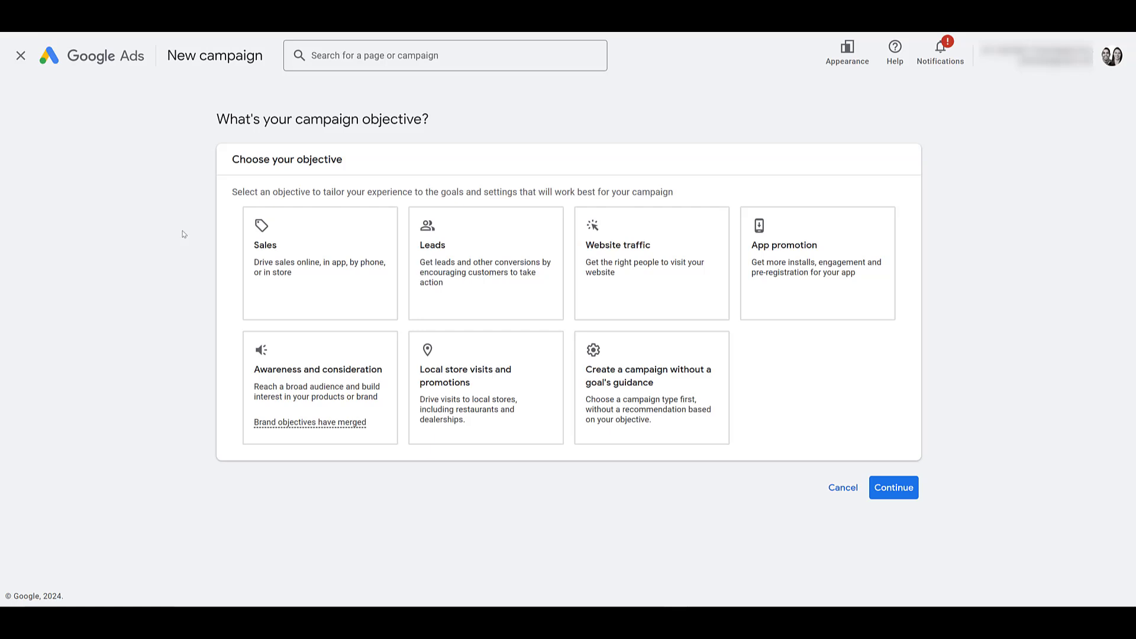
Compare the Sales and Leads objectives, then choose Website traffic as the campaign objective
{"action": "left_click", "coordinate": [319, 263]}
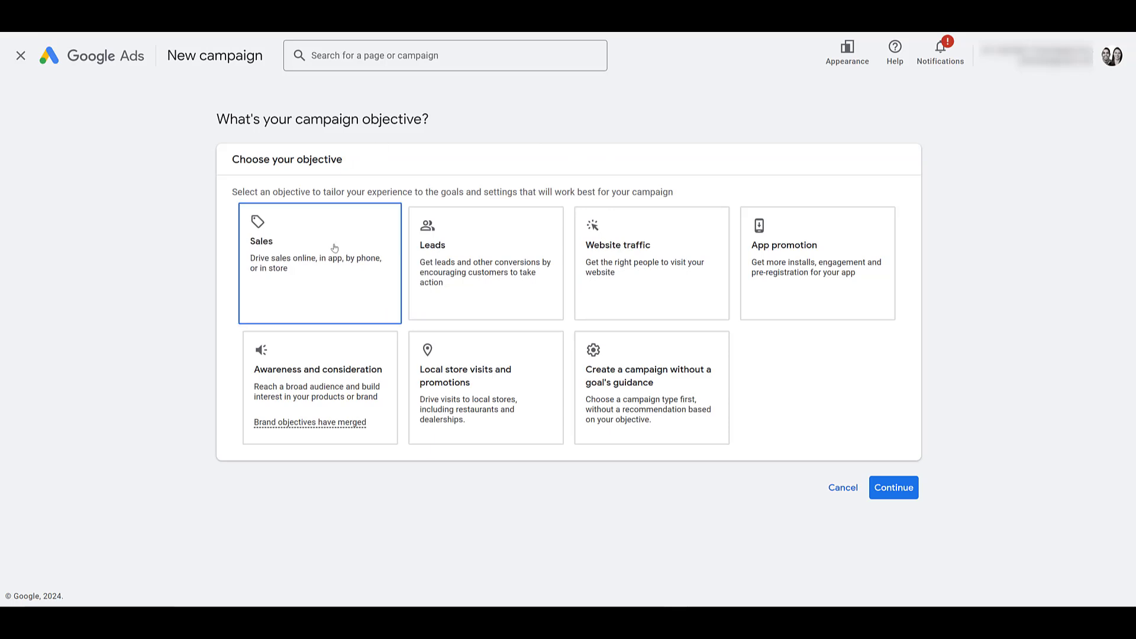
{"action": "left_click", "coordinate": [485, 263]}
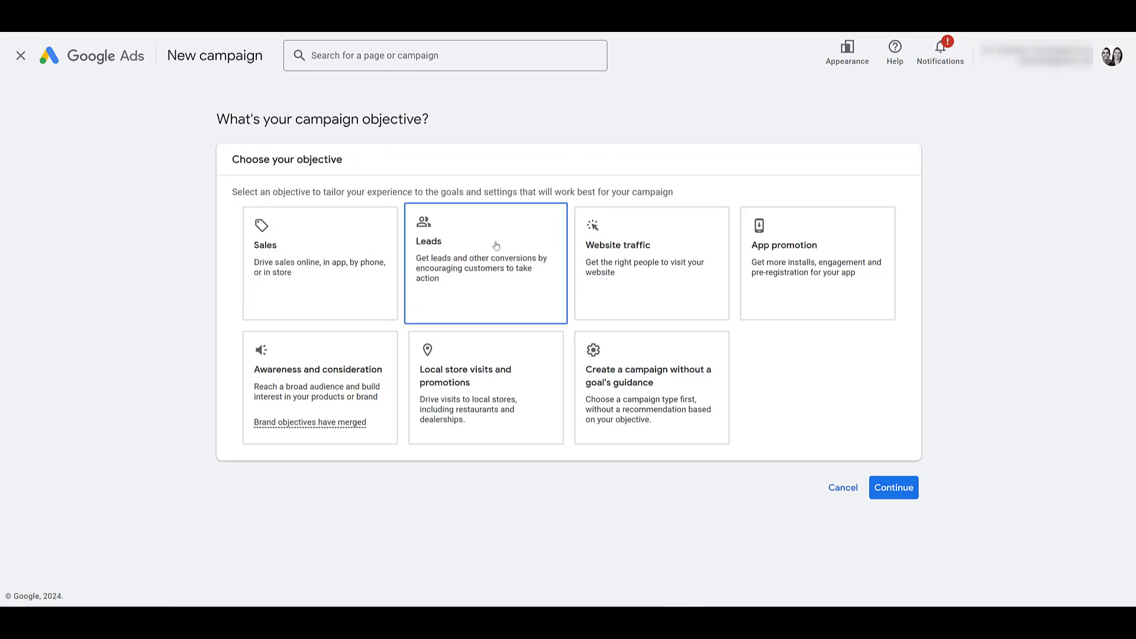
{"action": "left_click", "coordinate": [650, 263]}
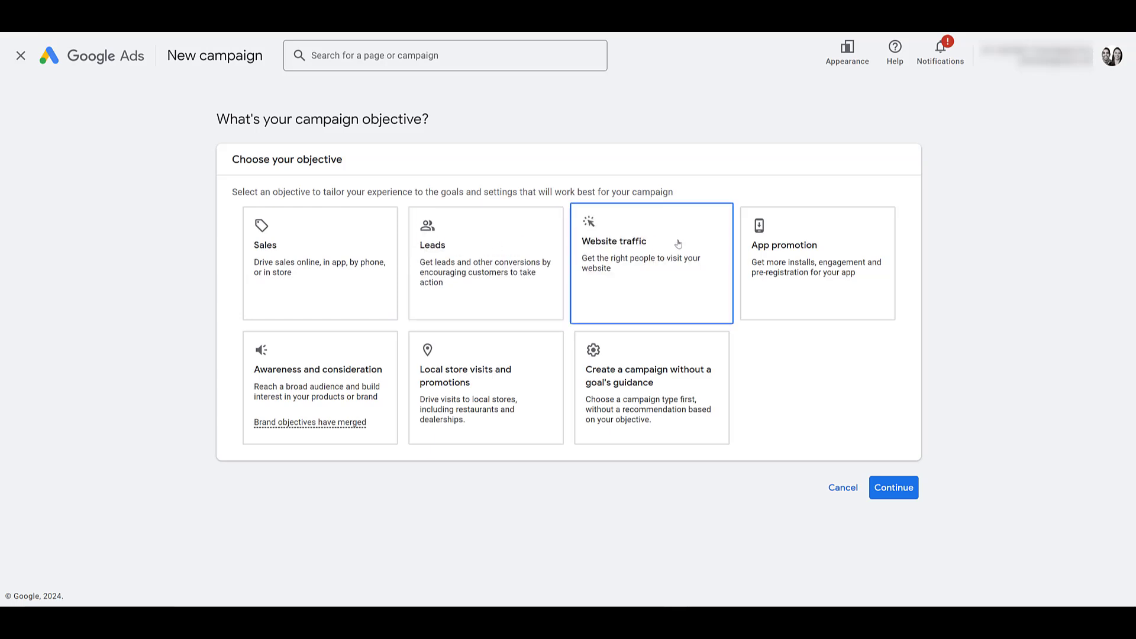
{"action": "mouse_move", "coordinate": [679, 241]}
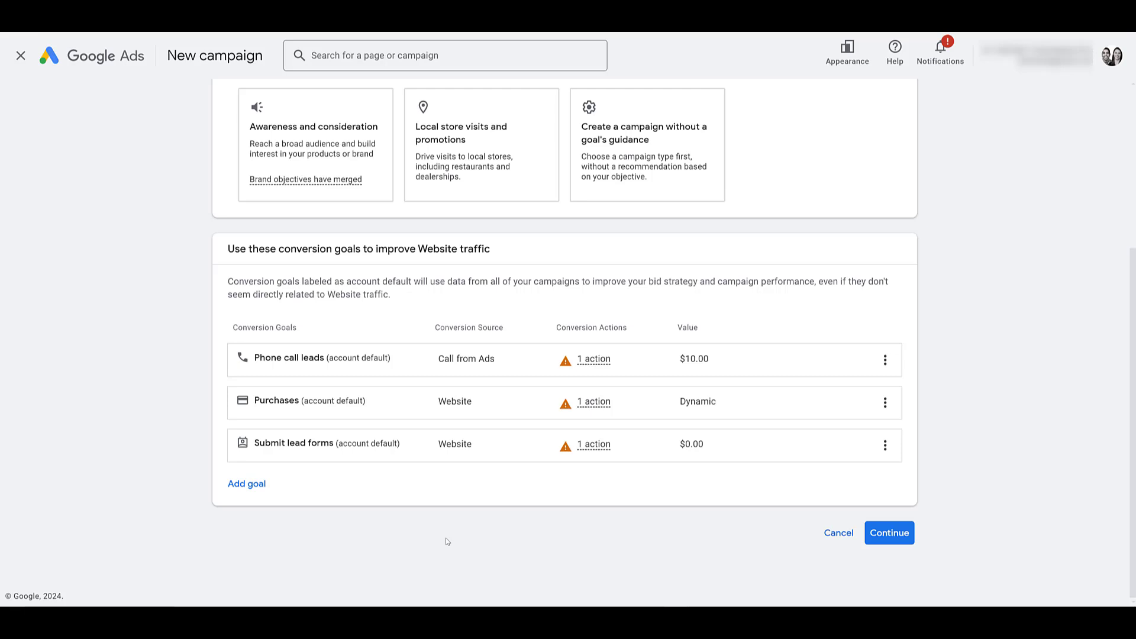
{"action": "mouse_move", "coordinate": [918, 508]}
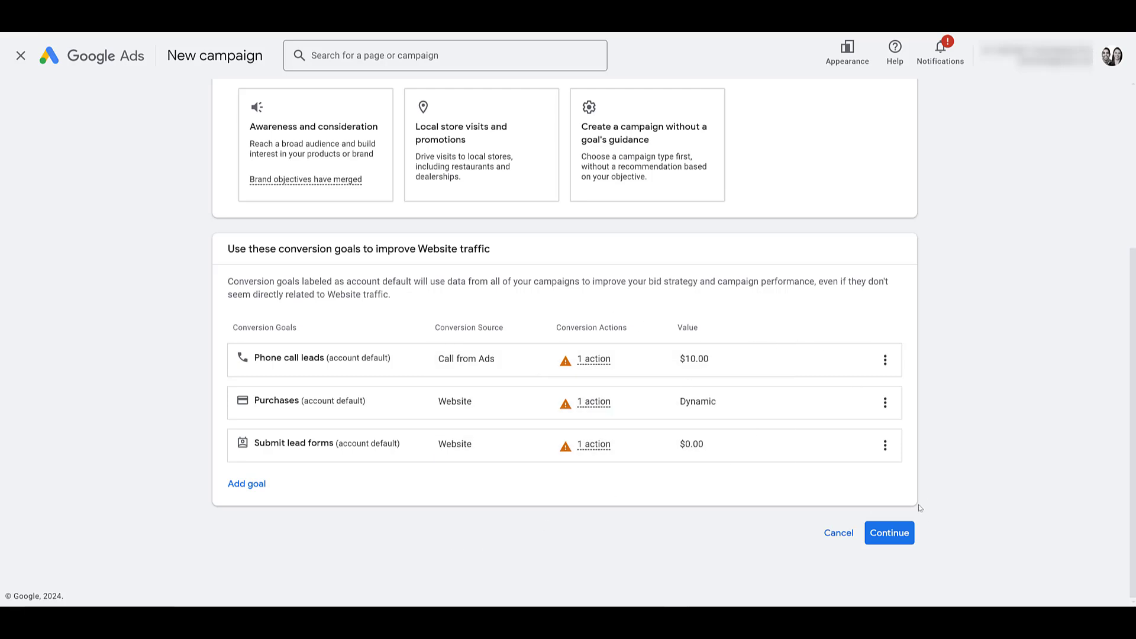
{"action": "mouse_move", "coordinate": [890, 533]}
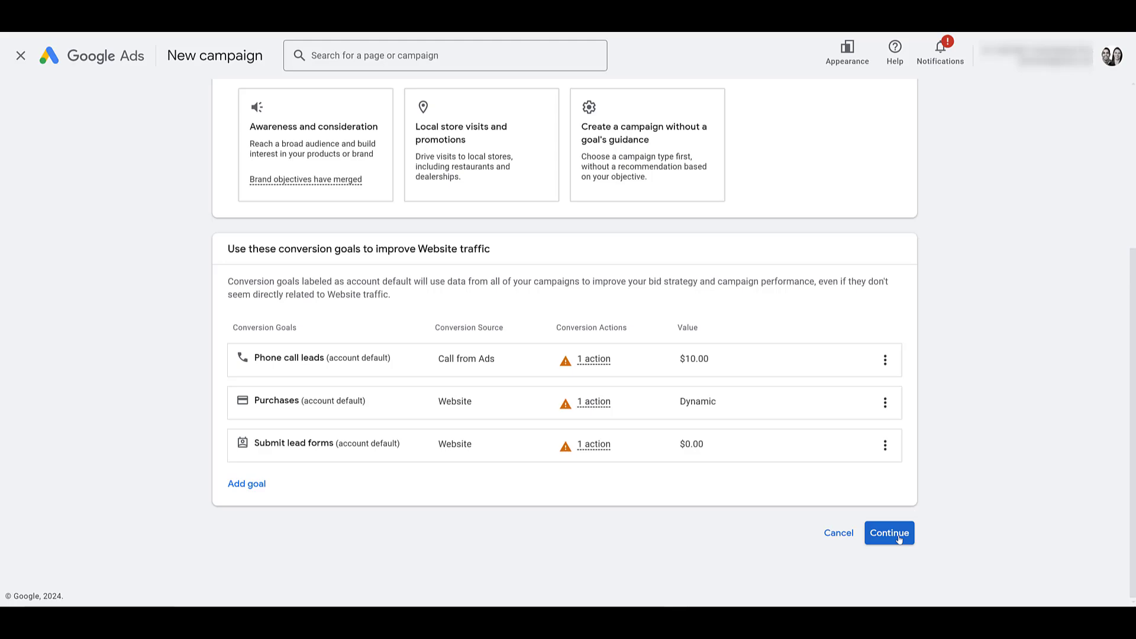
Accept the conversion goals and choose Video as the campaign type
{"action": "left_click", "coordinate": [889, 533]}
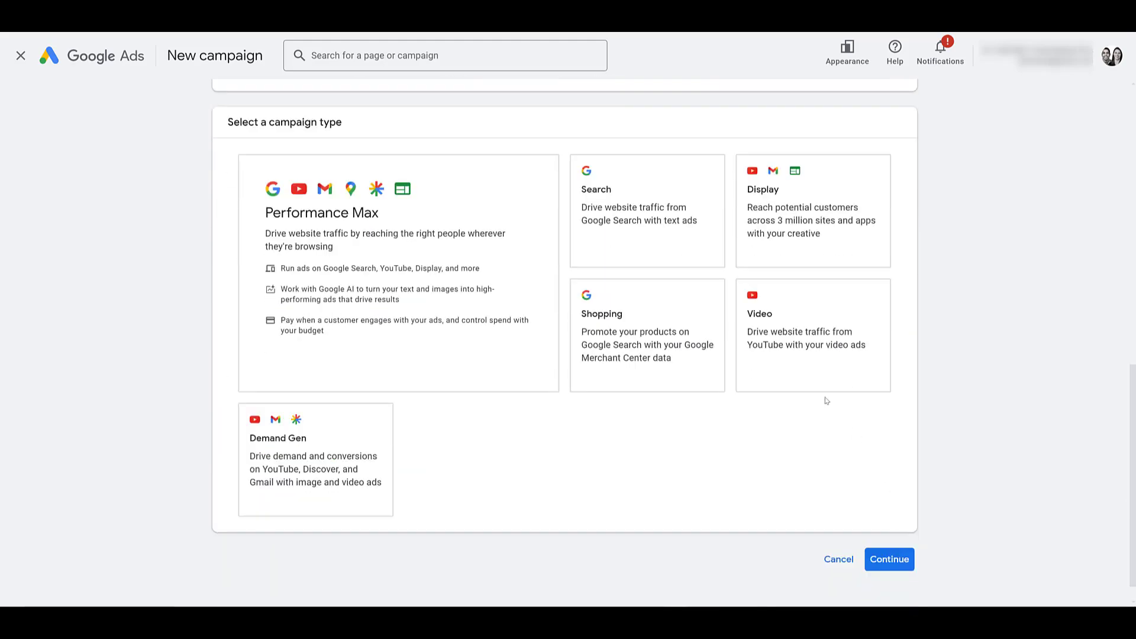
{"action": "left_click", "coordinate": [811, 334]}
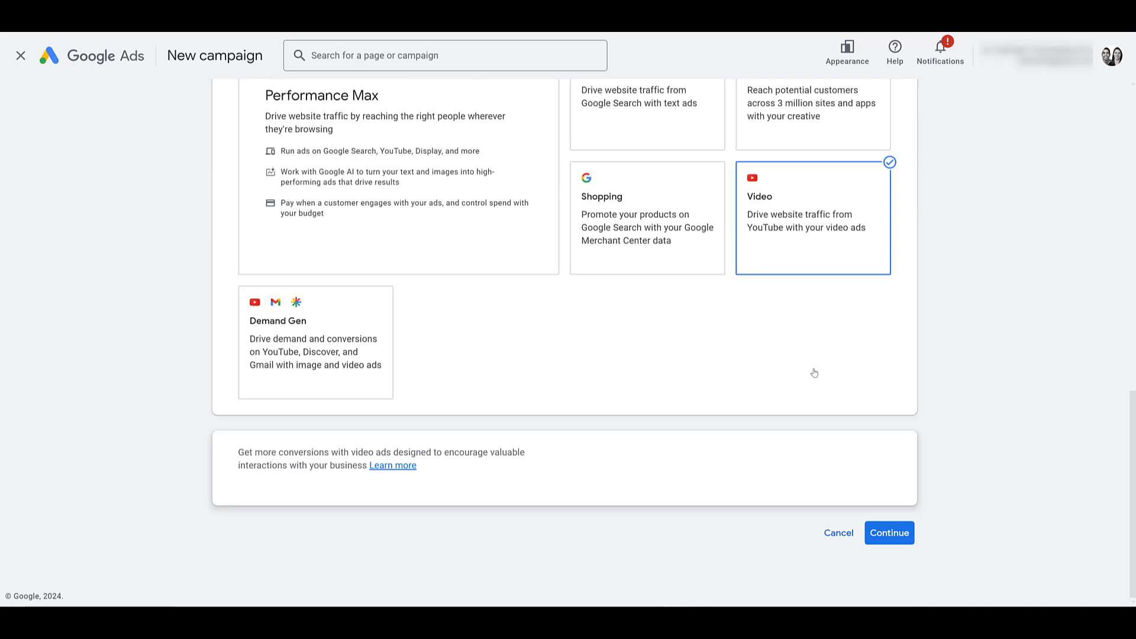
{"action": "mouse_move", "coordinate": [627, 505]}
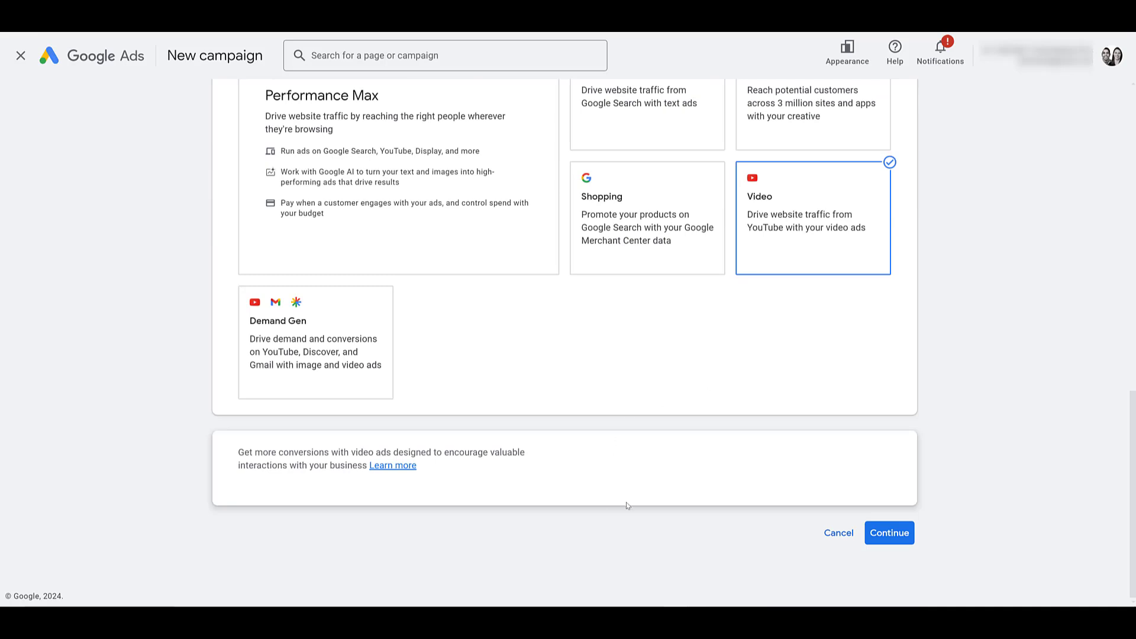
{"action": "mouse_move", "coordinate": [624, 499]}
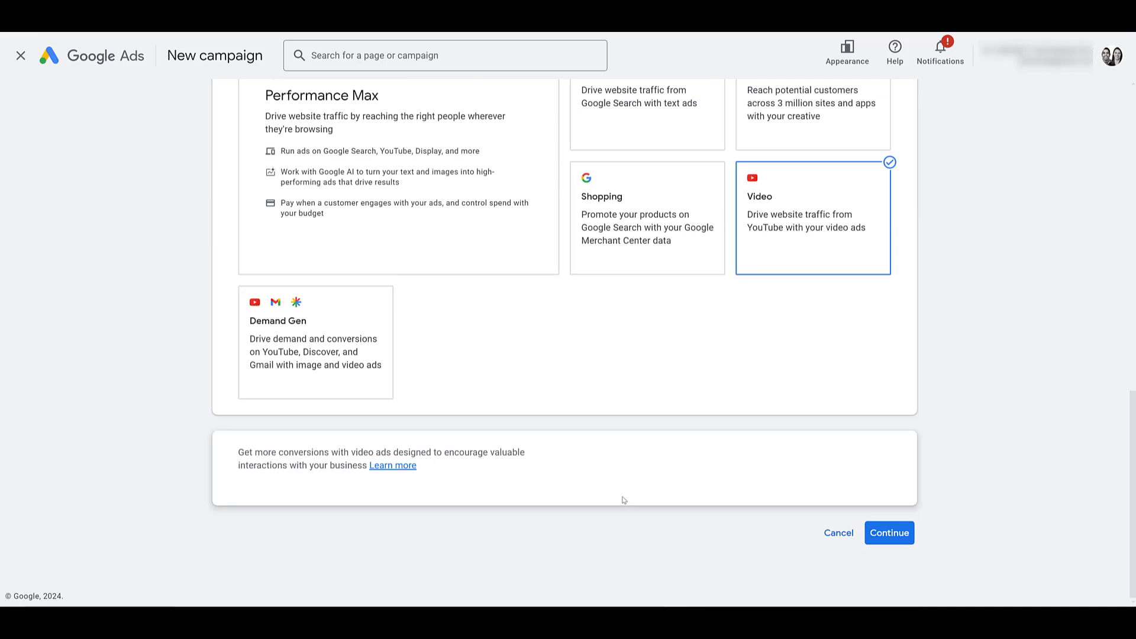
Continue to the Video Conversions campaign settings and review name, locations, languages and bid strategy
{"action": "left_click", "coordinate": [888, 532]}
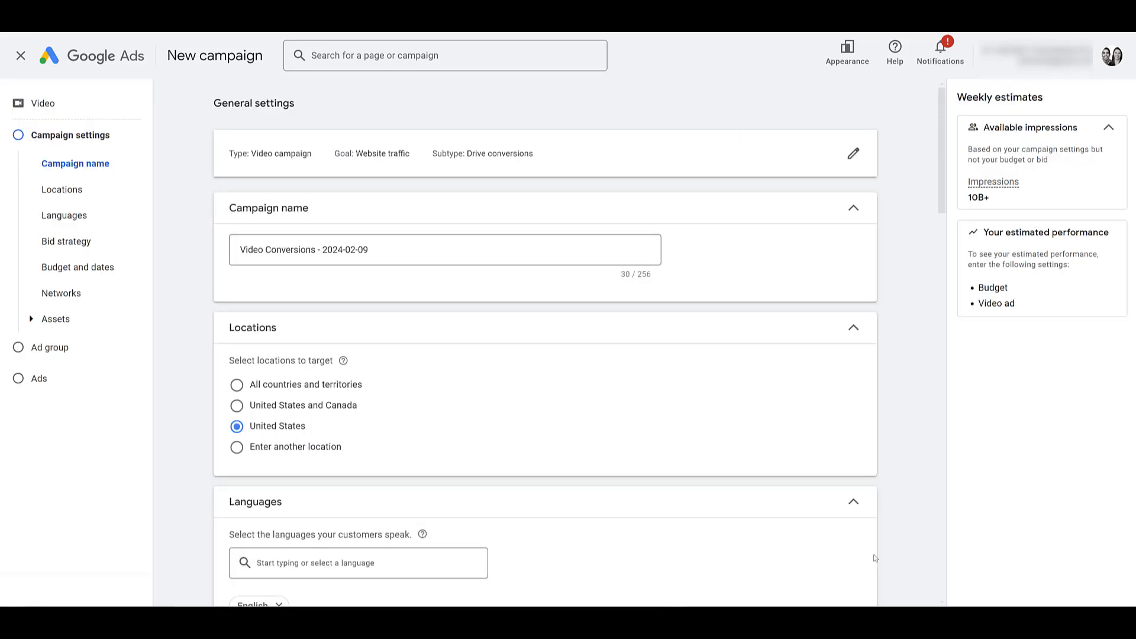
{"action": "mouse_move", "coordinate": [588, 164]}
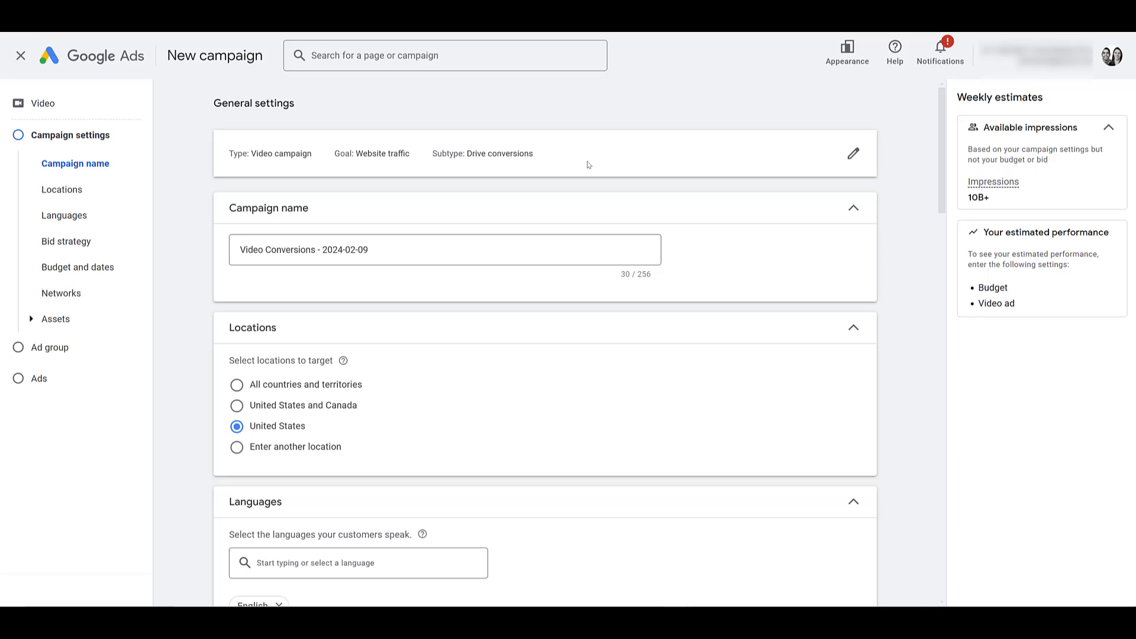
{"action": "mouse_move", "coordinate": [508, 157]}
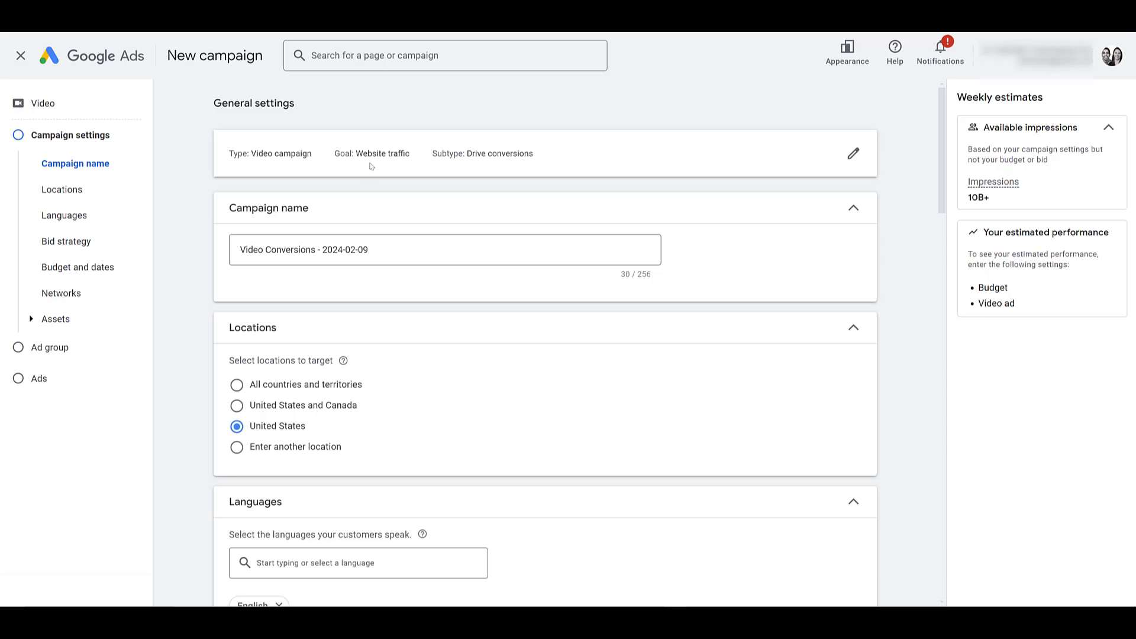
{"action": "mouse_move", "coordinate": [397, 162]}
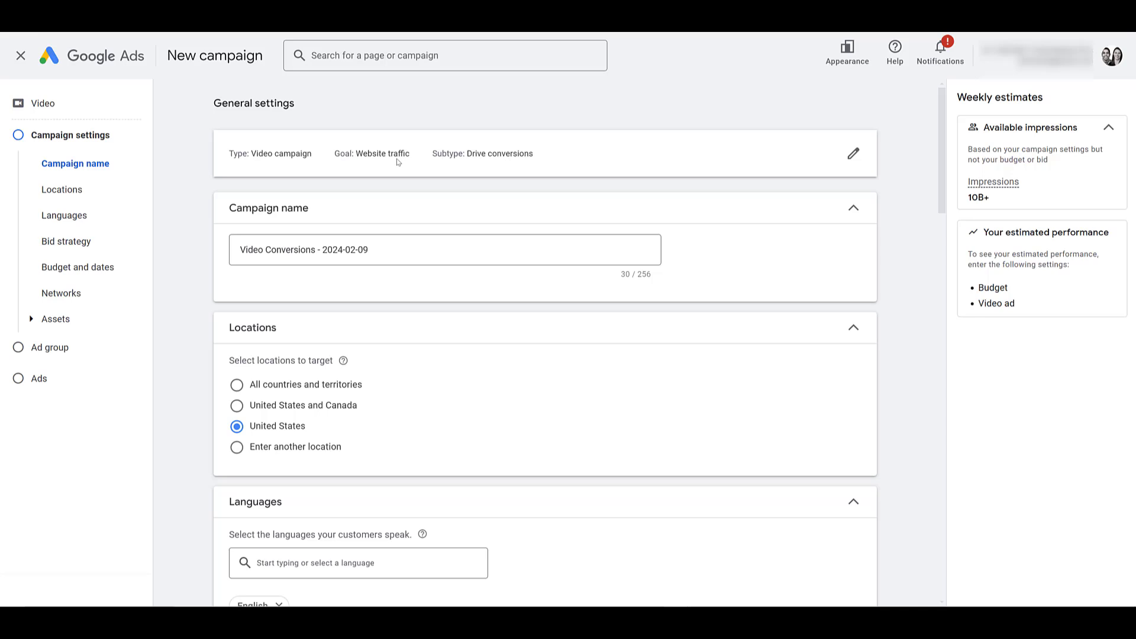
{"action": "mouse_move", "coordinate": [637, 161]}
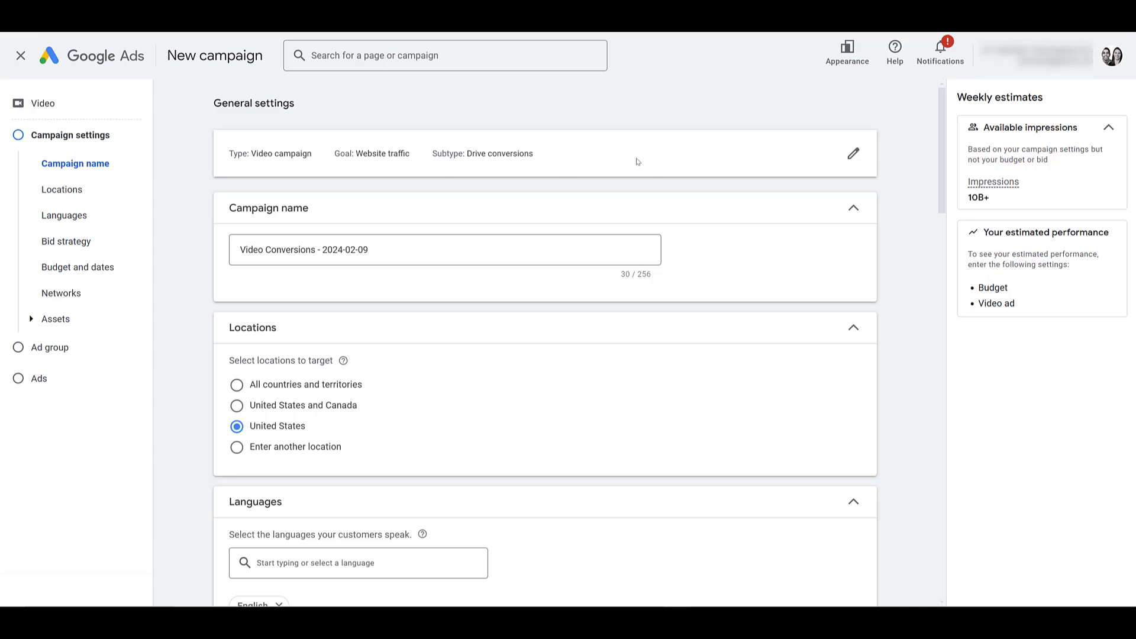
{"action": "mouse_move", "coordinate": [857, 143]}
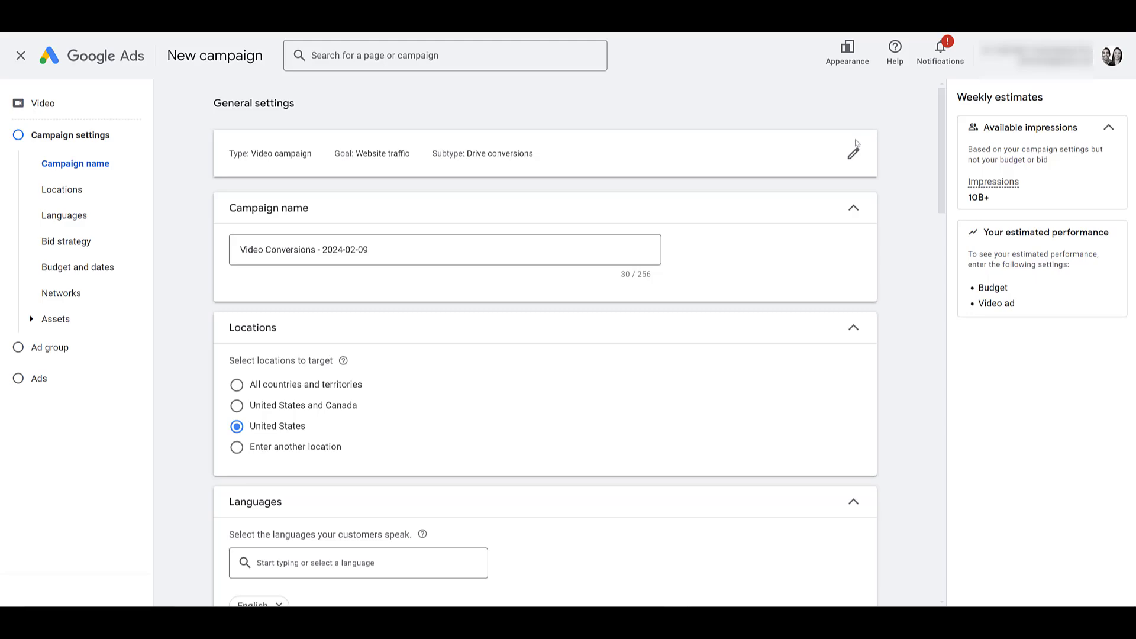
{"action": "scroll", "scroll_direction": "down", "scroll_amount": 3}
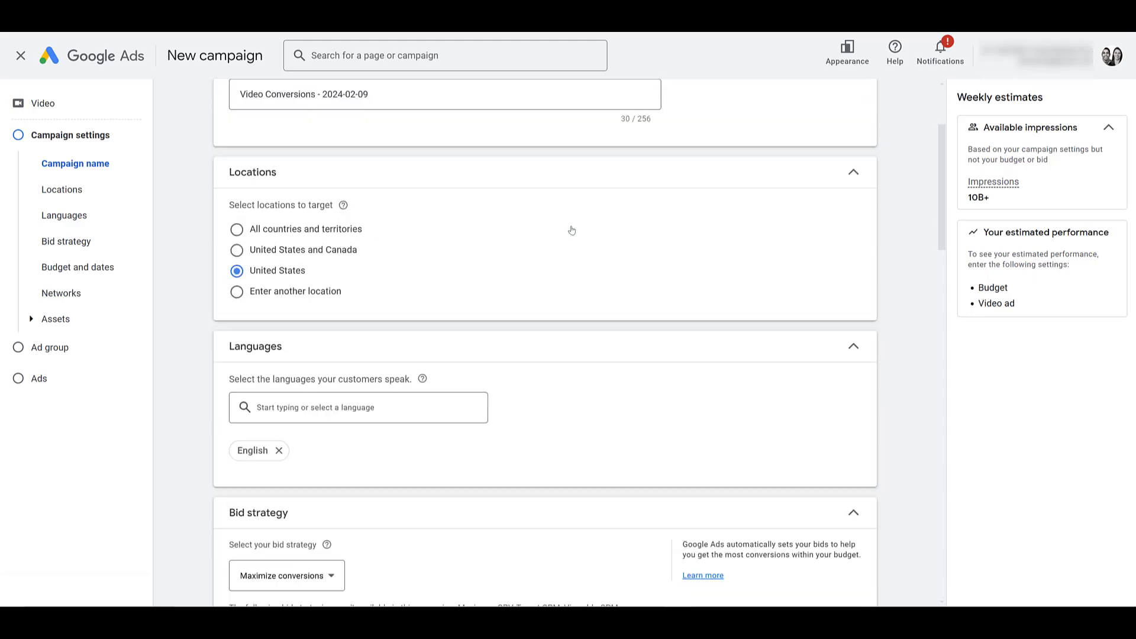
{"action": "scroll", "scroll_direction": "down", "scroll_amount": 3}
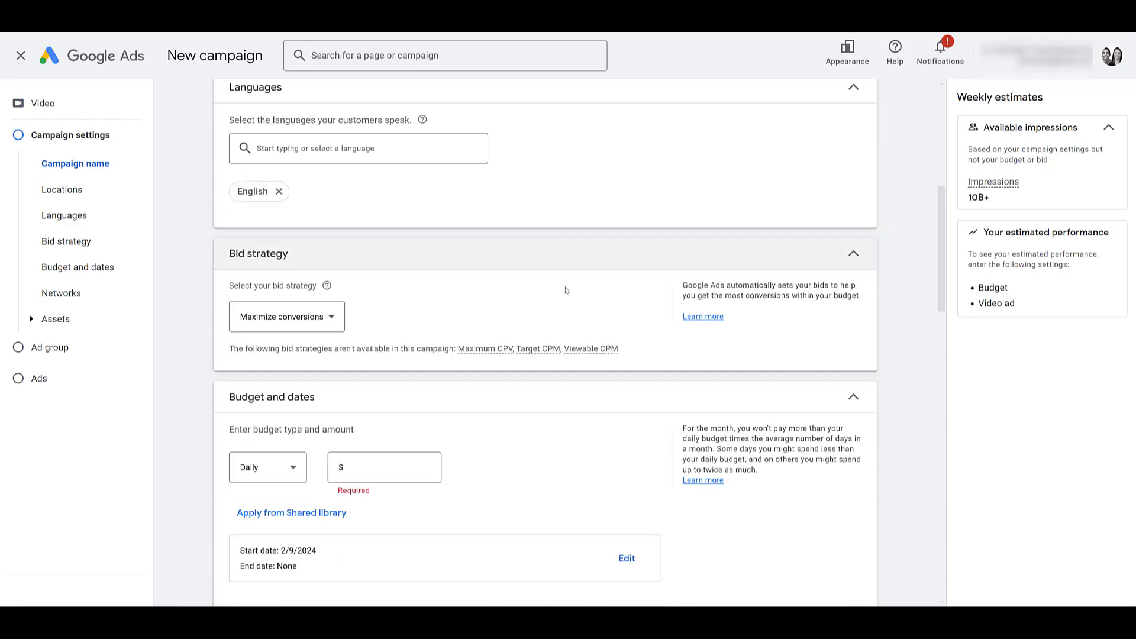
{"action": "mouse_move", "coordinate": [566, 291]}
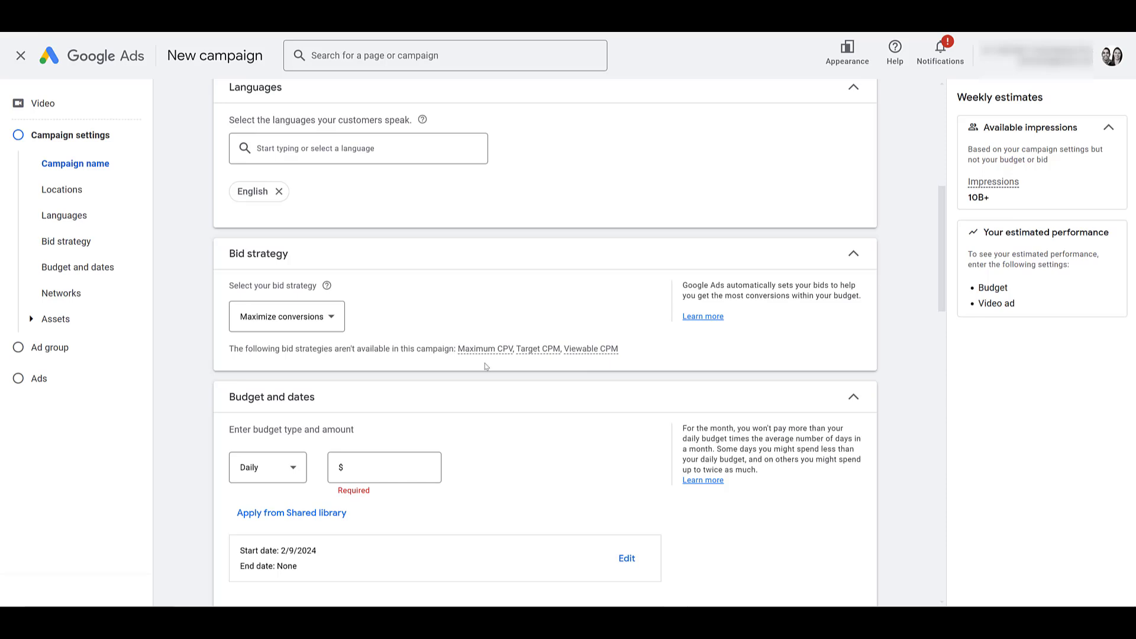
Review the bid strategy options and keep Maximize conversions selected
{"action": "left_click", "coordinate": [285, 316]}
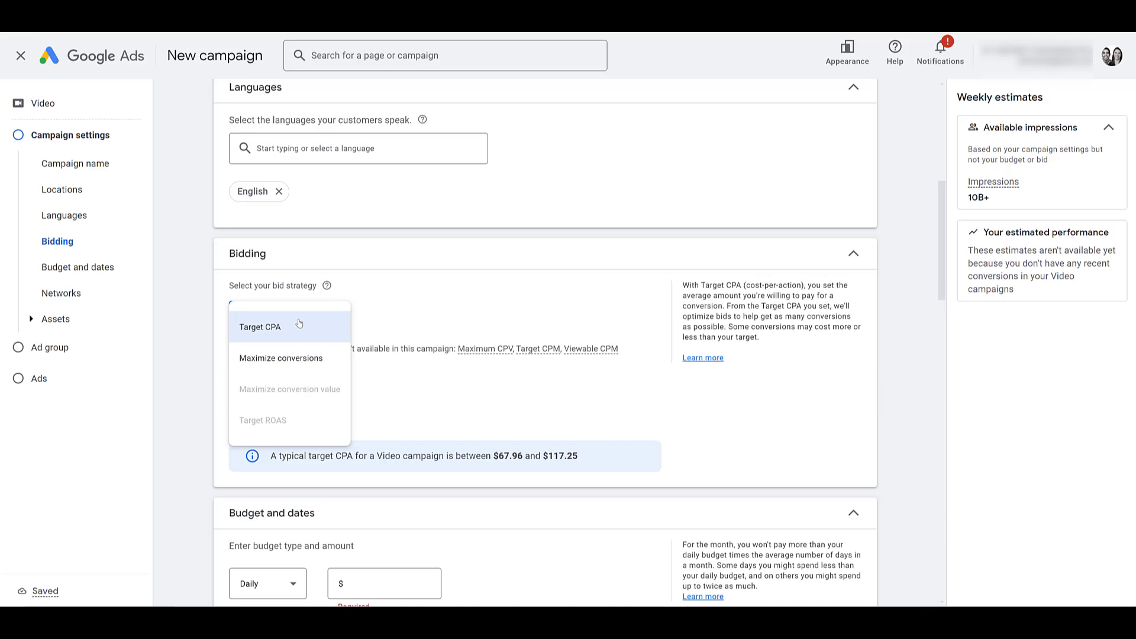
{"action": "mouse_move", "coordinate": [303, 327]}
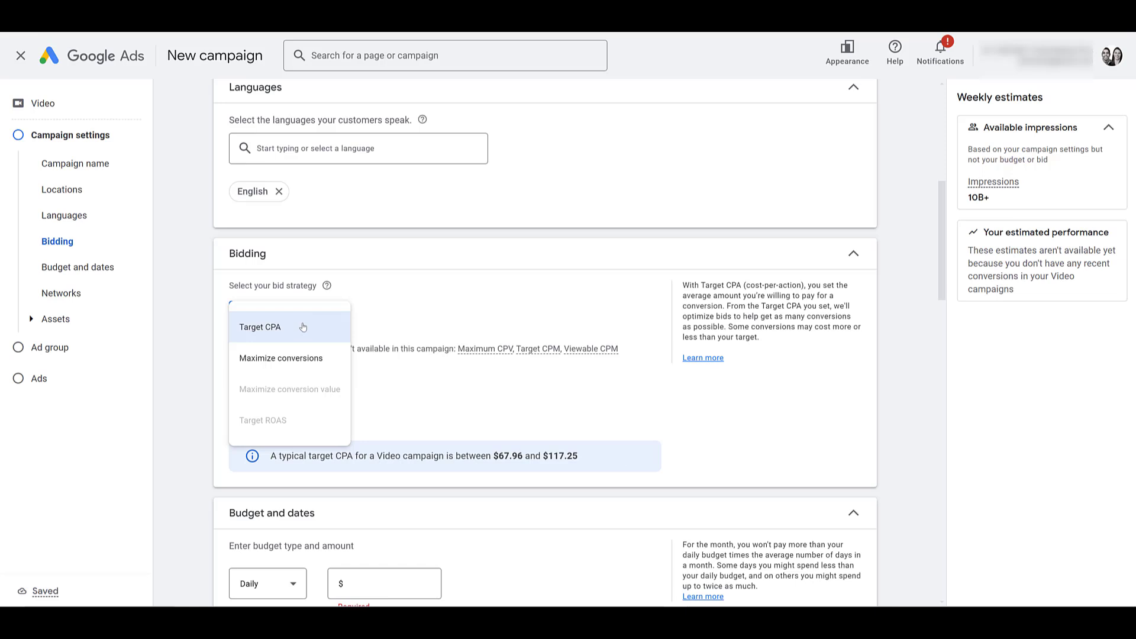
{"action": "mouse_move", "coordinate": [307, 428]}
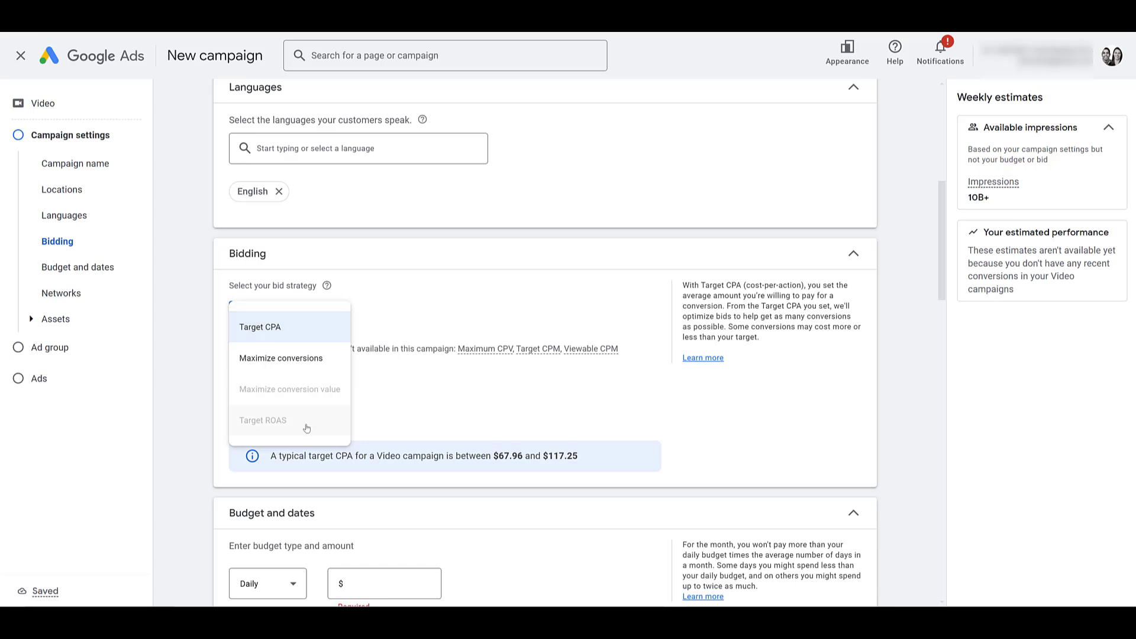
{"action": "mouse_move", "coordinate": [307, 427]}
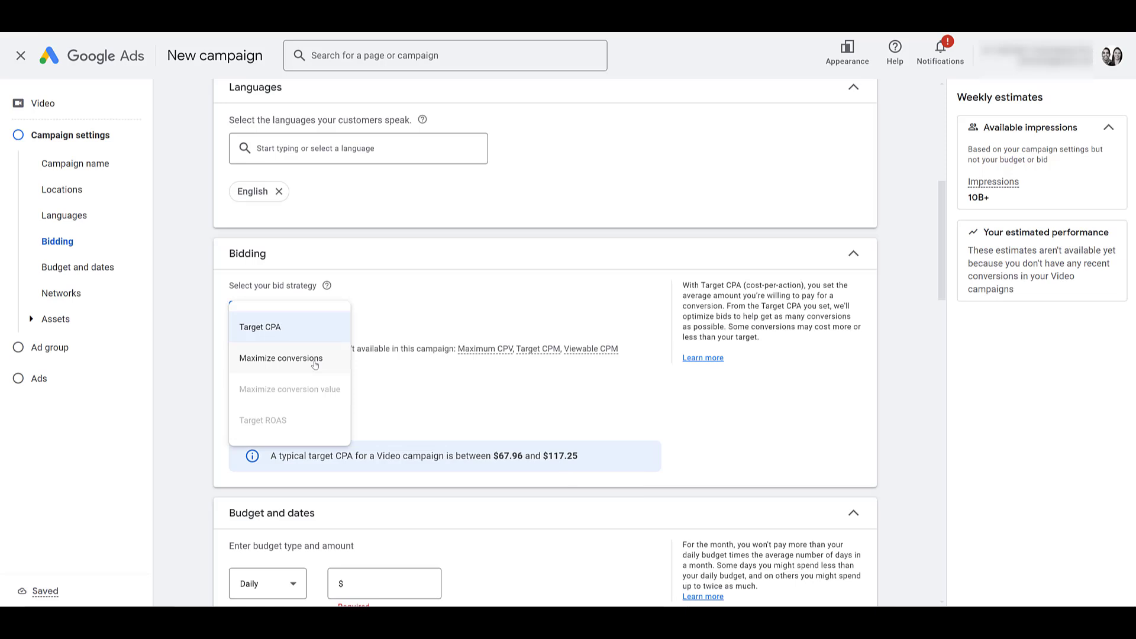
{"action": "mouse_move", "coordinate": [298, 366]}
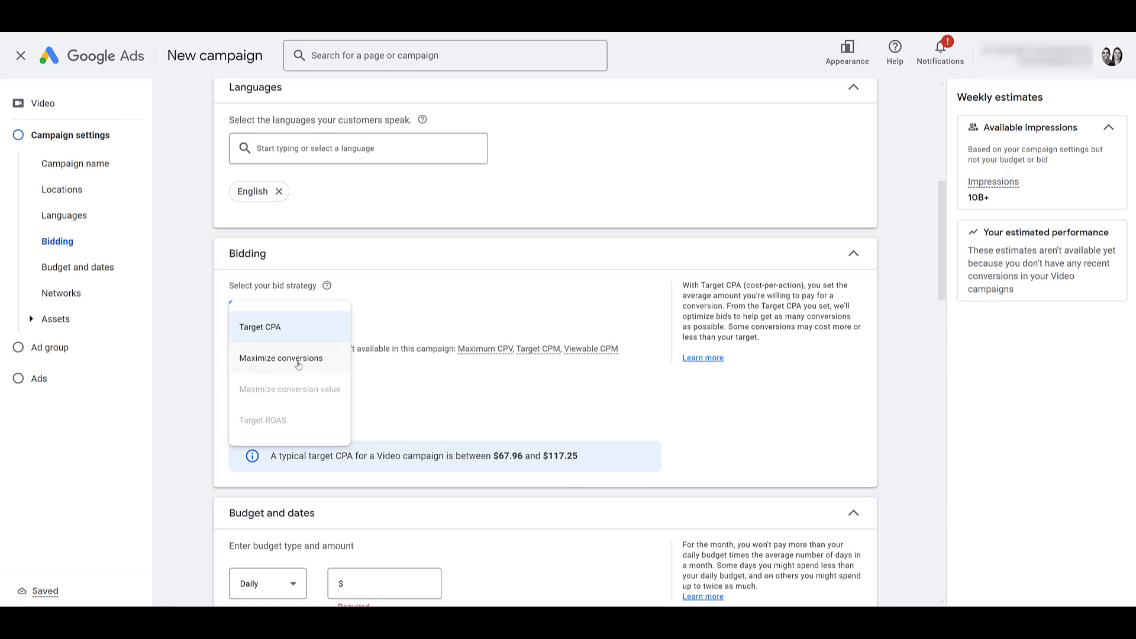
{"action": "mouse_move", "coordinate": [311, 401]}
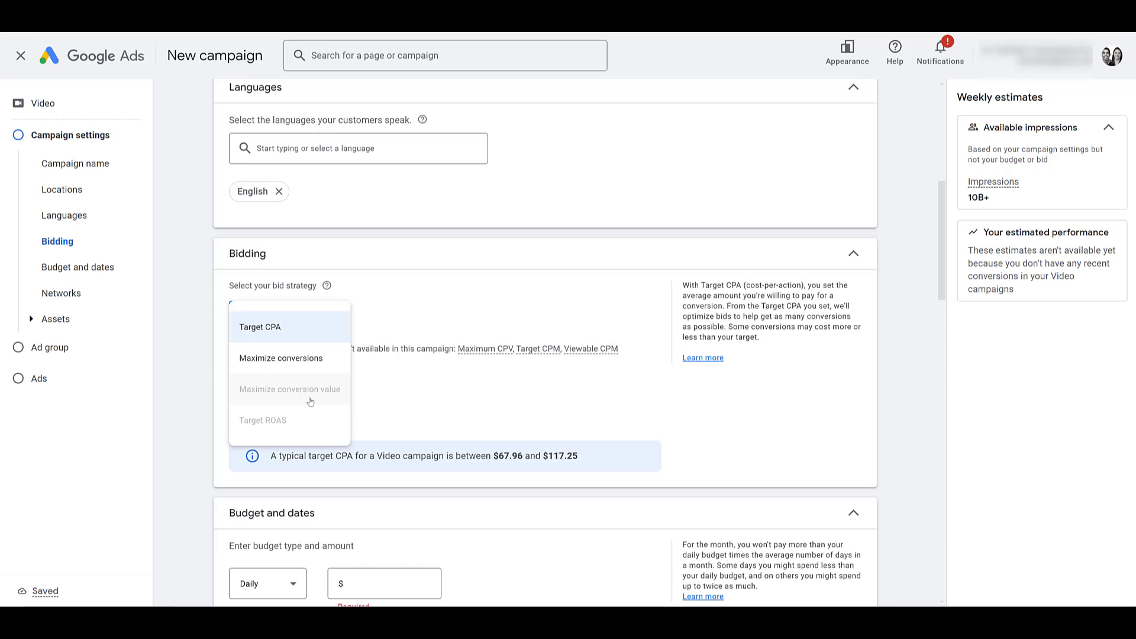
{"action": "left_click", "coordinate": [280, 358]}
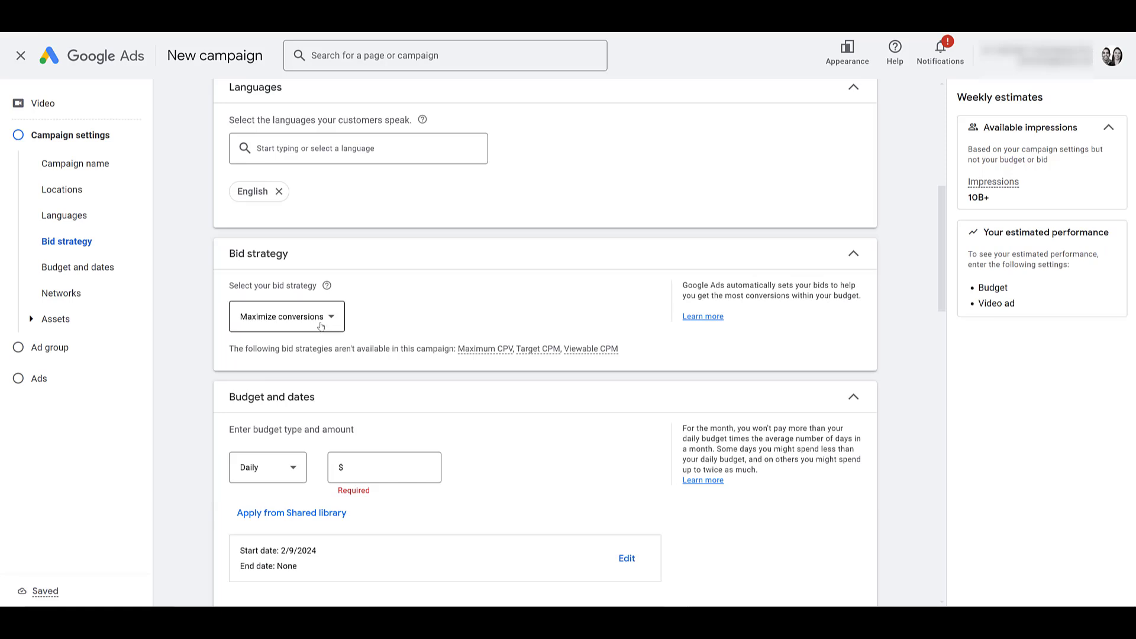
{"action": "mouse_move", "coordinate": [448, 324]}
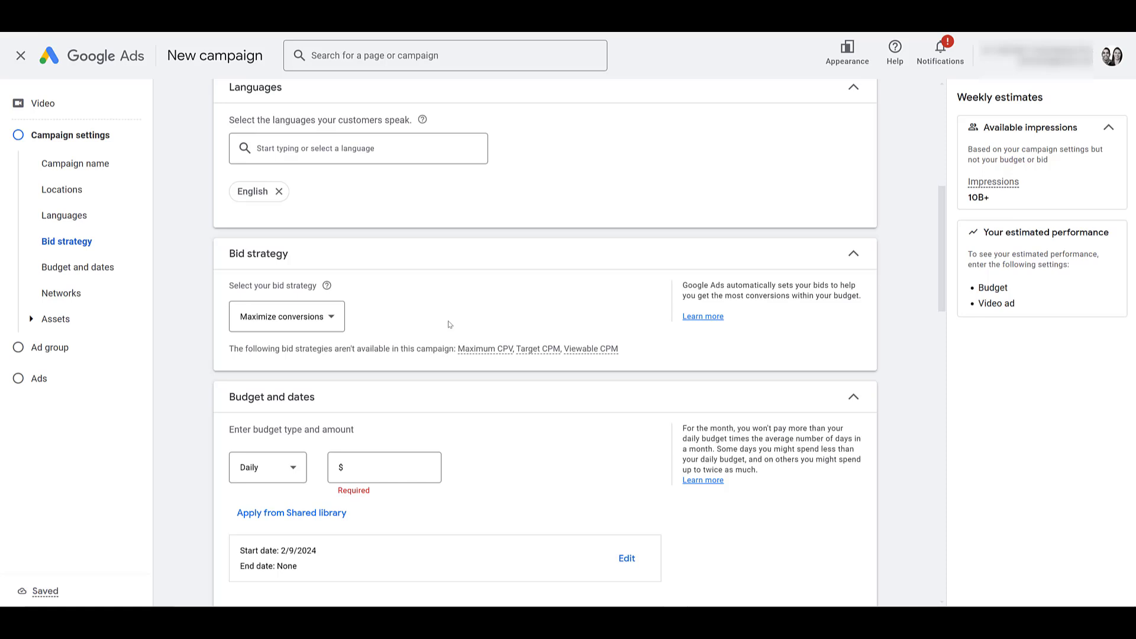
{"action": "left_click", "coordinate": [285, 316]}
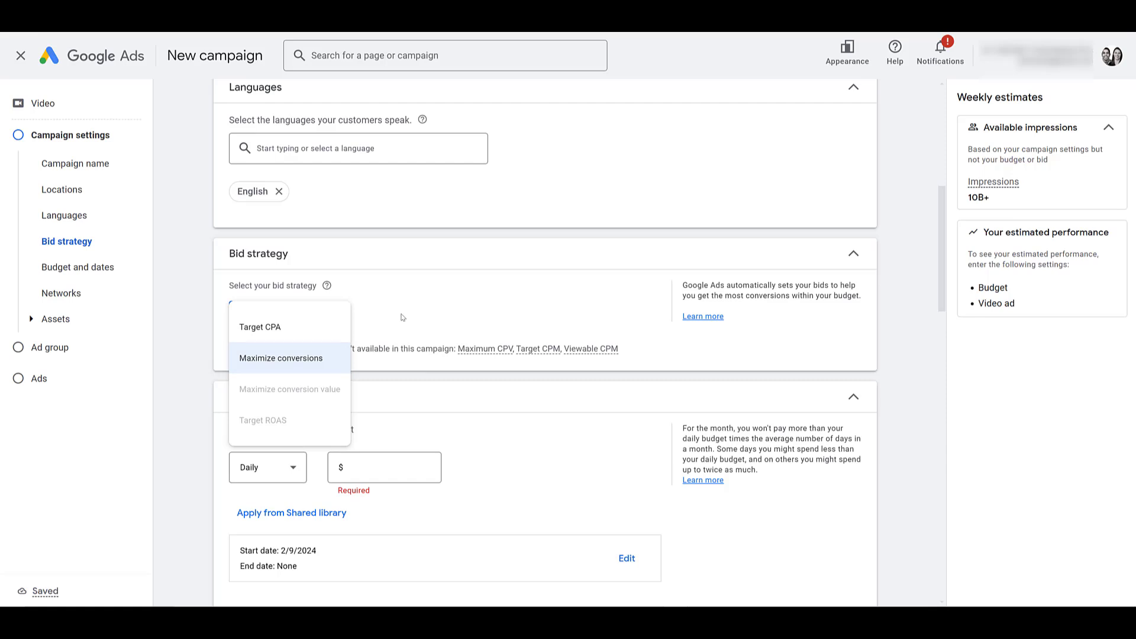
{"action": "left_click", "coordinate": [279, 358]}
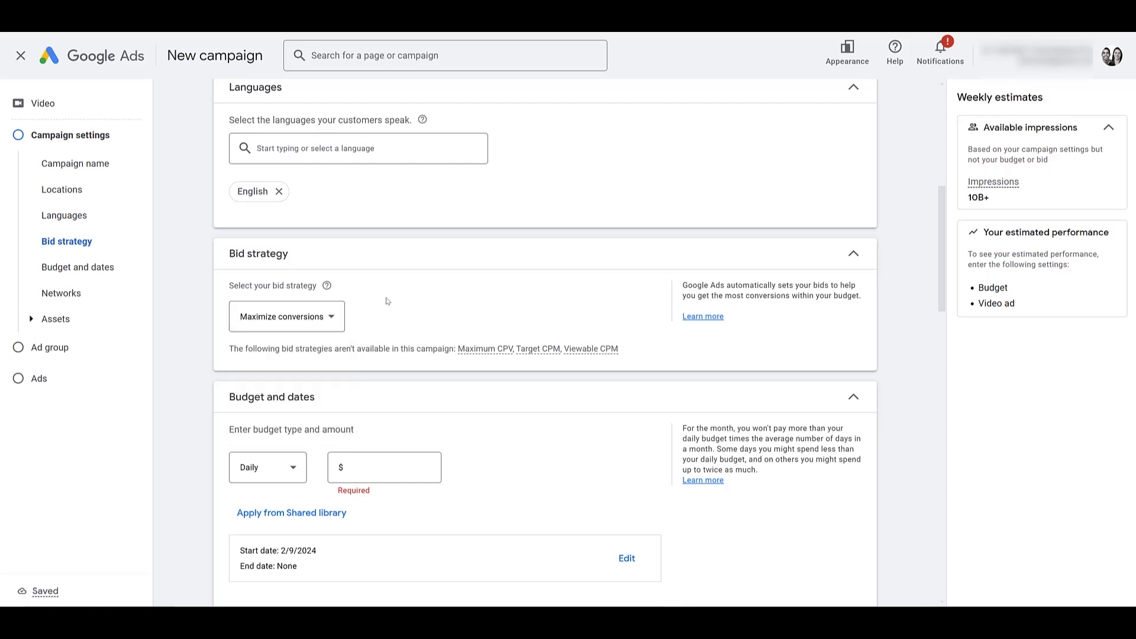
{"action": "mouse_move", "coordinate": [383, 327]}
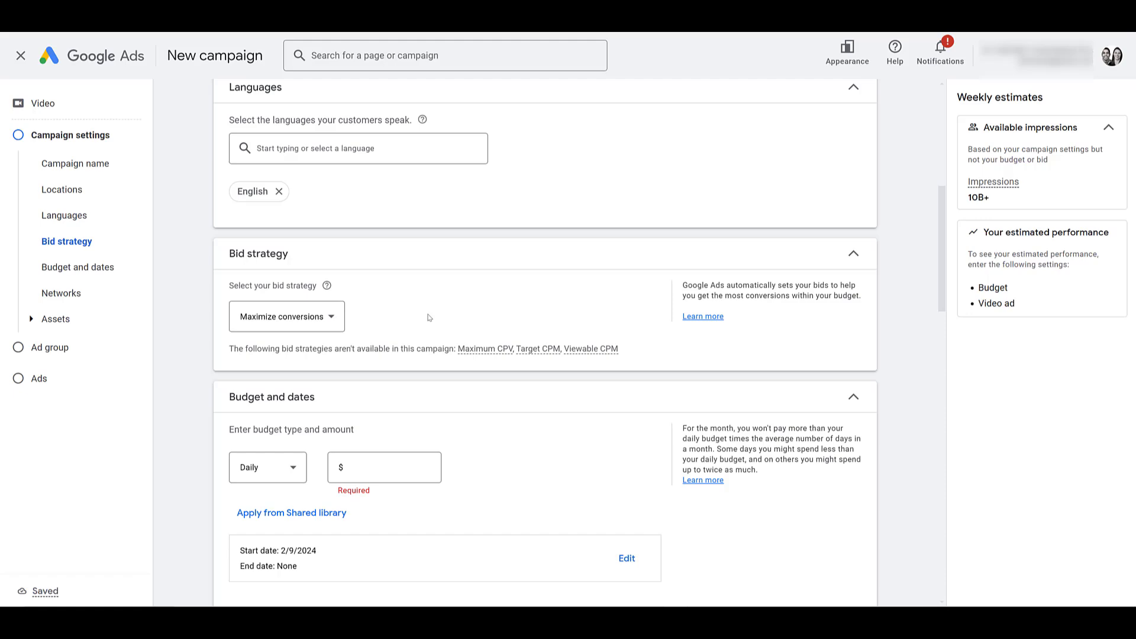
{"action": "scroll", "scroll_direction": "down", "scroll_amount": 3}
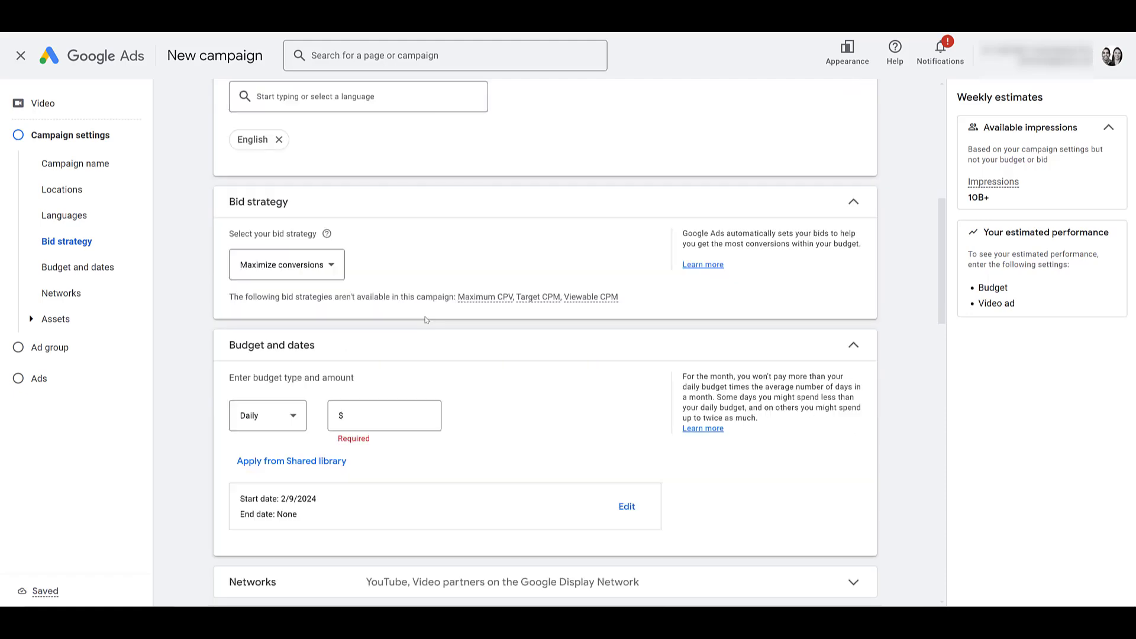
Enter a budget of 10.00 and keep it as a Daily amount
{"action": "scroll", "scroll_direction": "down", "scroll_amount": 3}
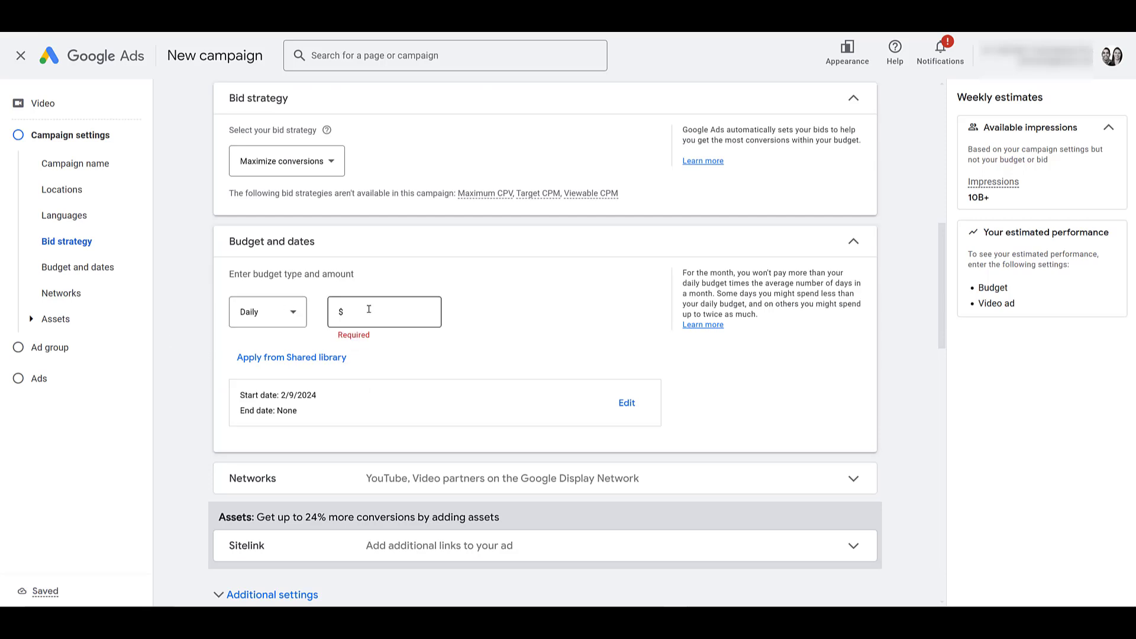
{"action": "type", "text": "10.00"}
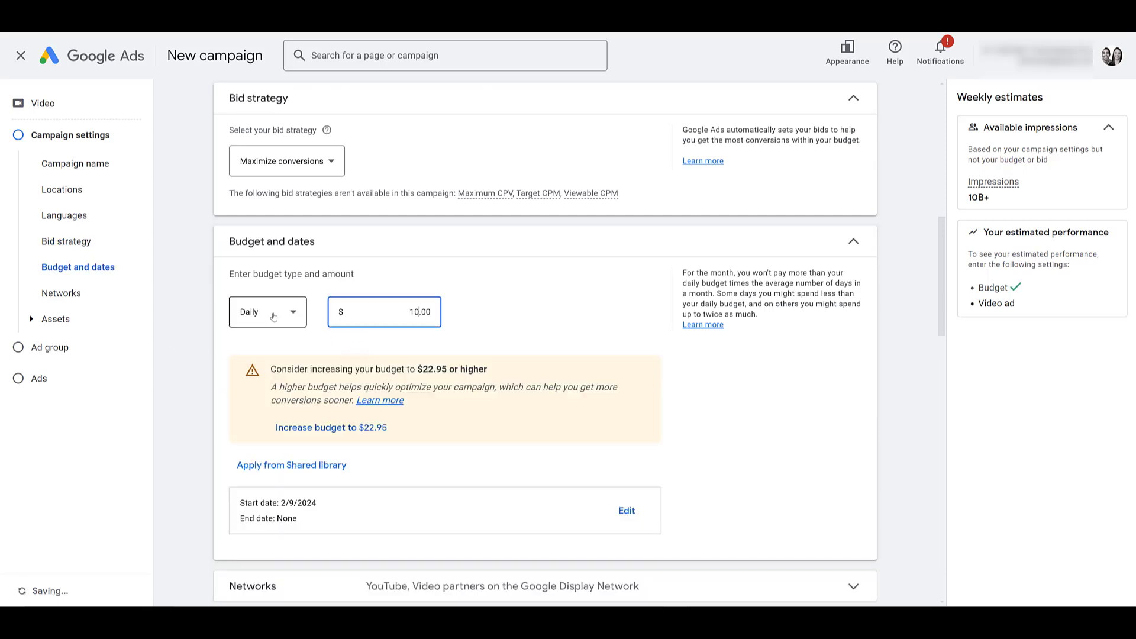
{"action": "left_click", "coordinate": [266, 311]}
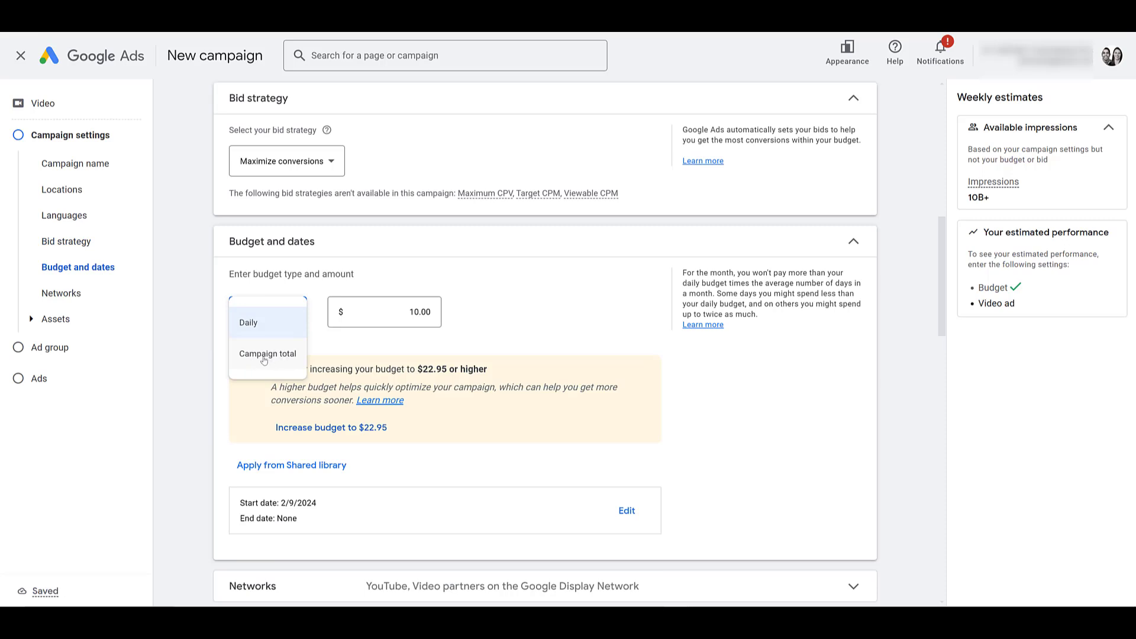
{"action": "left_click", "coordinate": [248, 322]}
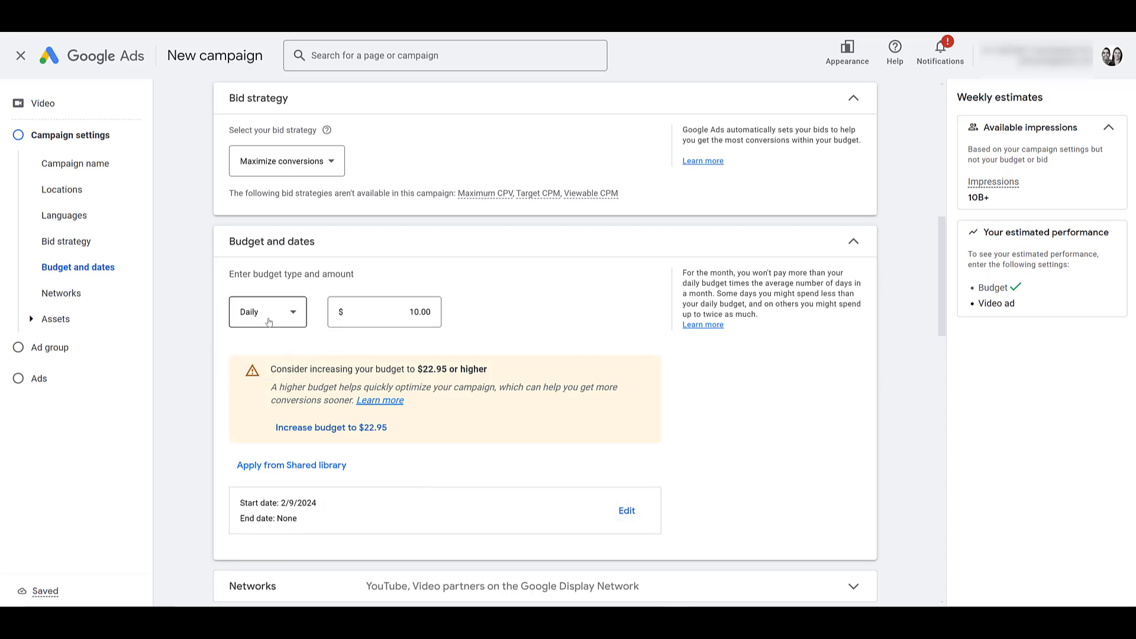
{"action": "mouse_move", "coordinate": [530, 309]}
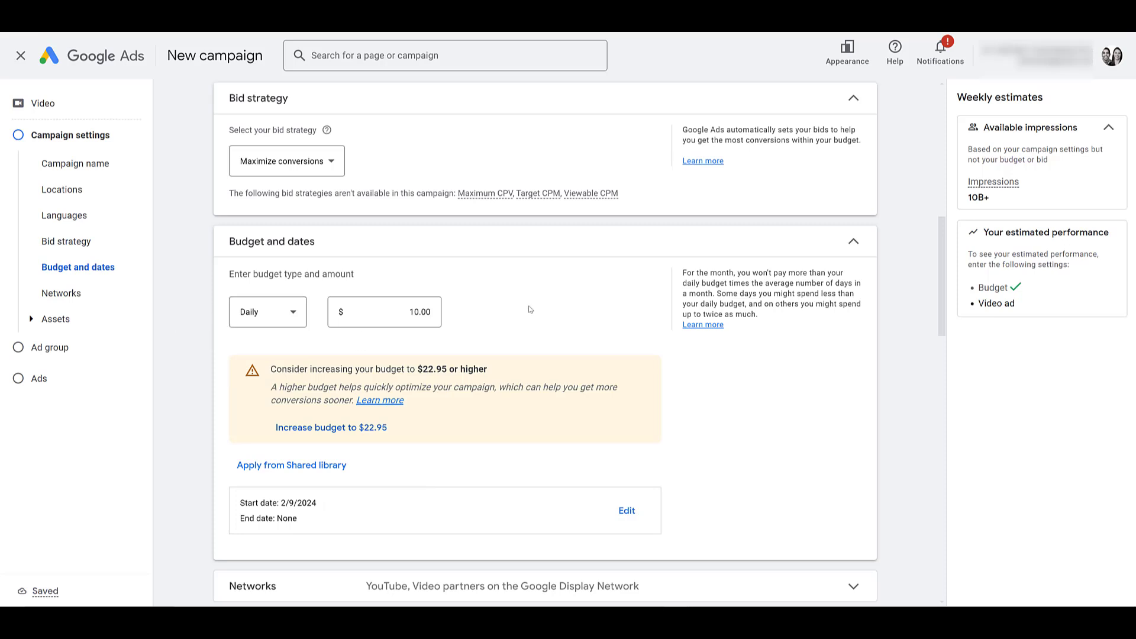
{"action": "mouse_move", "coordinate": [472, 339]}
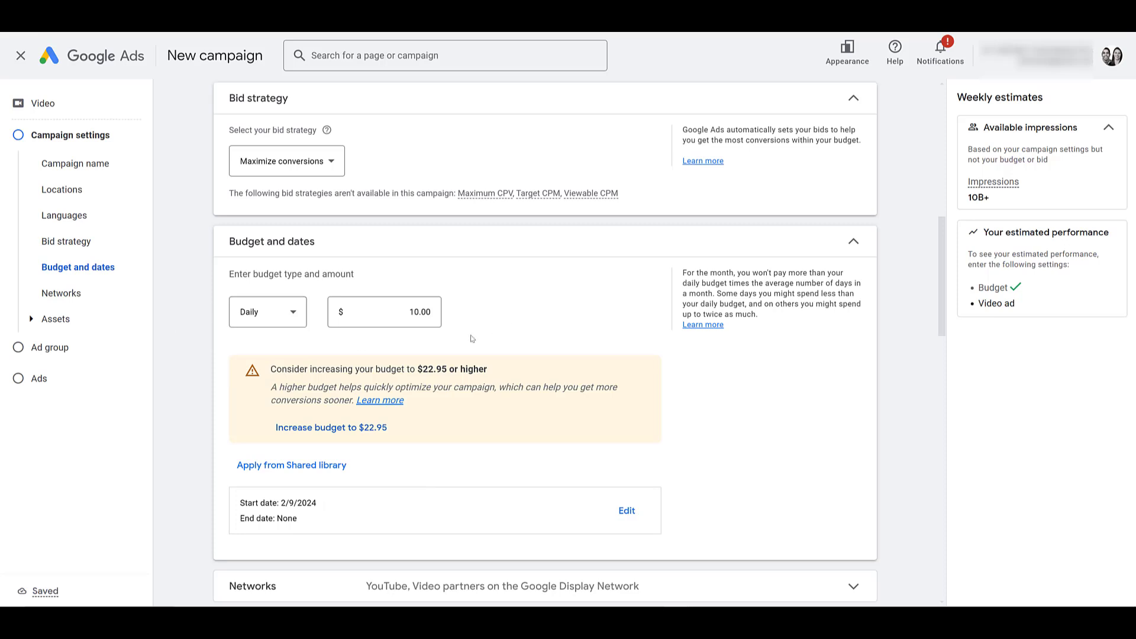
{"action": "mouse_move", "coordinate": [291, 463]}
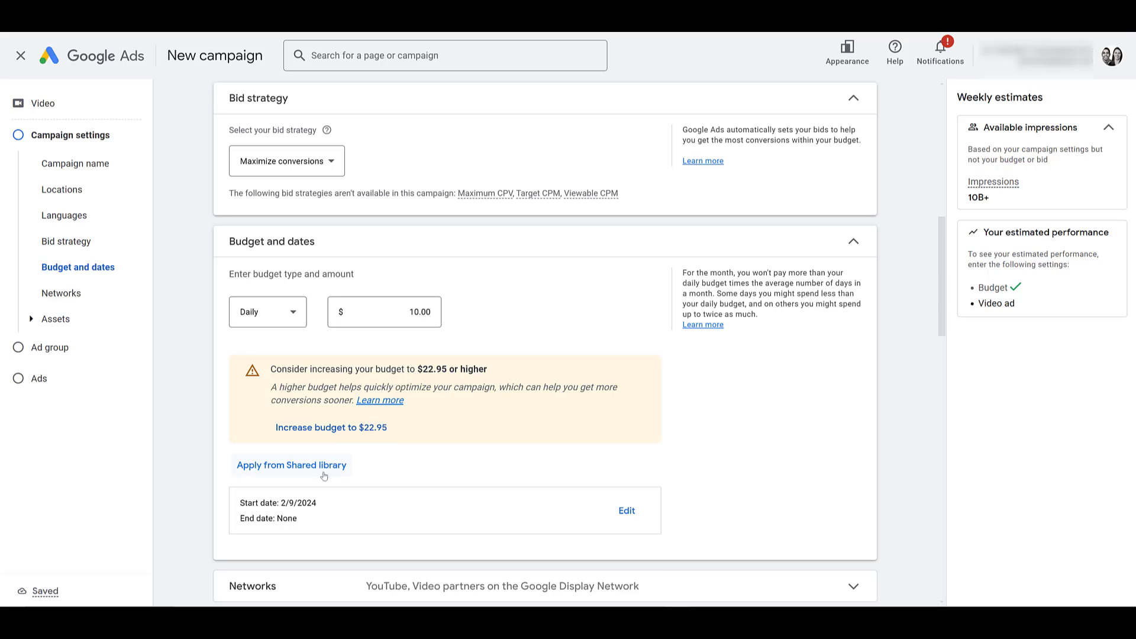
{"action": "mouse_move", "coordinate": [307, 470]}
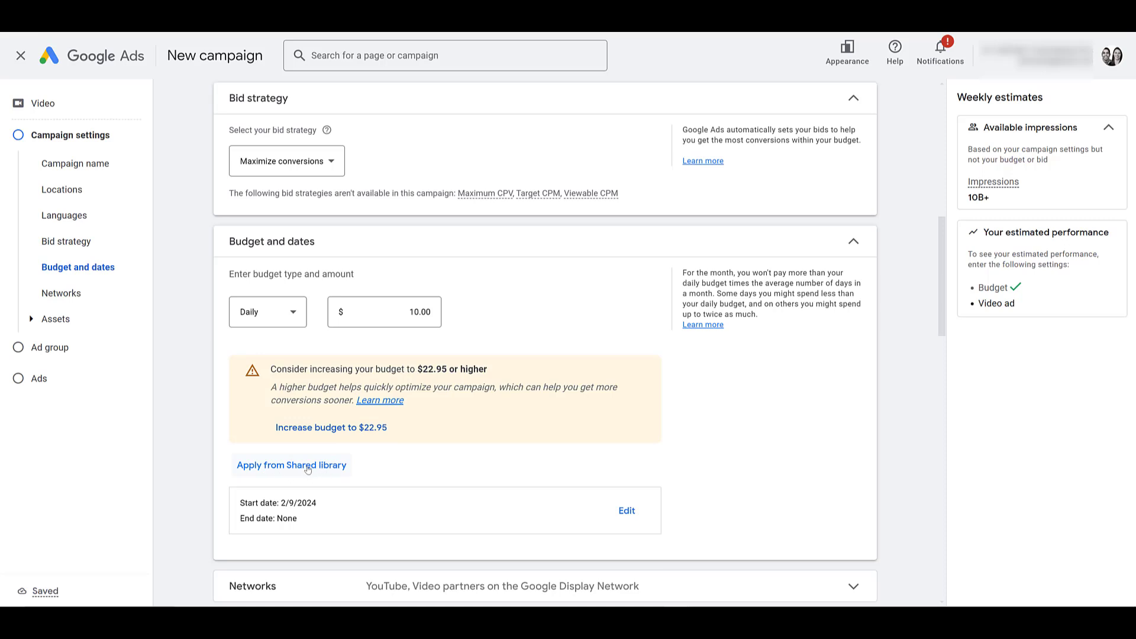
{"action": "scroll", "scroll_direction": "down", "scroll_amount": 3}
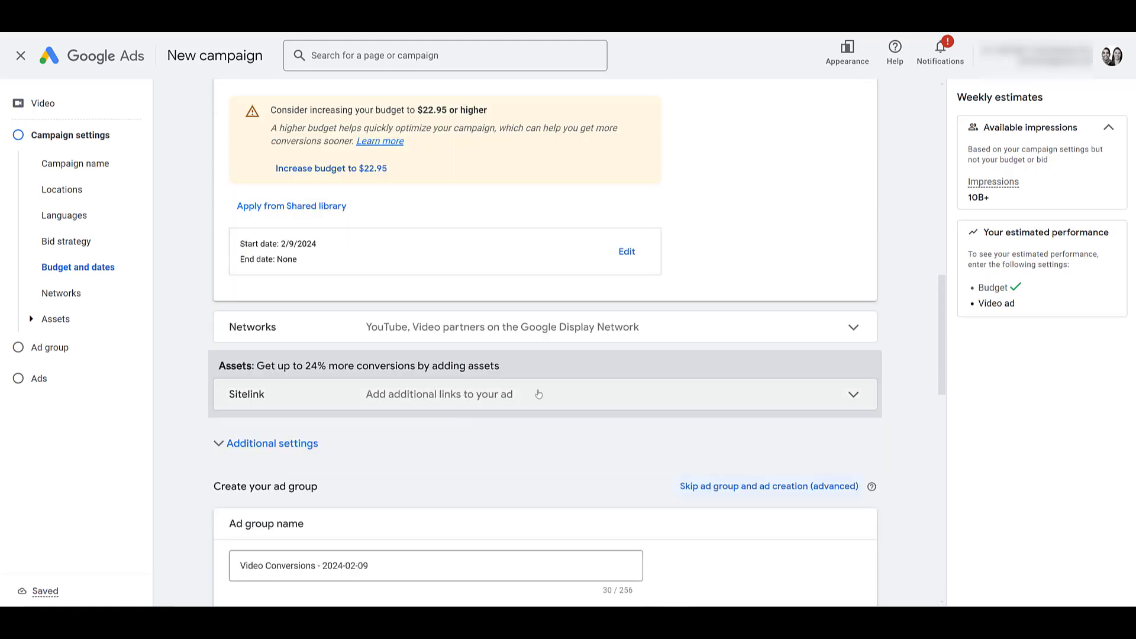
{"action": "mouse_move", "coordinate": [721, 327]}
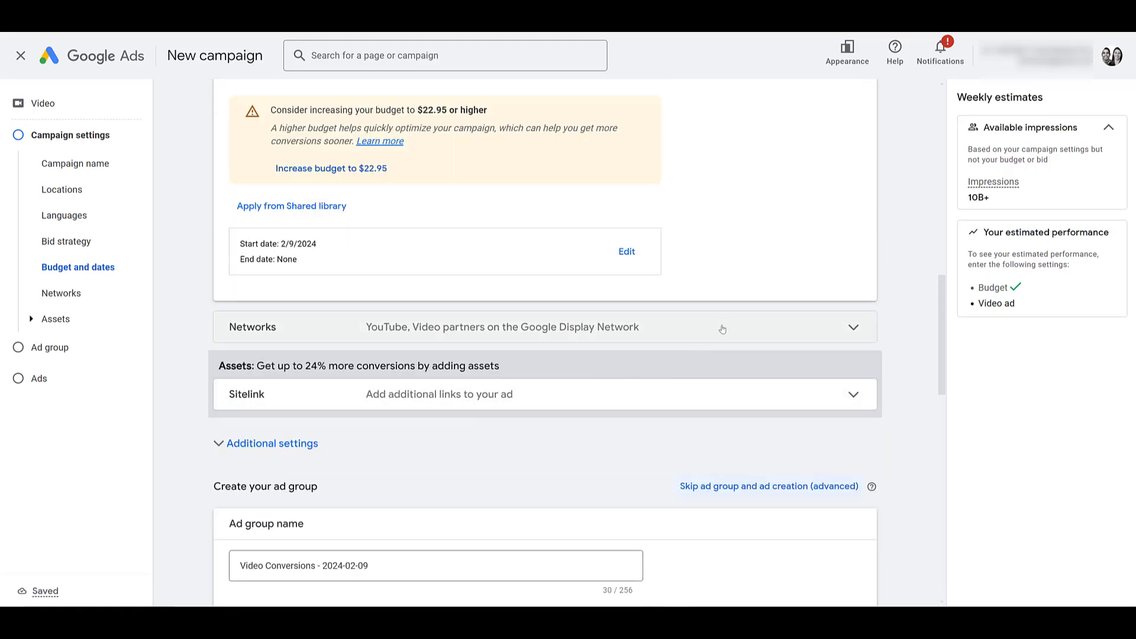
Expand Networks and confirm YouTube and Video partners stay included, as they cannot be unticked
{"action": "left_click", "coordinate": [853, 327]}
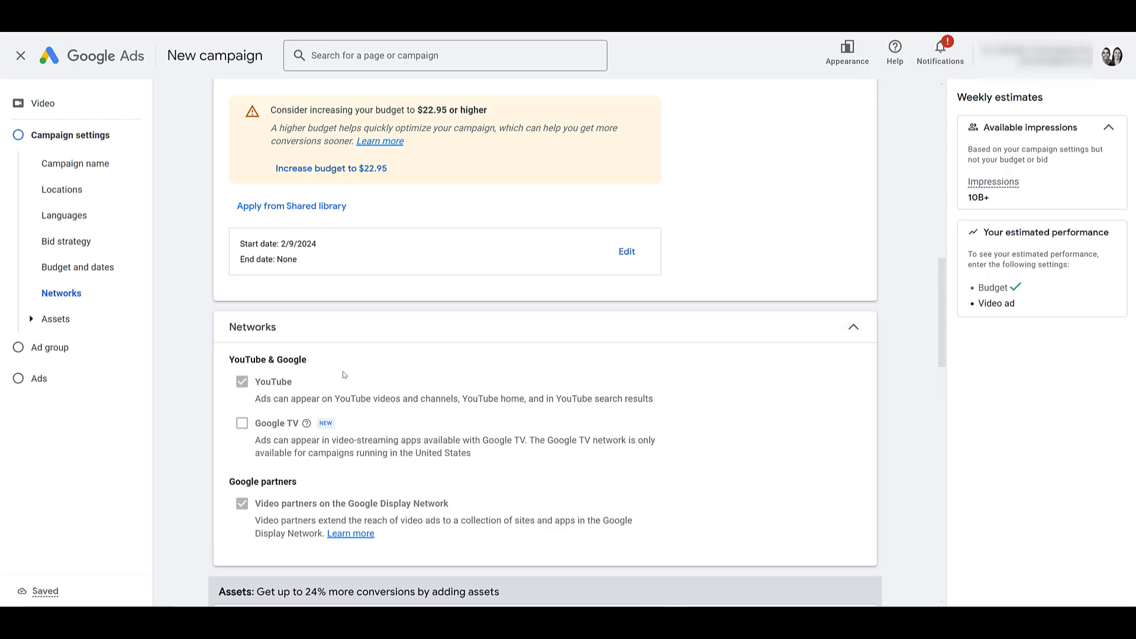
{"action": "left_click", "coordinate": [242, 381]}
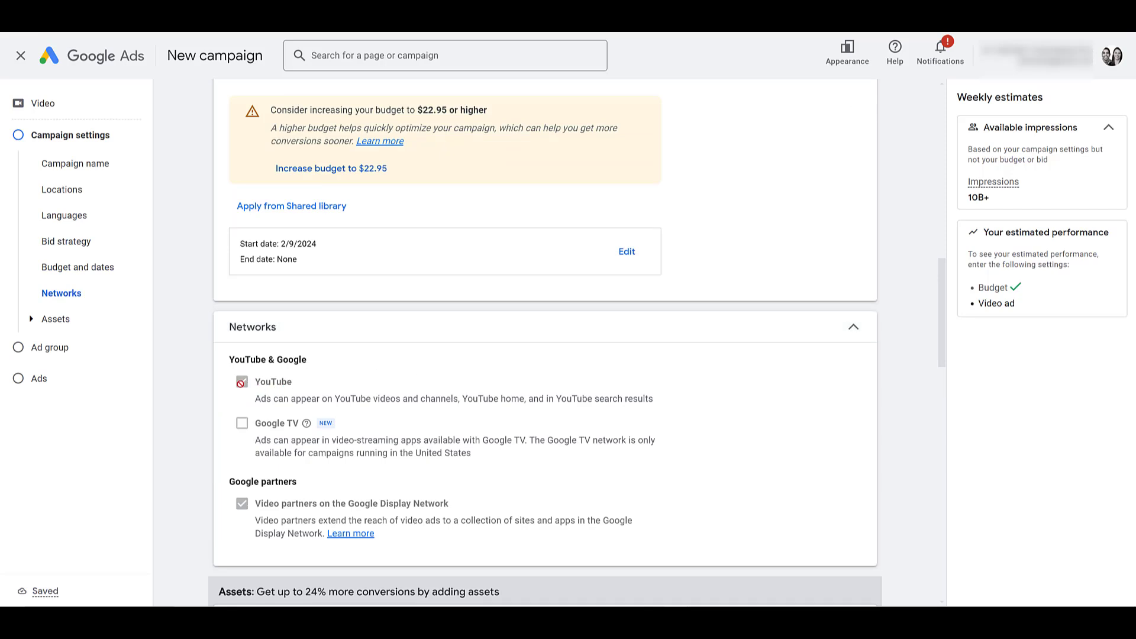
{"action": "left_click", "coordinate": [242, 381]}
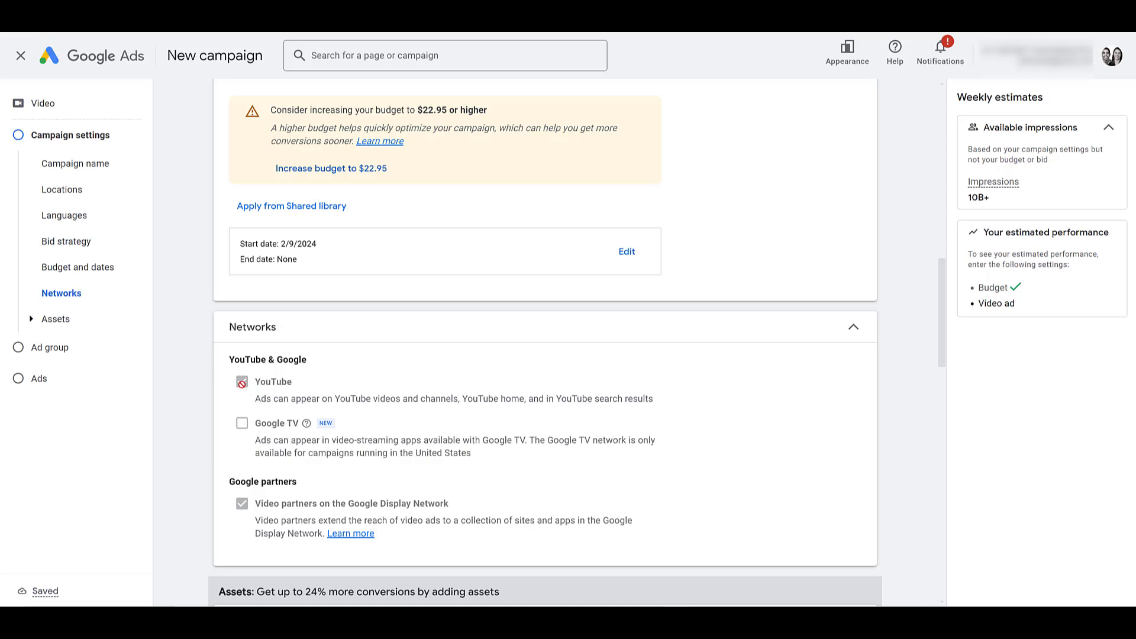
{"action": "left_click", "coordinate": [241, 383]}
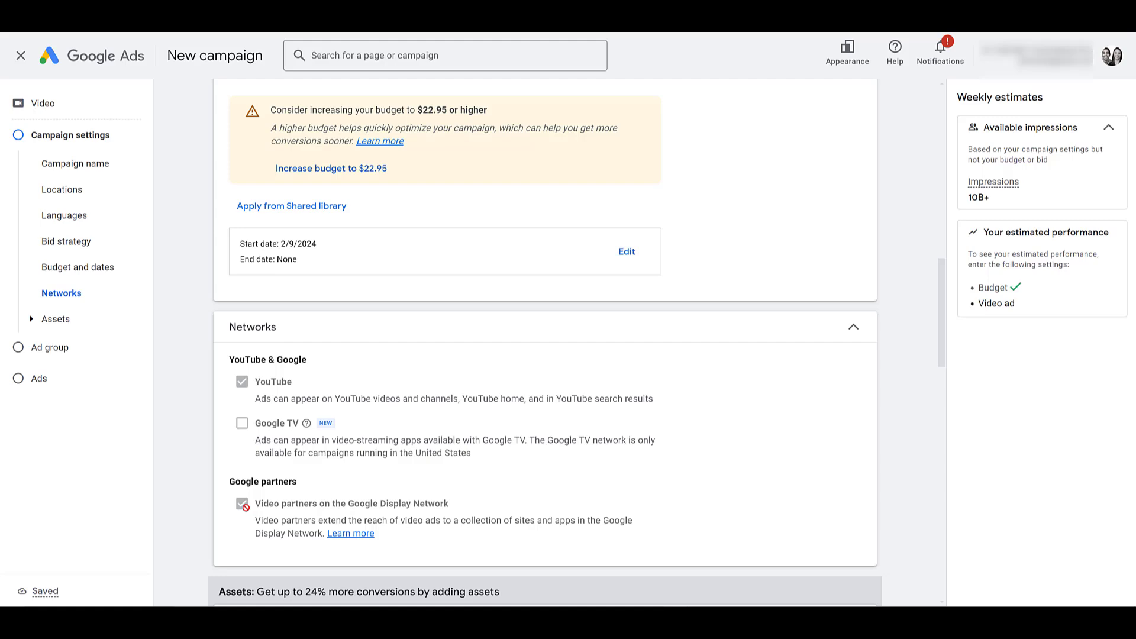
{"action": "scroll", "scroll_direction": "down", "scroll_amount": 3}
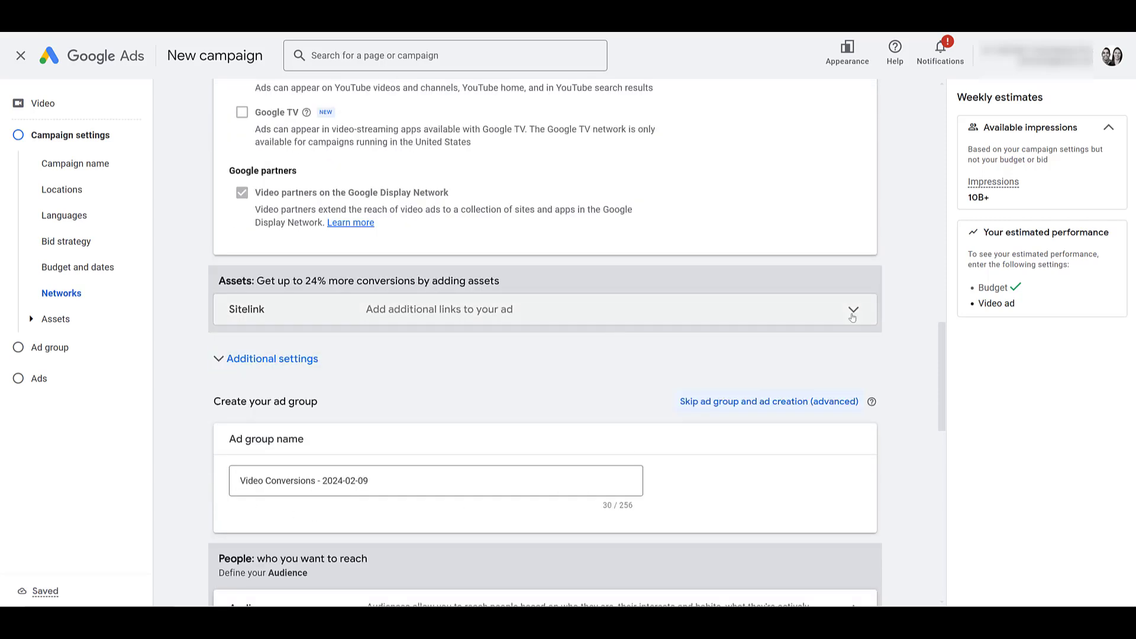
Add the existing sitelinks Cyber Monday Deals, Black Friday Deals, Sitelink 1 and Sitelink 2 to the campaign
{"action": "left_click", "coordinate": [852, 309]}
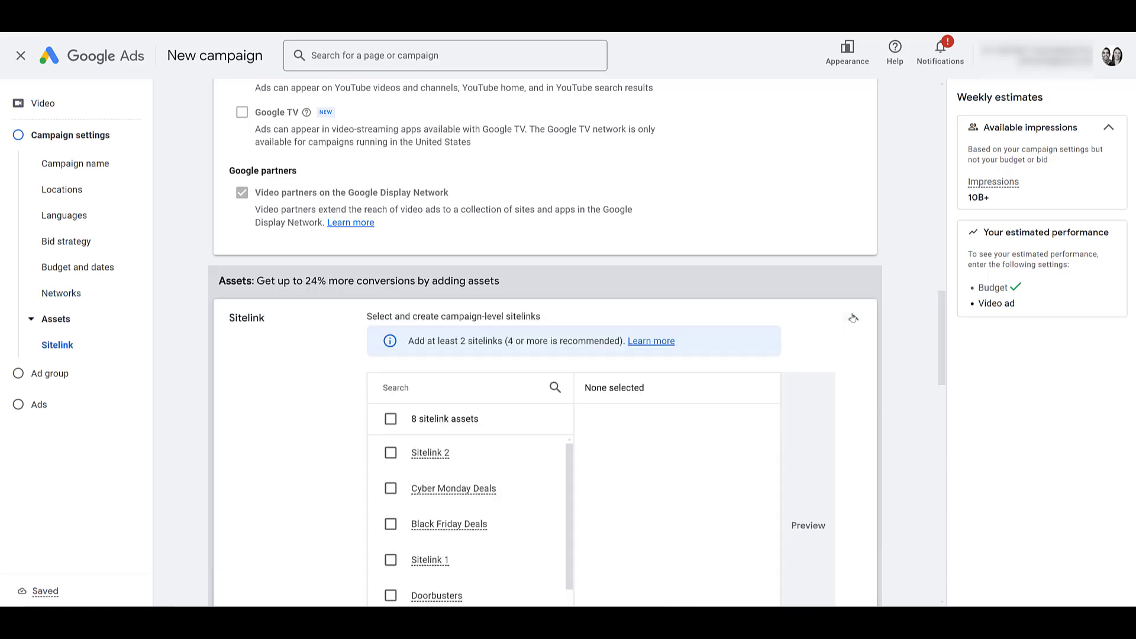
{"action": "scroll", "scroll_direction": "down", "scroll_amount": 3}
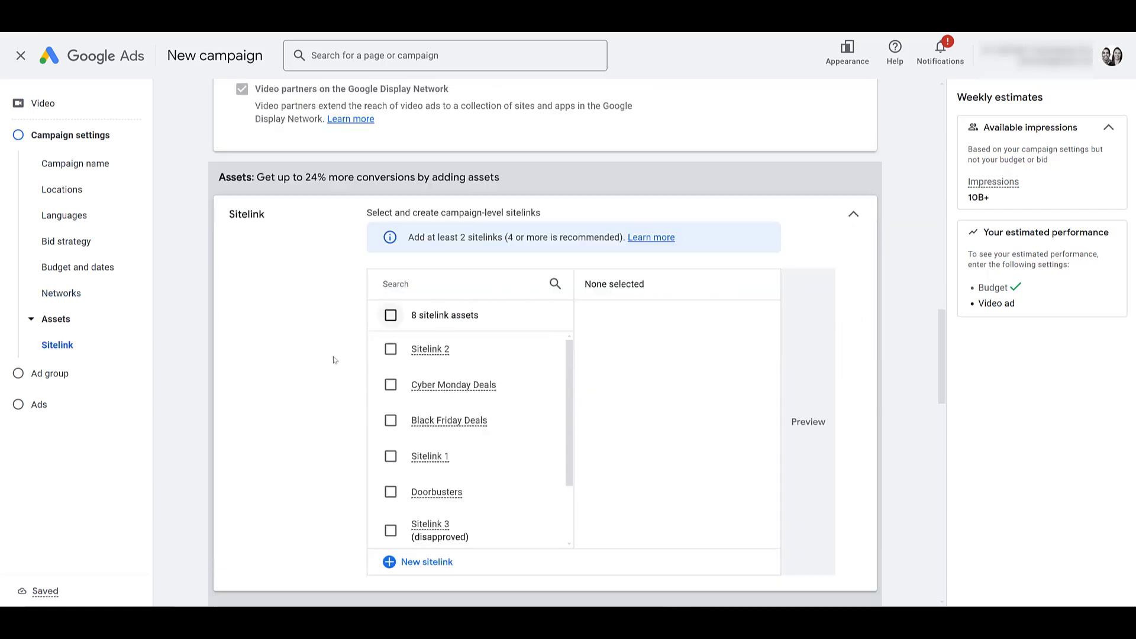
{"action": "mouse_move", "coordinate": [388, 420]}
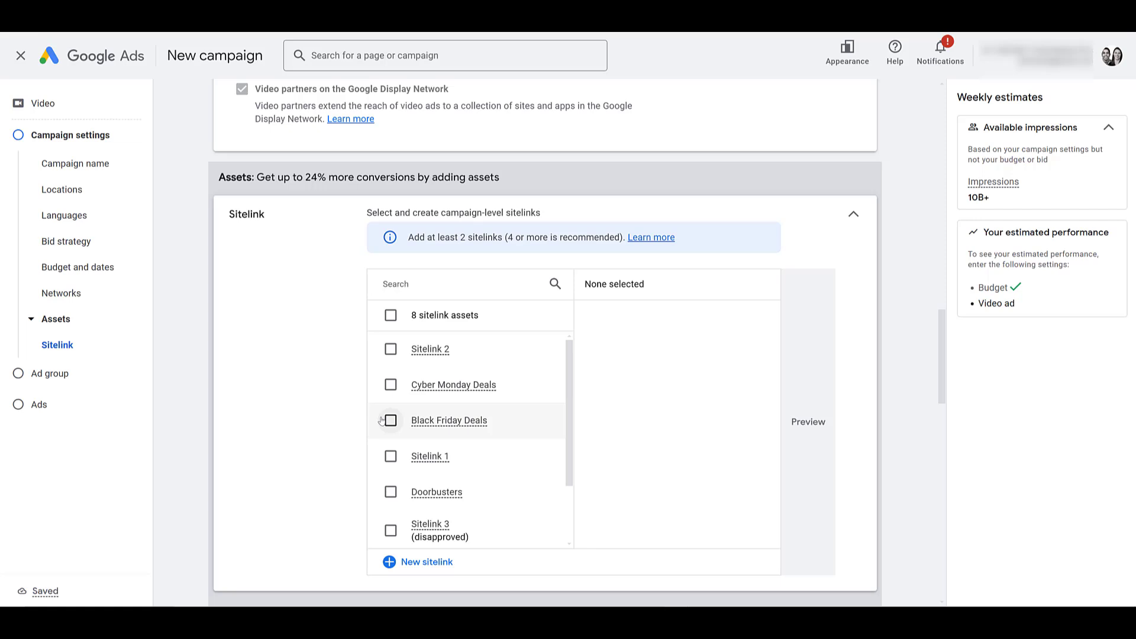
{"action": "mouse_move", "coordinate": [478, 237]}
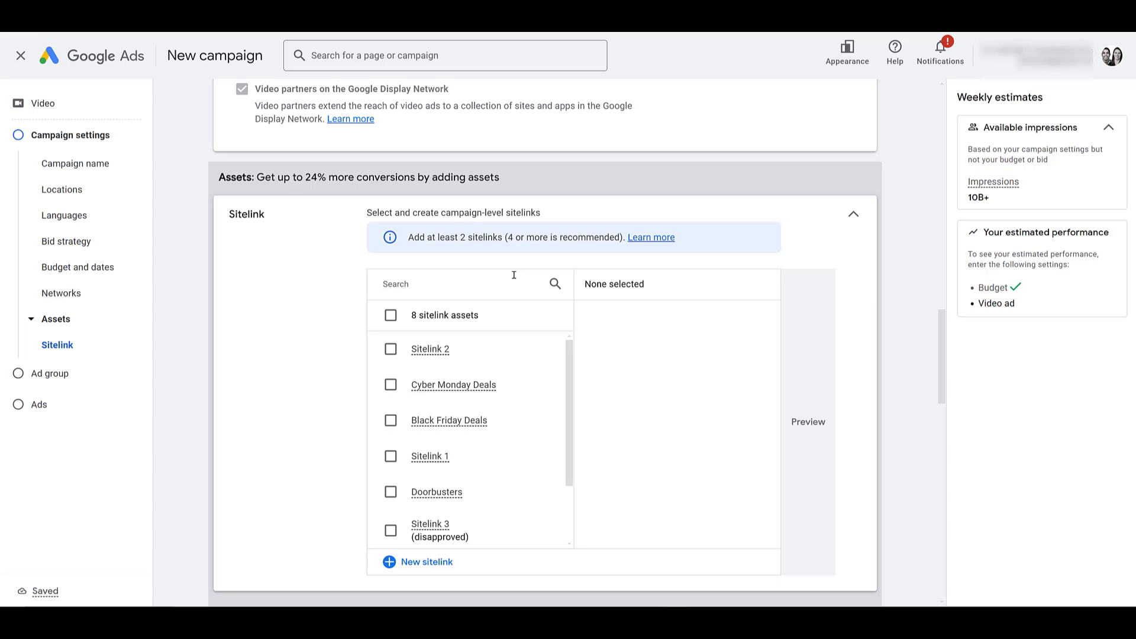
{"action": "left_click", "coordinate": [391, 384]}
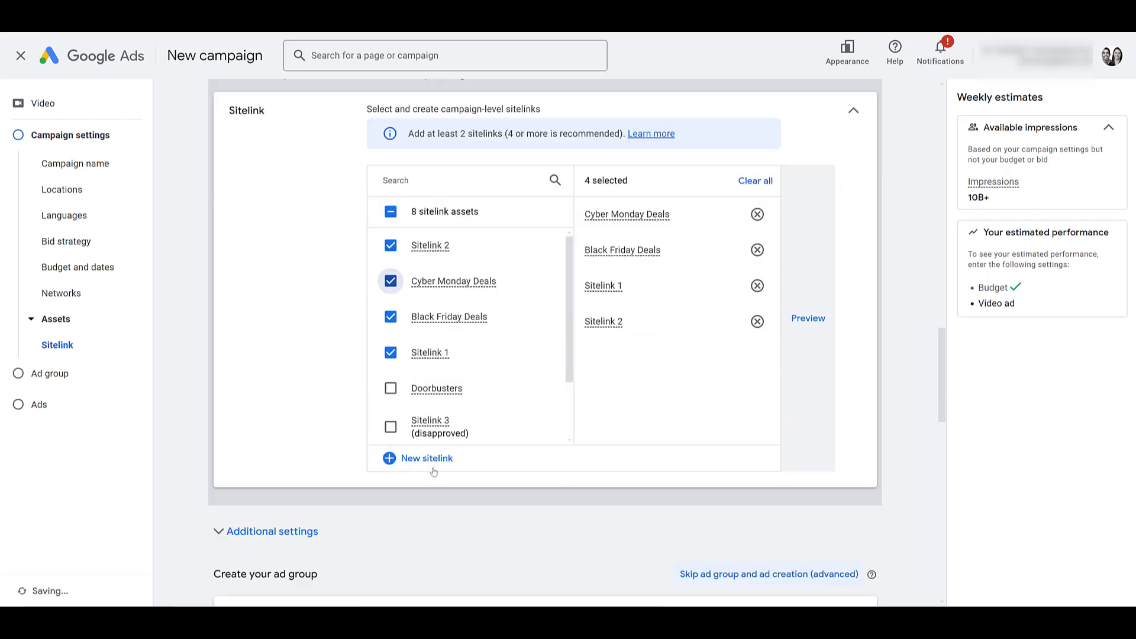
{"action": "mouse_move", "coordinate": [647, 212]}
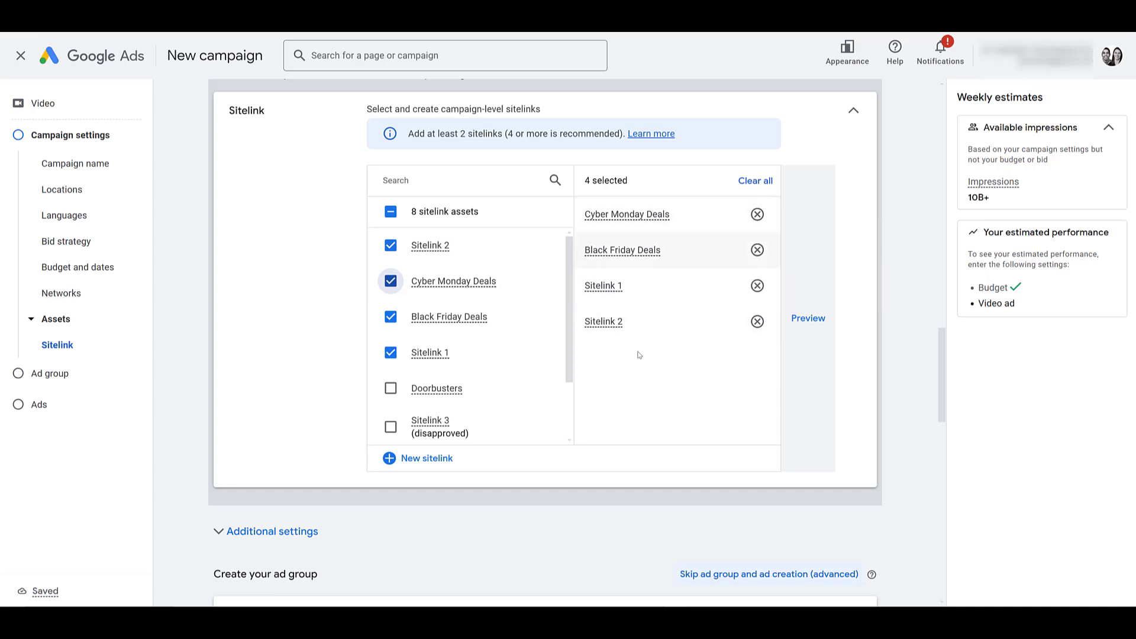
{"action": "scroll", "scroll_direction": "down", "scroll_amount": 3}
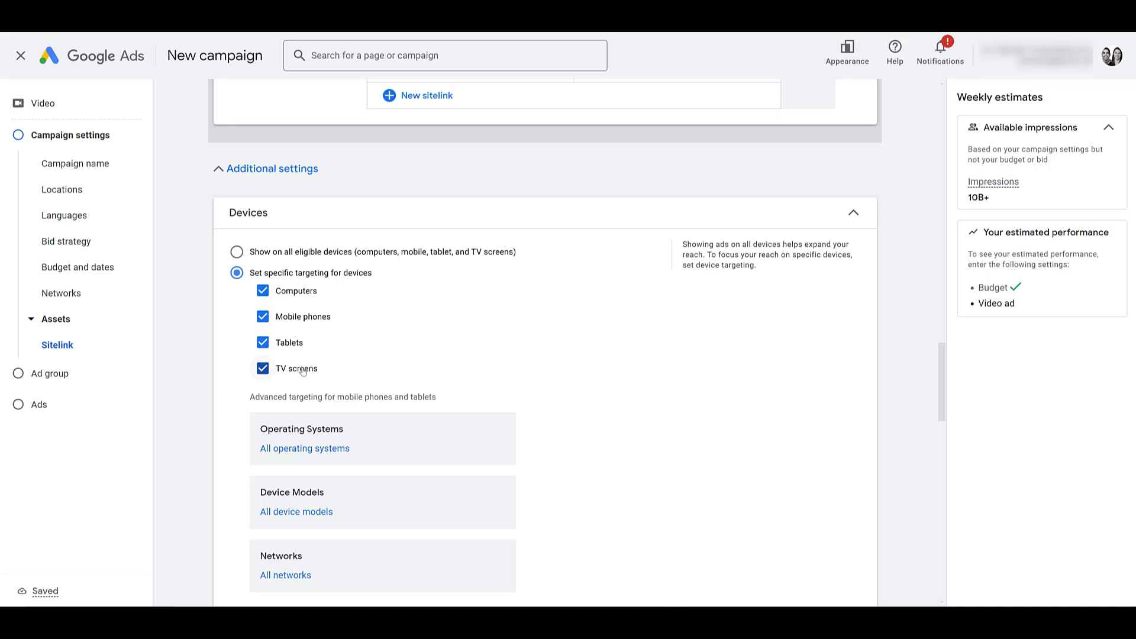
Exclude TV screens so the campaign targets computers, mobile phones and tablets only
{"action": "left_click", "coordinate": [263, 368]}
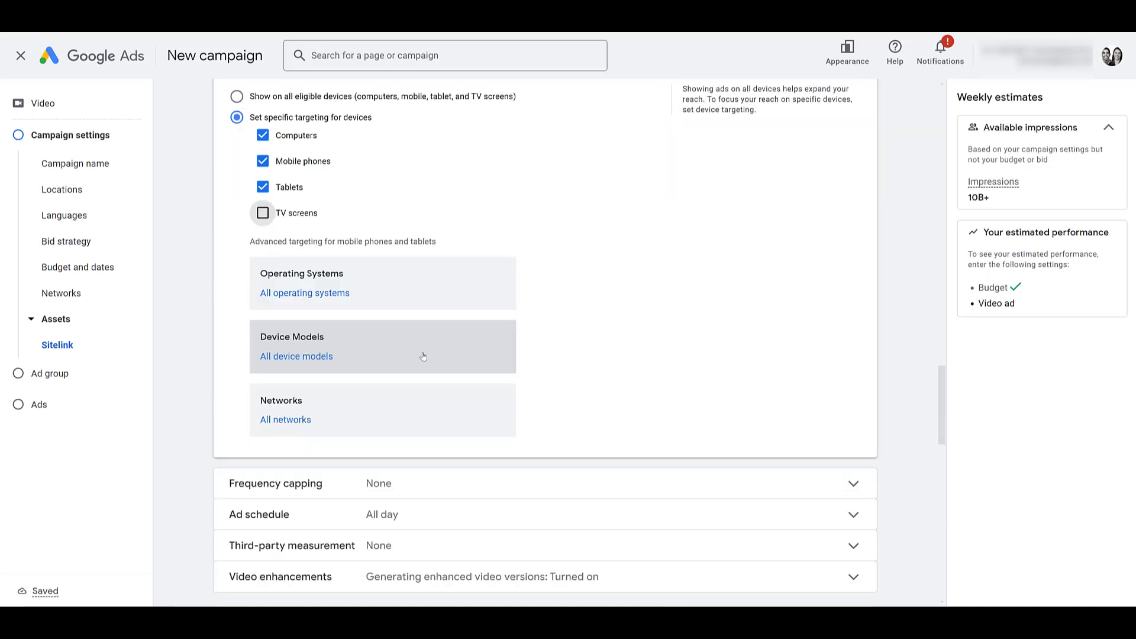
{"action": "scroll", "scroll_direction": "down", "scroll_amount": 3}
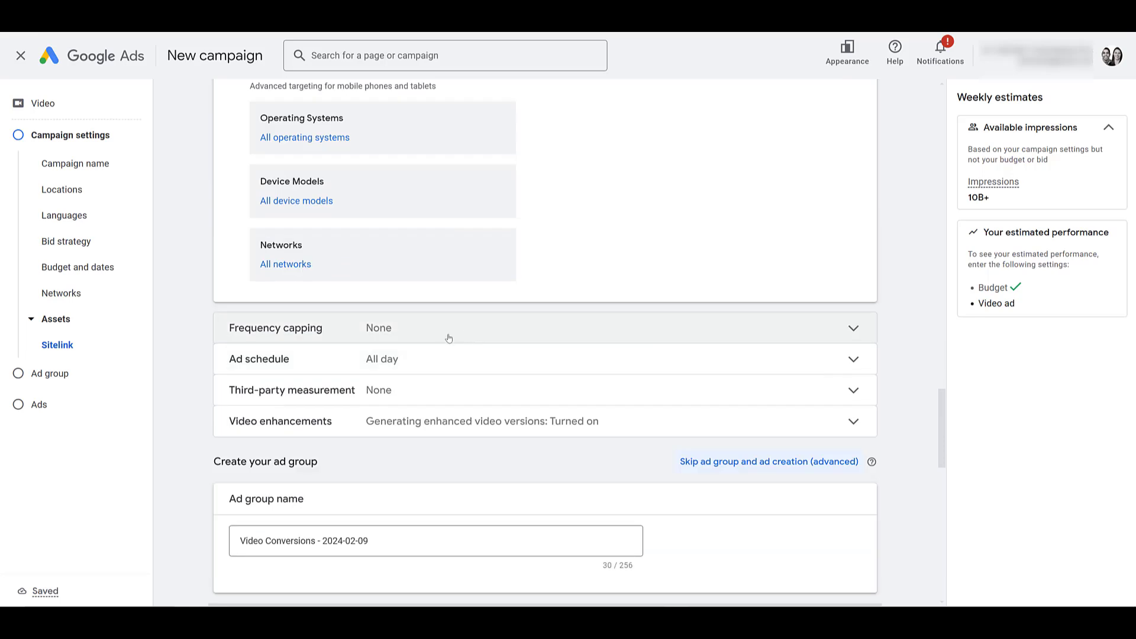
{"action": "mouse_move", "coordinate": [495, 335]}
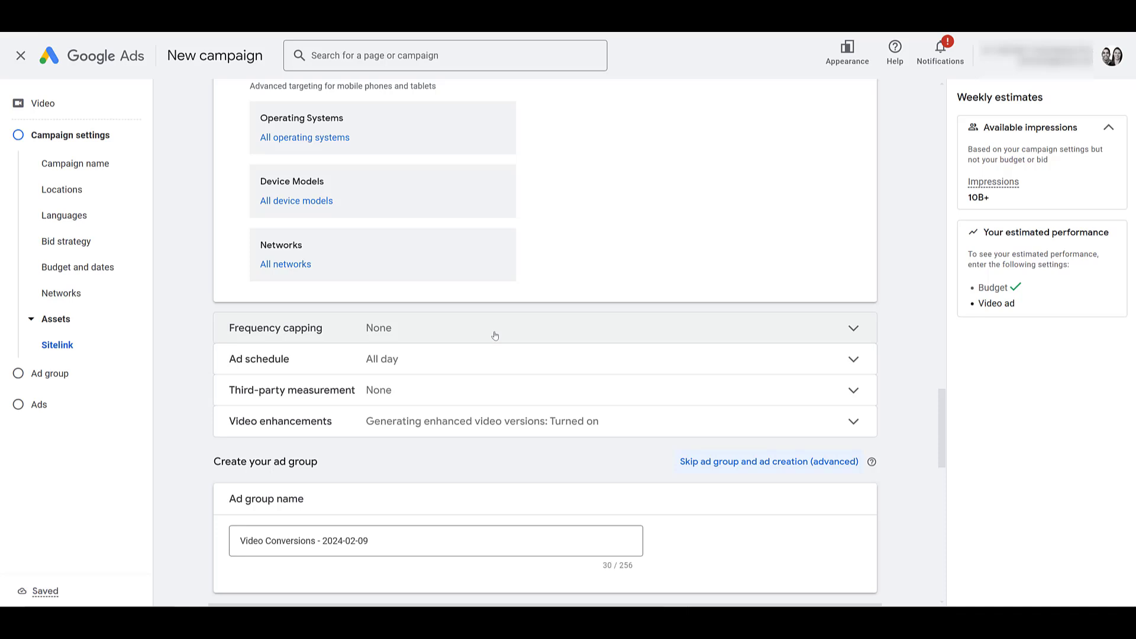
{"action": "scroll", "scroll_direction": "down", "scroll_amount": 3}
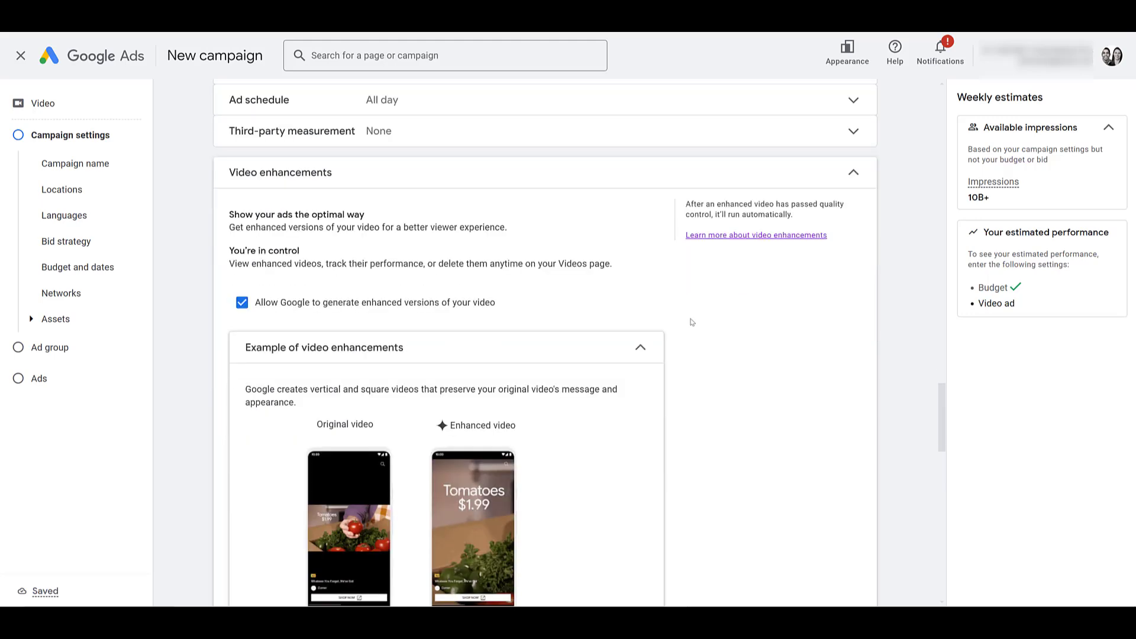
Leave enhanced video generation allowed and scroll to the ad group Video Conversions - 2024-02-09
{"action": "scroll", "scroll_direction": "down", "scroll_amount": 3}
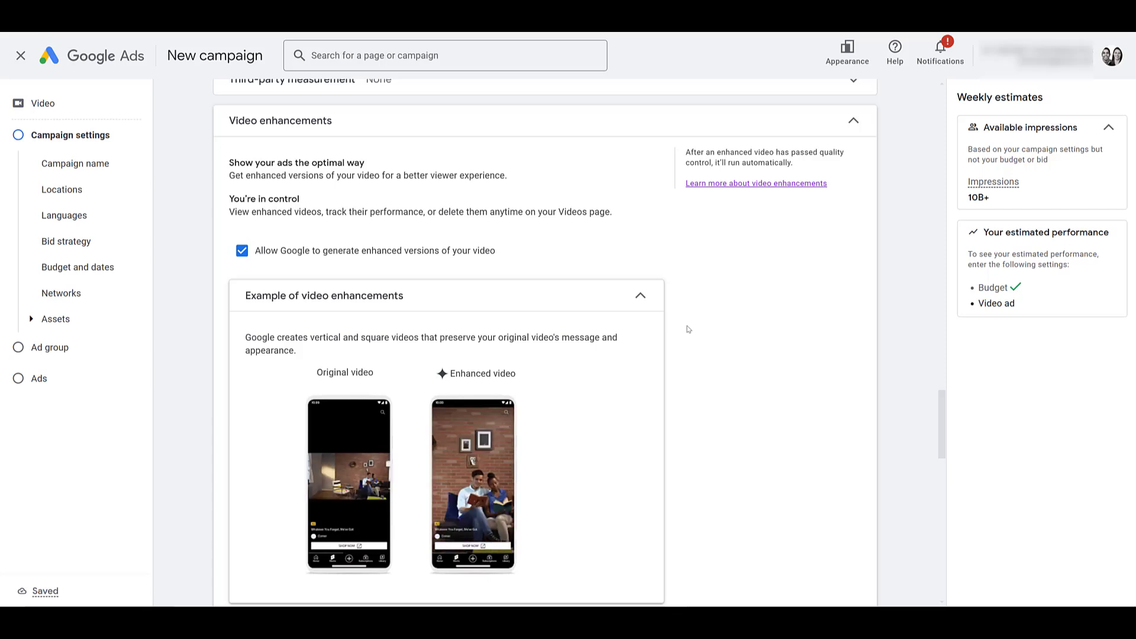
{"action": "scroll", "scroll_direction": "down", "scroll_amount": 3}
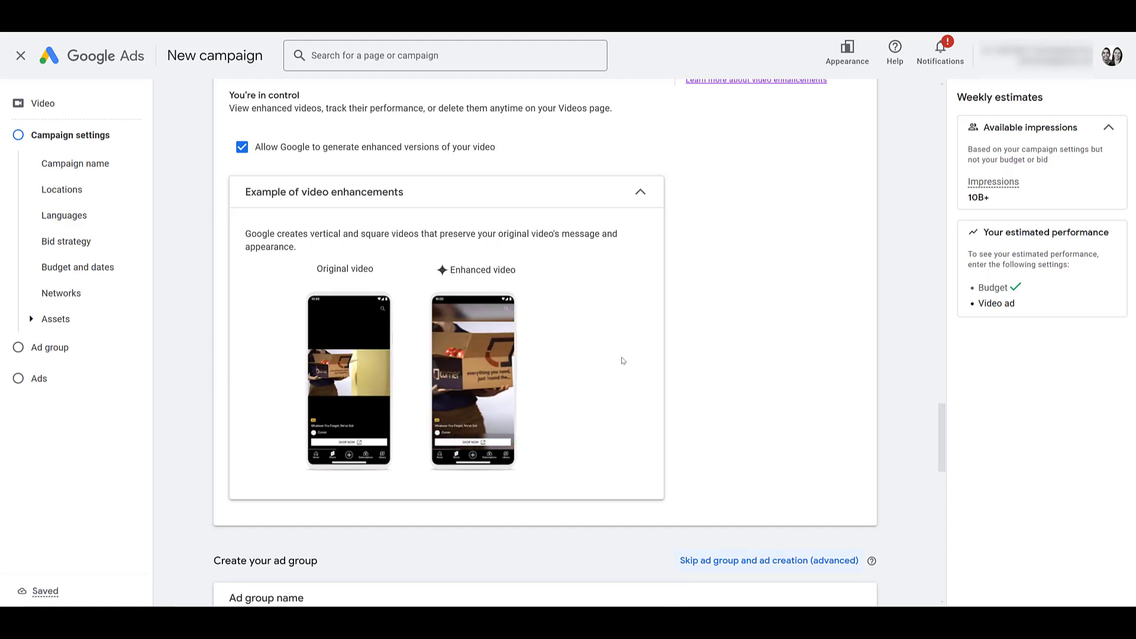
{"action": "scroll", "scroll_direction": "down", "scroll_amount": 3}
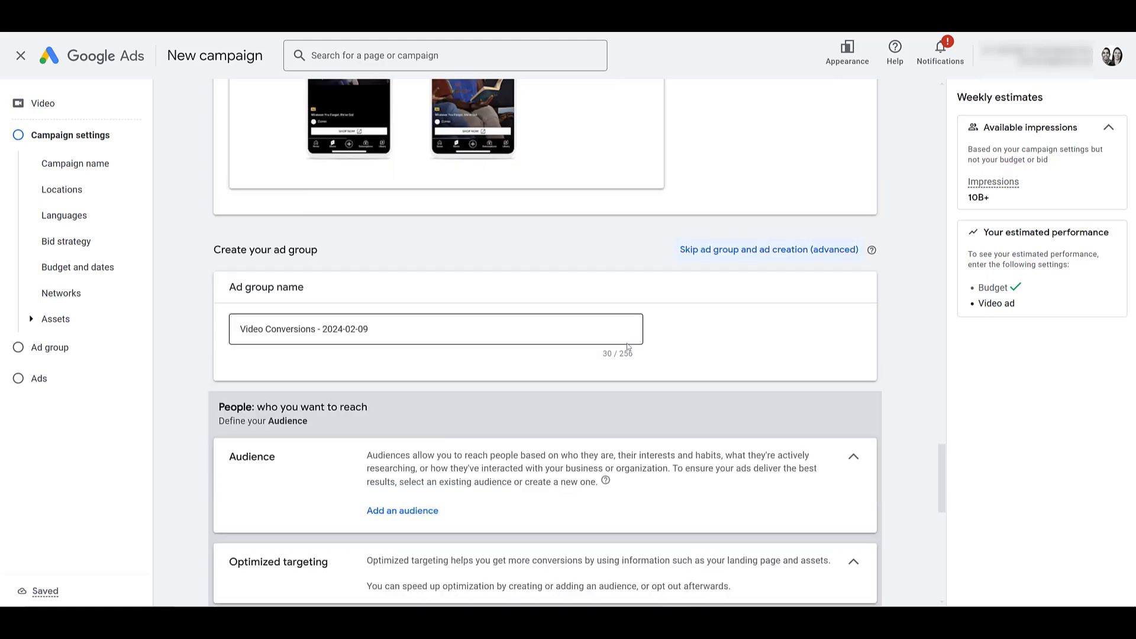
Add a new audience 'Custom Segment' built on Google Properties - Running Shoes Terms and save it
{"action": "scroll", "scroll_direction": "down", "scroll_amount": 3}
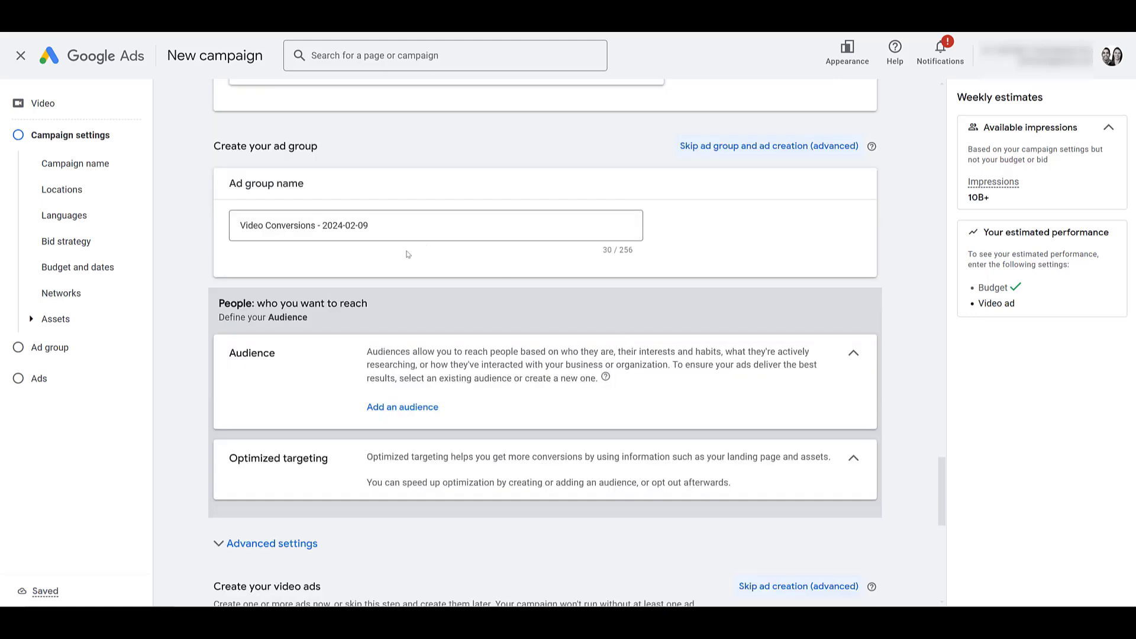
{"action": "scroll", "scroll_direction": "down", "scroll_amount": 3}
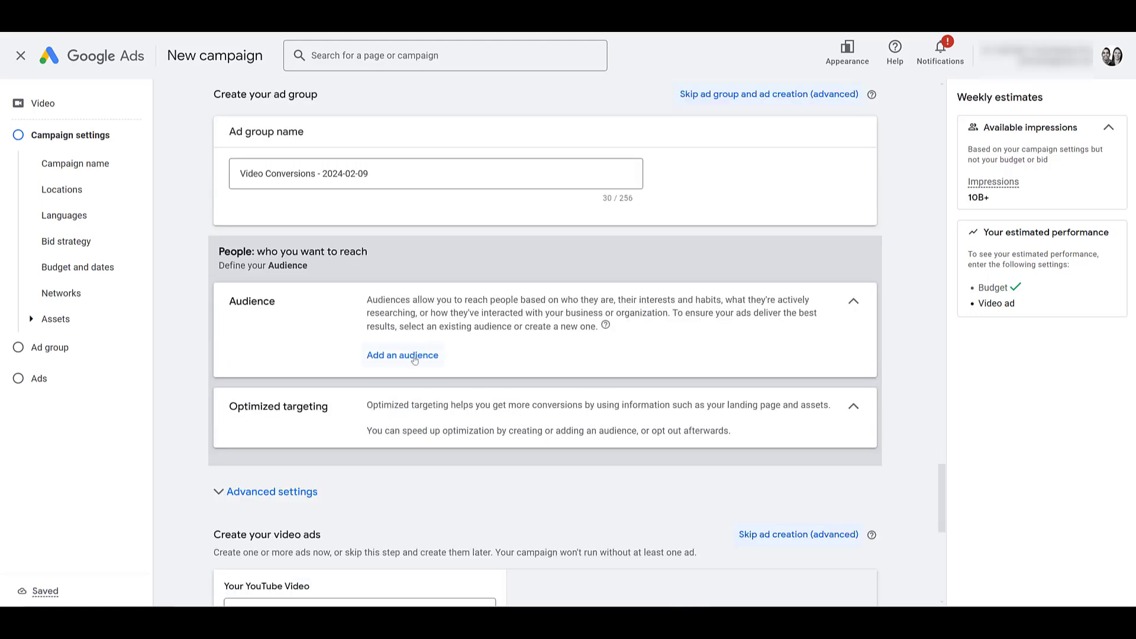
{"action": "left_click", "coordinate": [402, 355]}
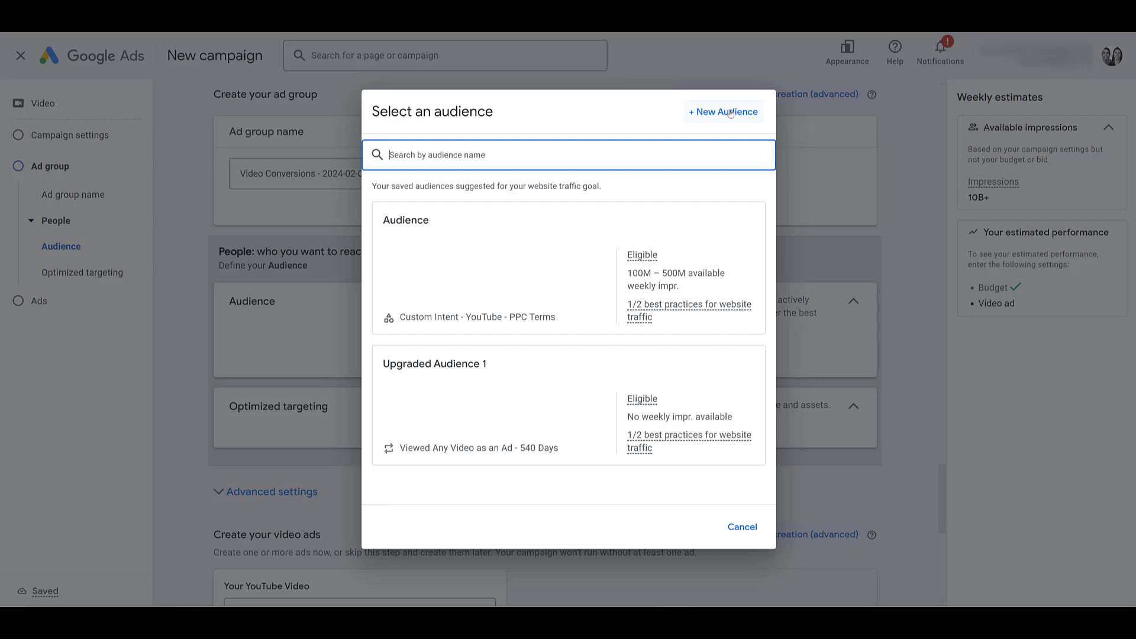
{"action": "left_click", "coordinate": [722, 111]}
{"action": "type", "text": "Custom Segment"}
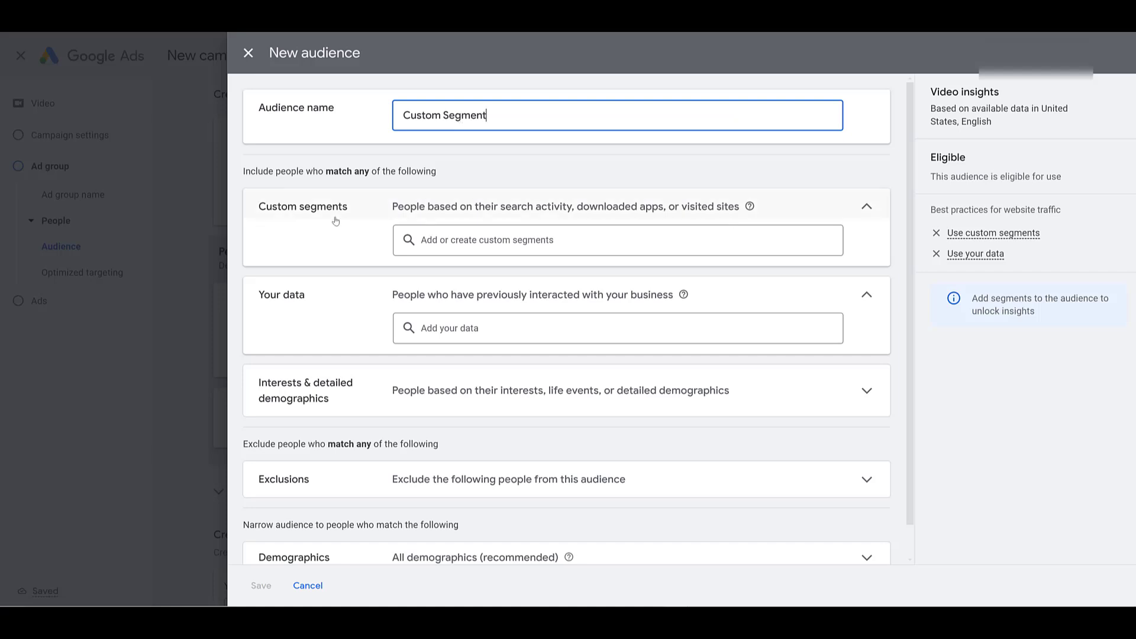
{"action": "mouse_move", "coordinate": [328, 311]}
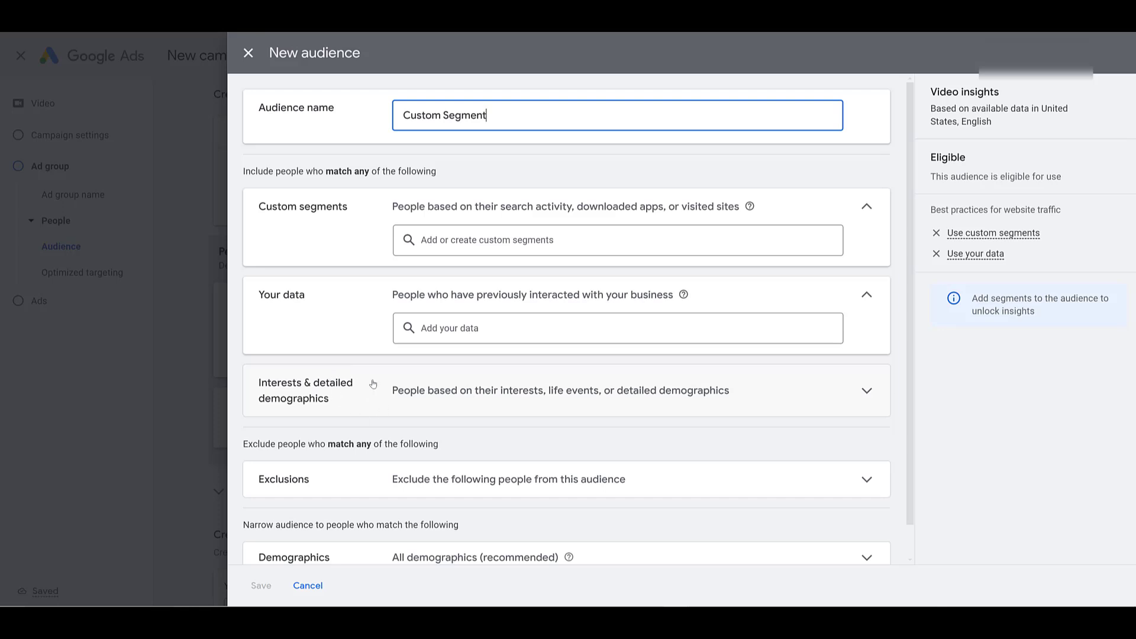
{"action": "mouse_move", "coordinate": [363, 399]}
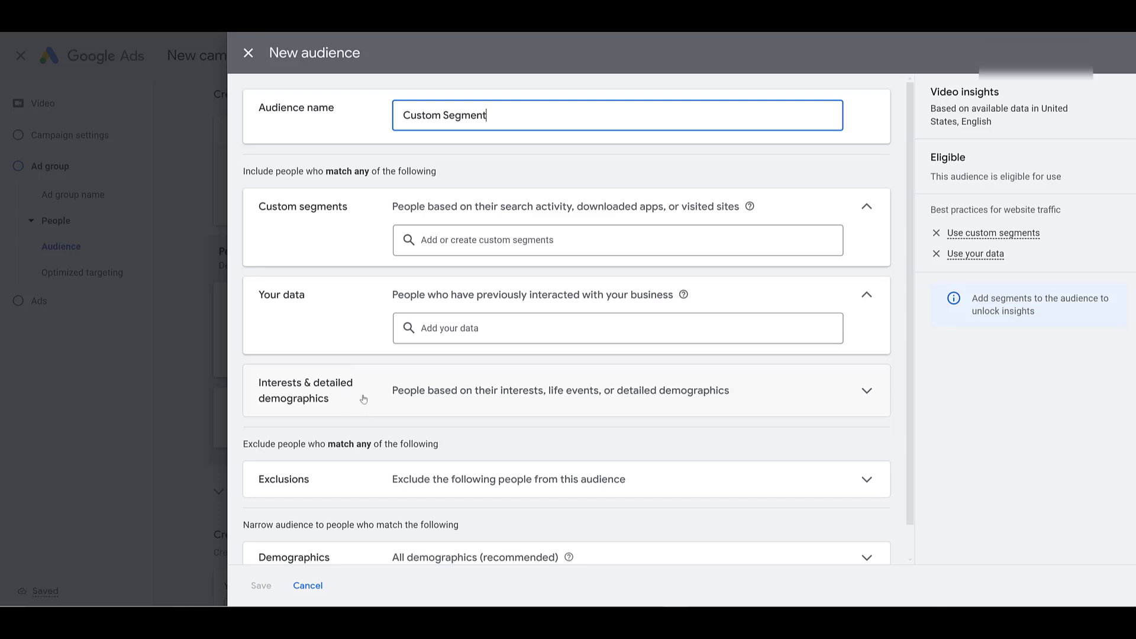
{"action": "scroll", "scroll_direction": "down", "scroll_amount": 3}
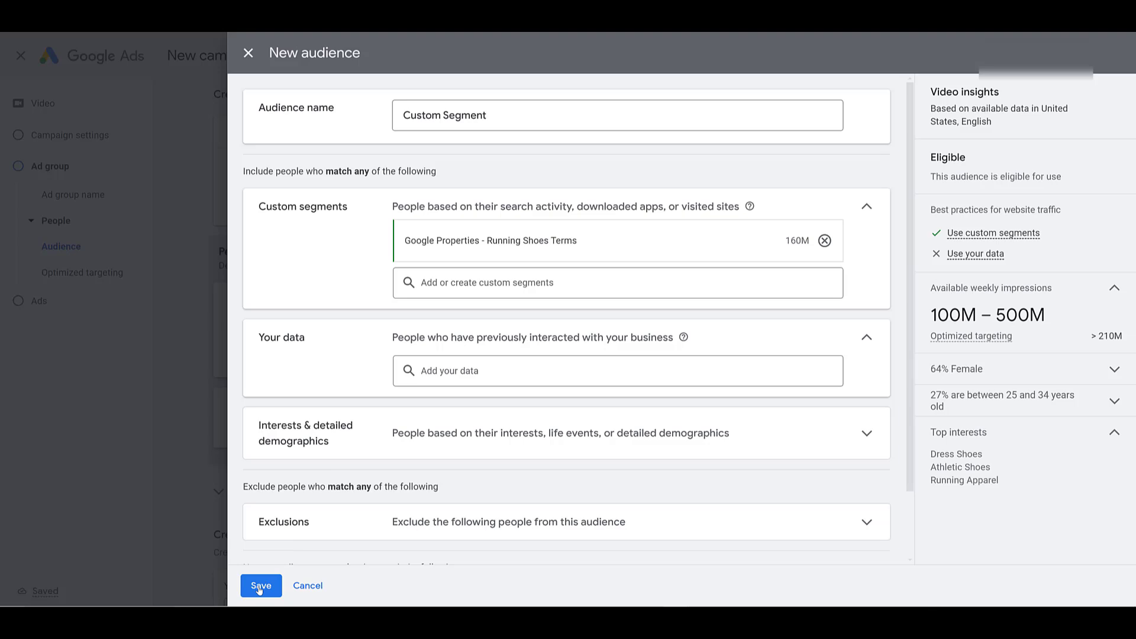
{"action": "left_click", "coordinate": [260, 586]}
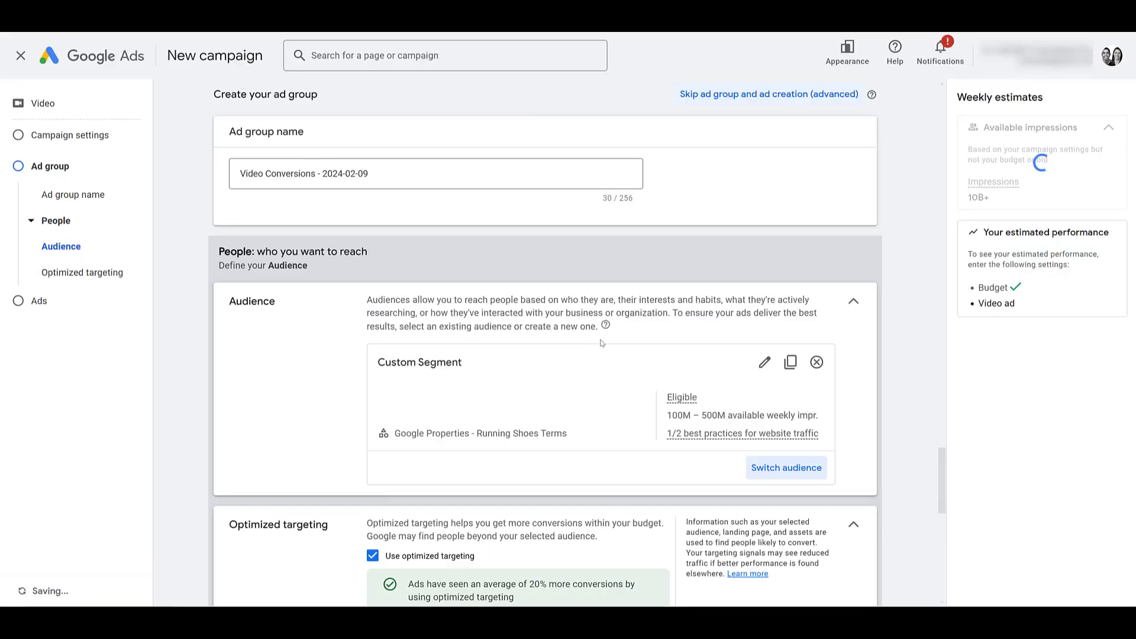
Turn off optimized targeting for the ad group and move down to the advanced content settings
{"action": "scroll", "scroll_direction": "down", "scroll_amount": 3}
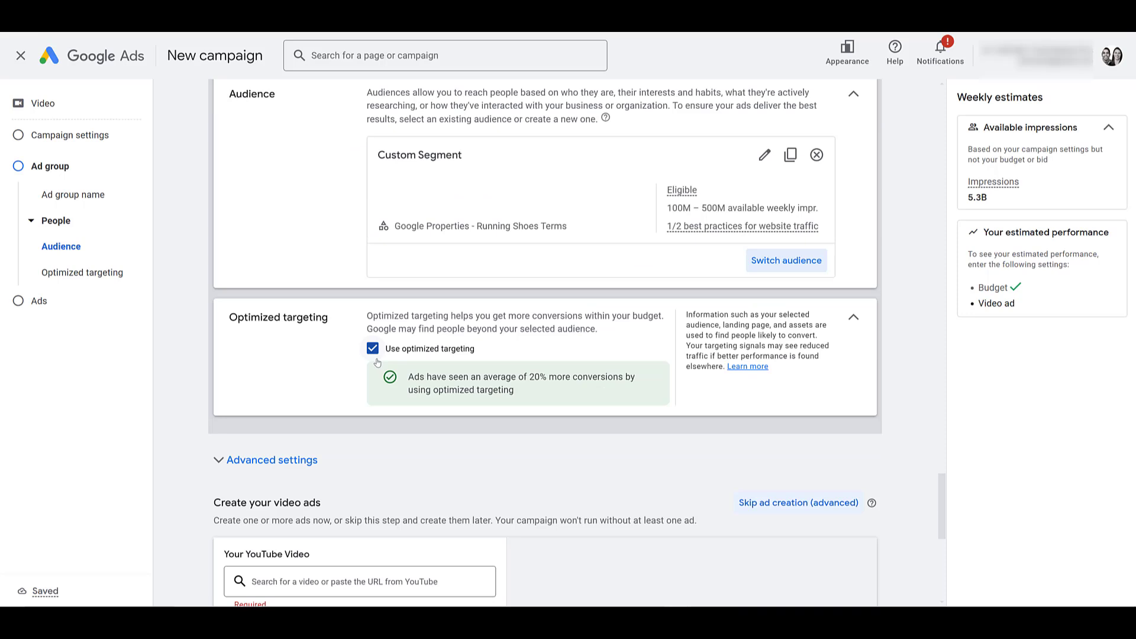
{"action": "left_click", "coordinate": [373, 348]}
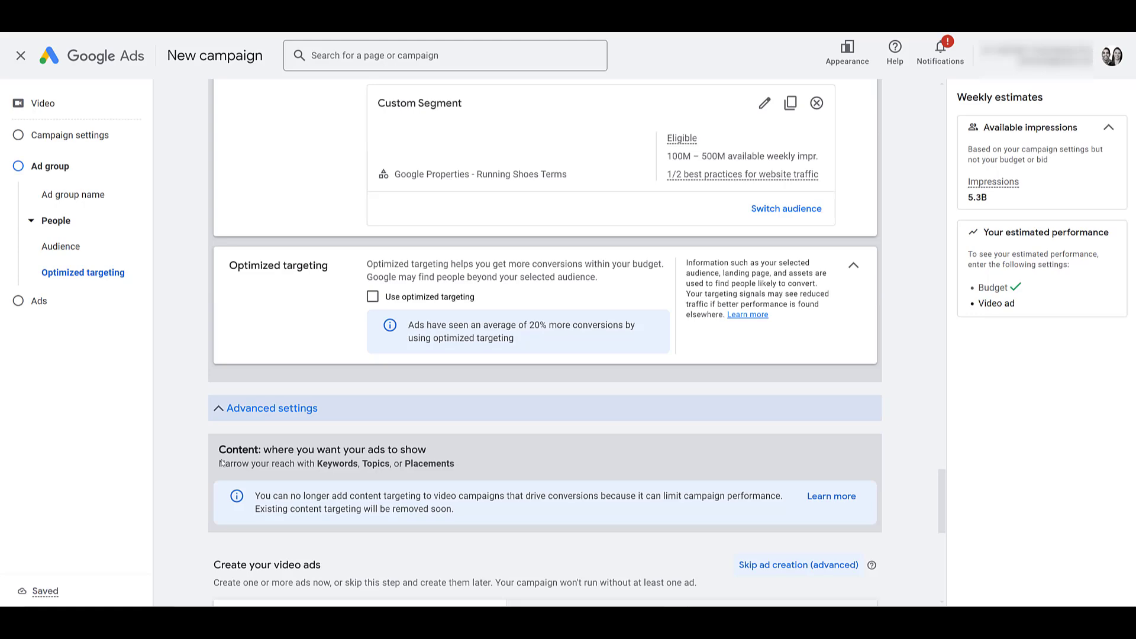
{"action": "scroll", "scroll_direction": "down", "scroll_amount": 3}
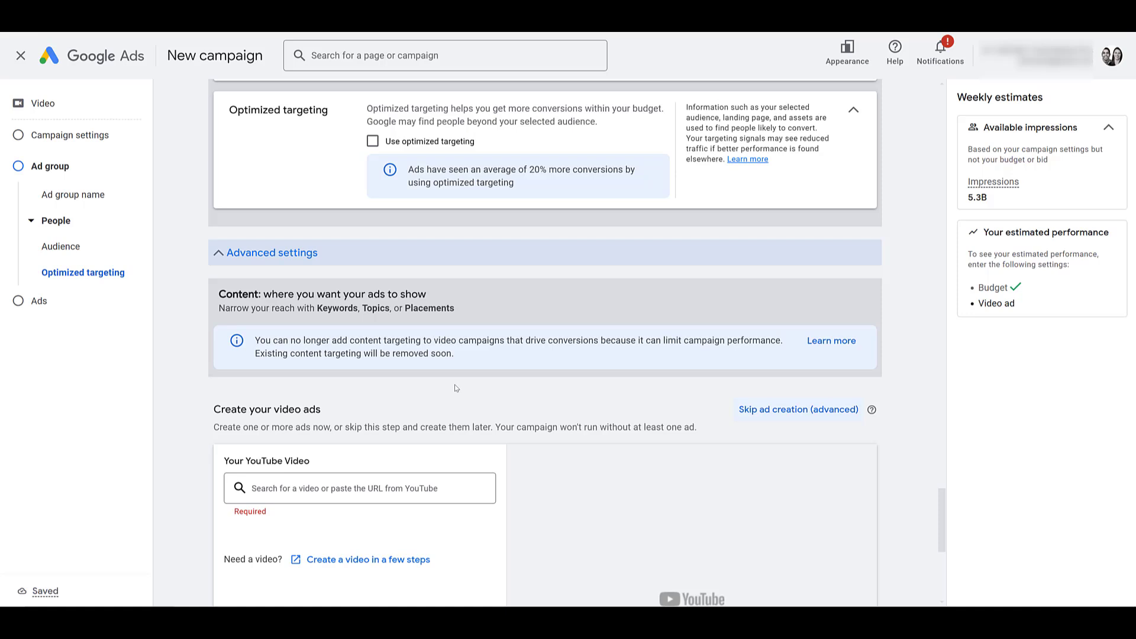
{"action": "mouse_move", "coordinate": [280, 283]}
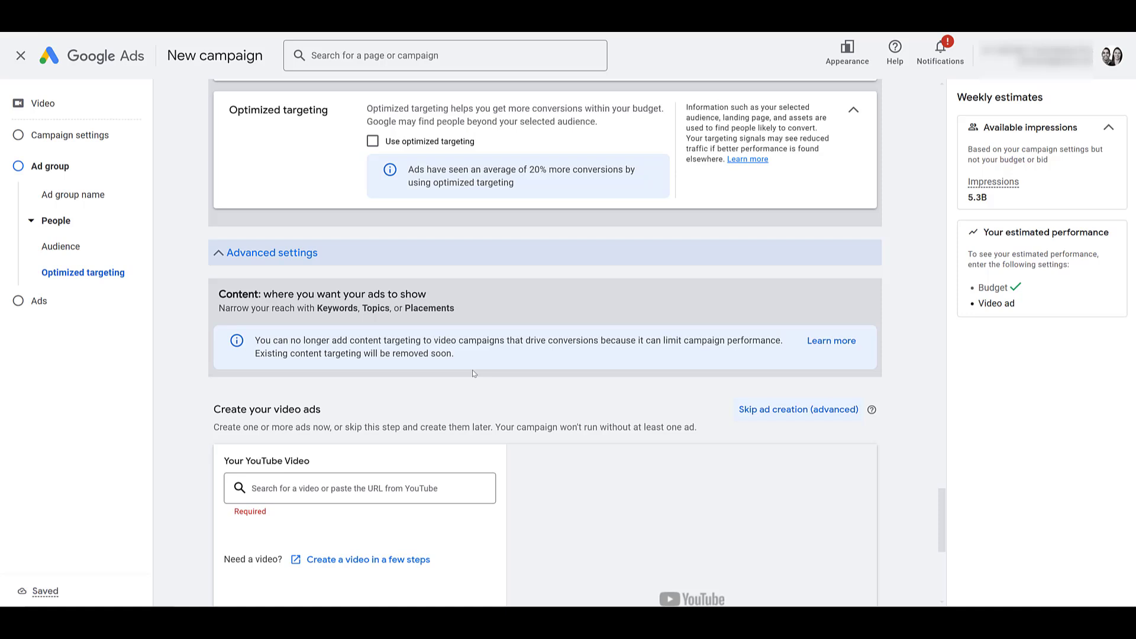
{"action": "mouse_move", "coordinate": [473, 352]}
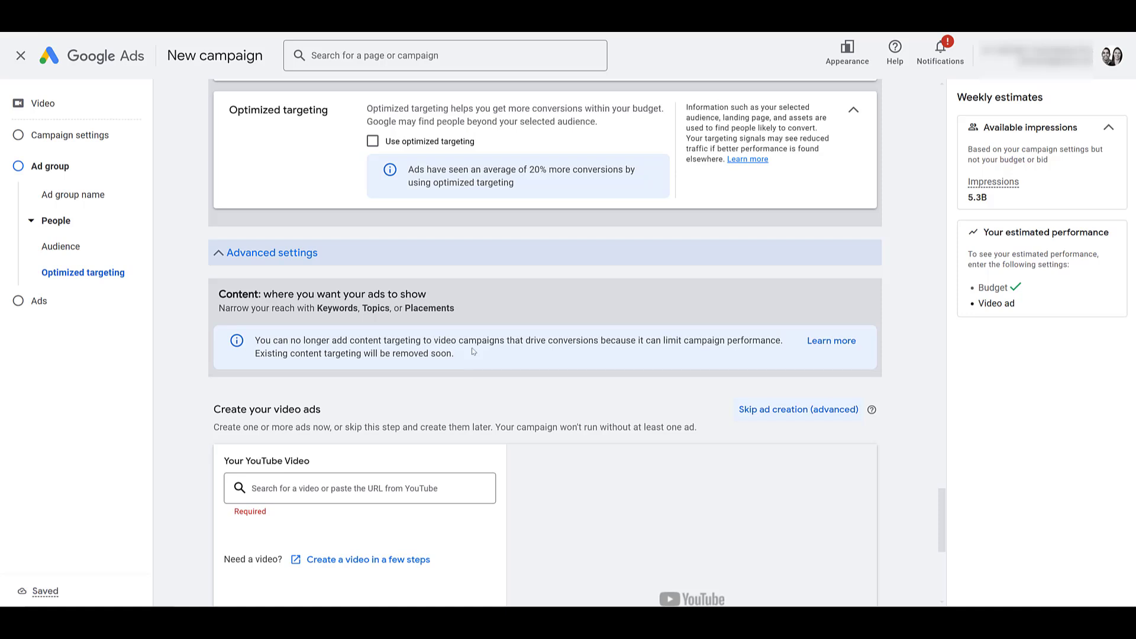
{"action": "mouse_move", "coordinate": [481, 364]}
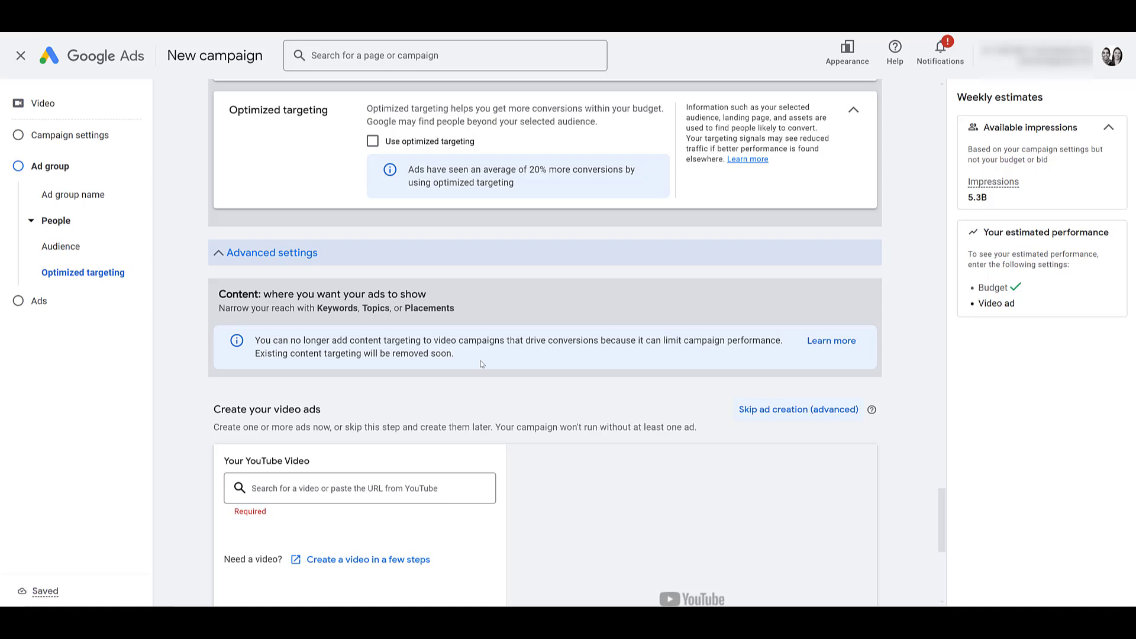
{"action": "mouse_move", "coordinate": [508, 354]}
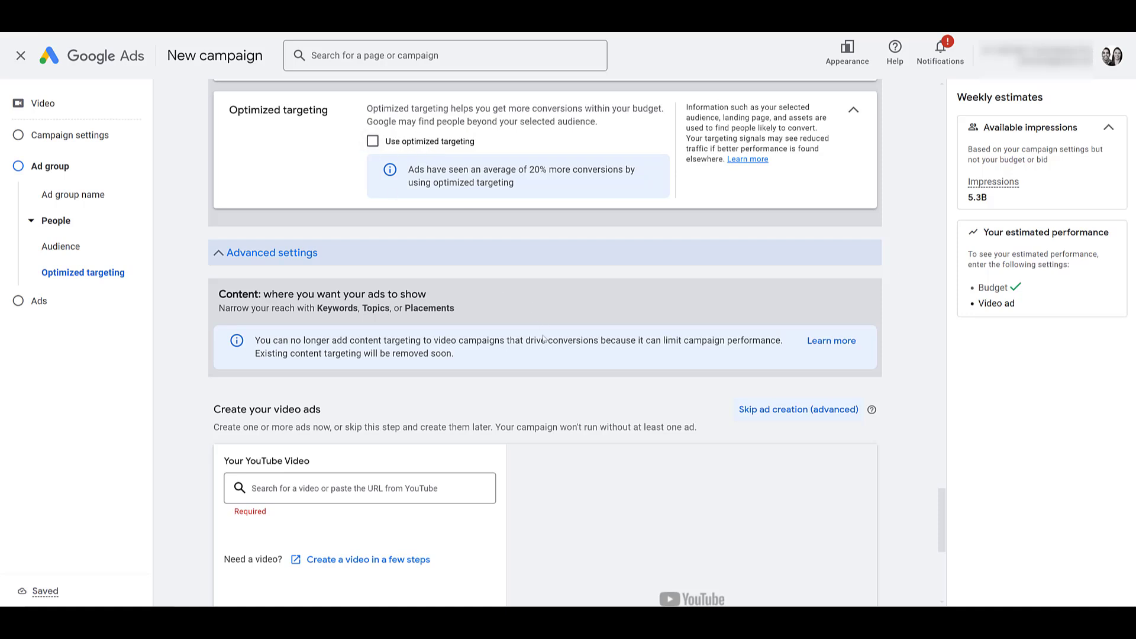
{"action": "mouse_move", "coordinate": [528, 355]}
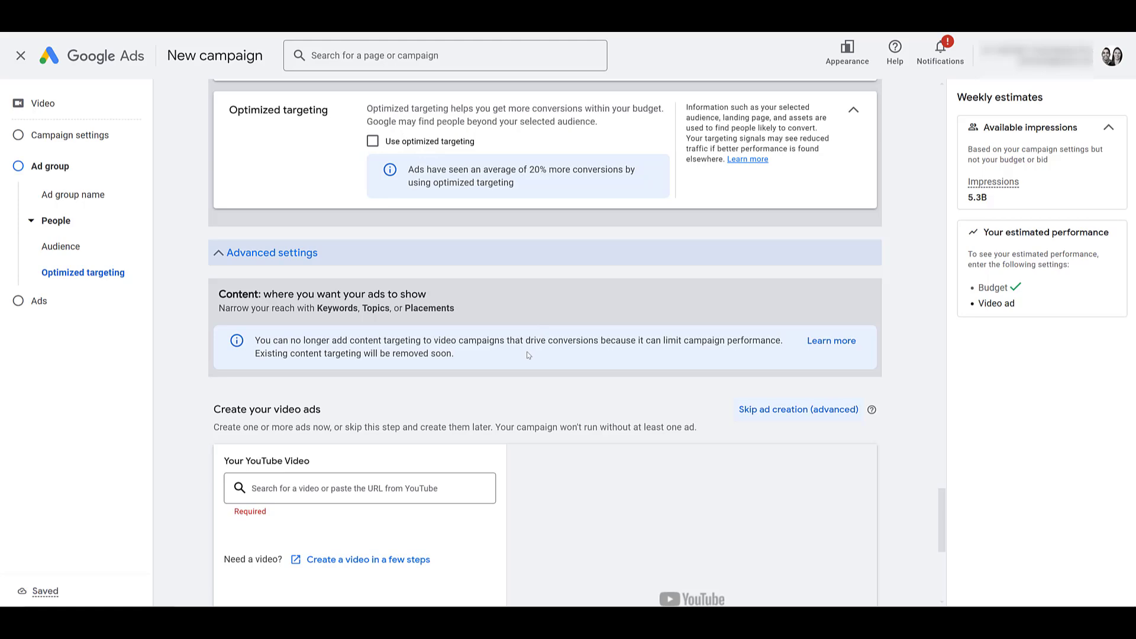
{"action": "scroll", "scroll_direction": "down", "scroll_amount": 3}
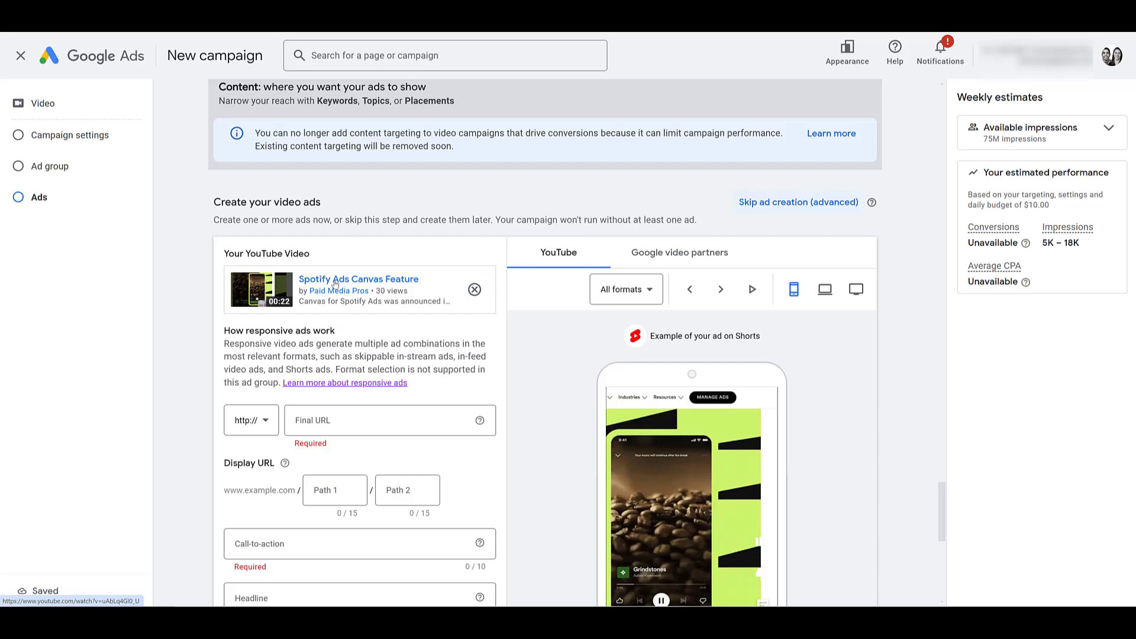
Fill the ad with final URL paidmediapros.com, Learn more call-to-action, headline, long headline and description
{"action": "scroll", "scroll_direction": "down", "scroll_amount": 3}
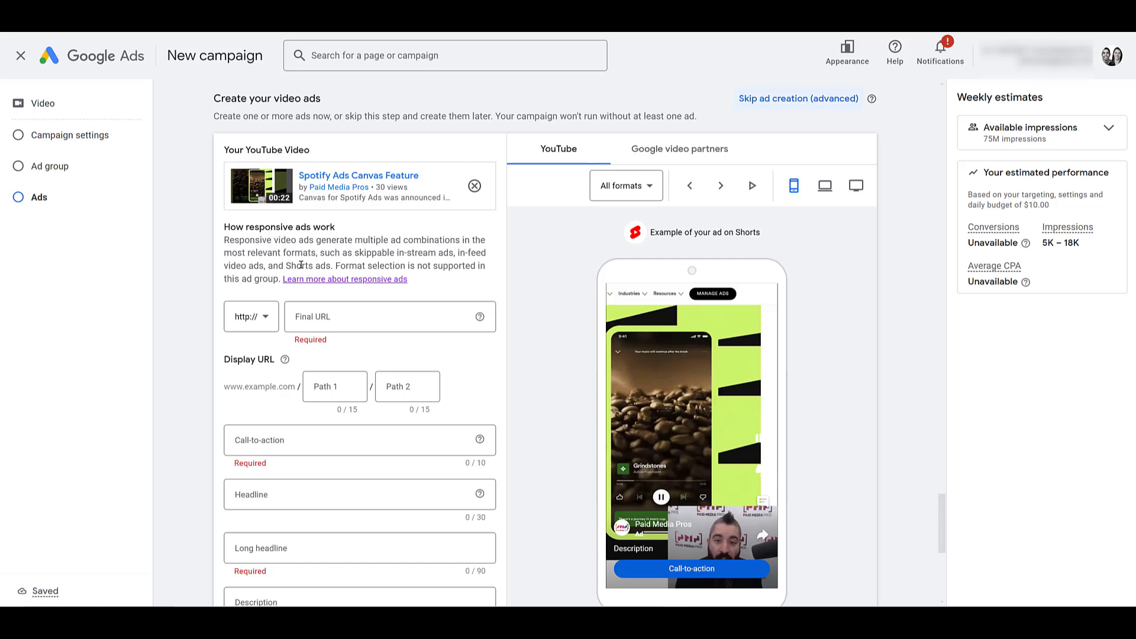
{"action": "scroll", "scroll_direction": "down", "scroll_amount": 3}
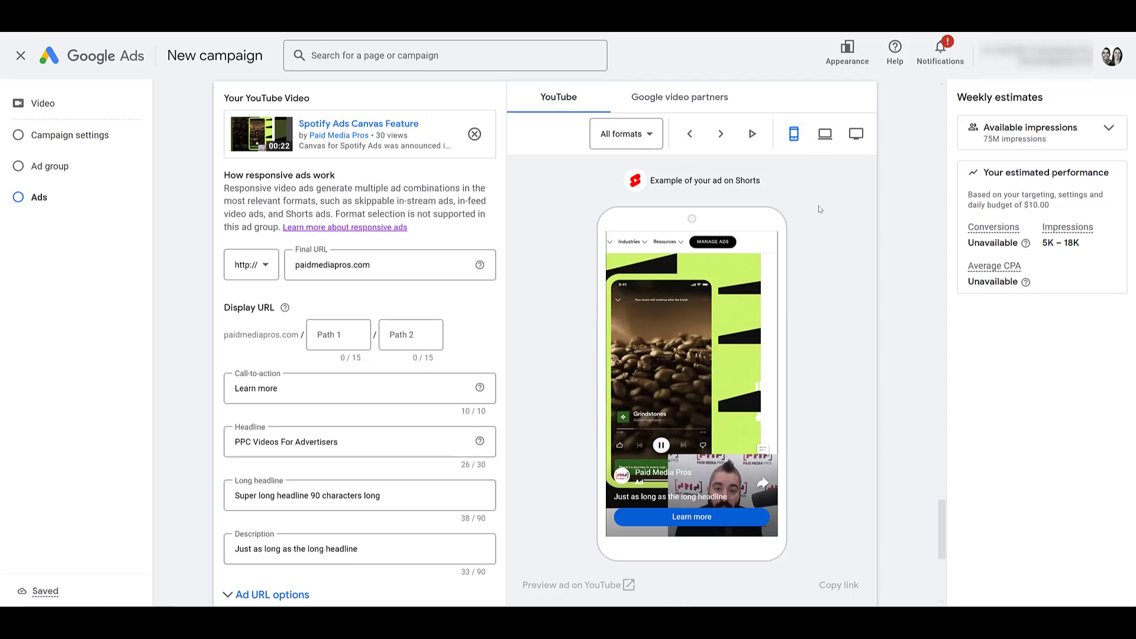
{"action": "mouse_move", "coordinate": [814, 509]}
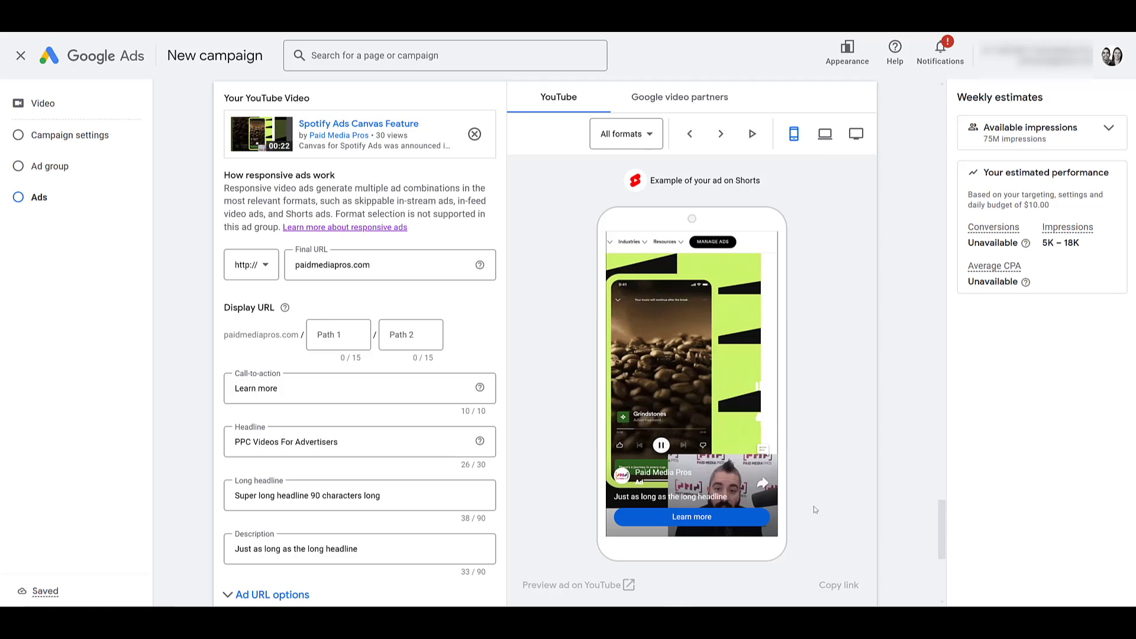
{"action": "mouse_move", "coordinate": [821, 505]}
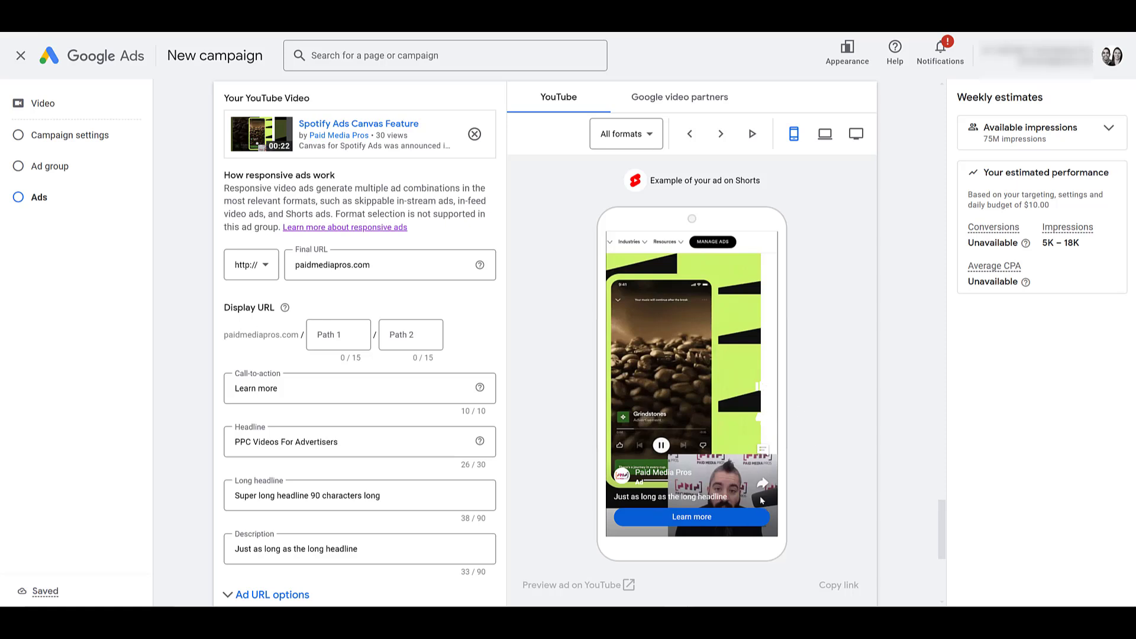
{"action": "mouse_move", "coordinate": [841, 430]}
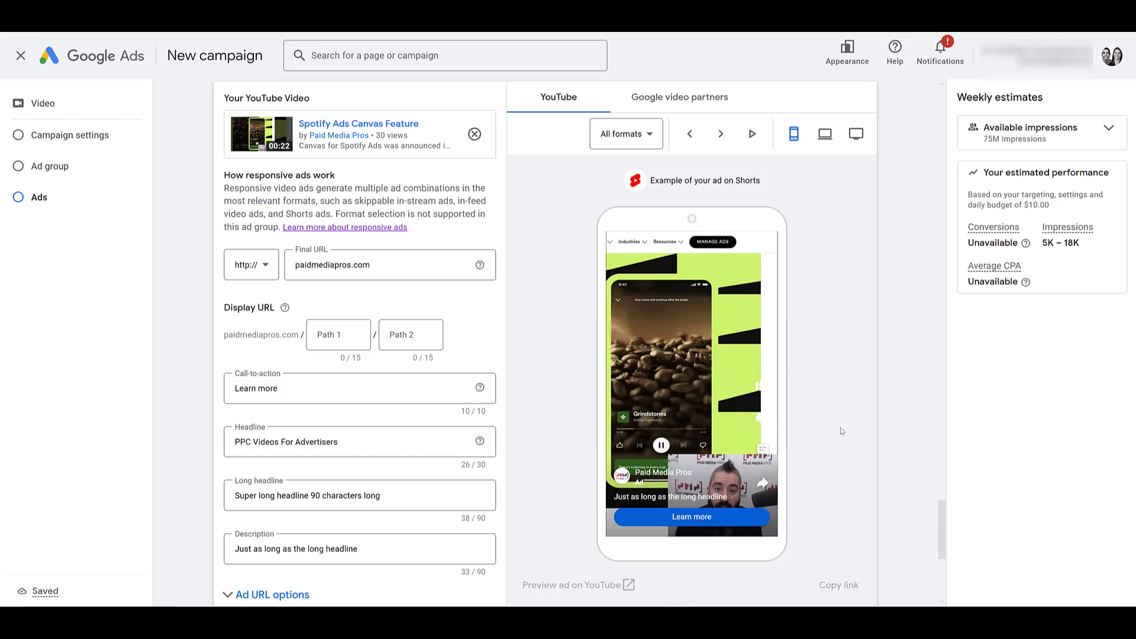
{"action": "mouse_move", "coordinate": [719, 486]}
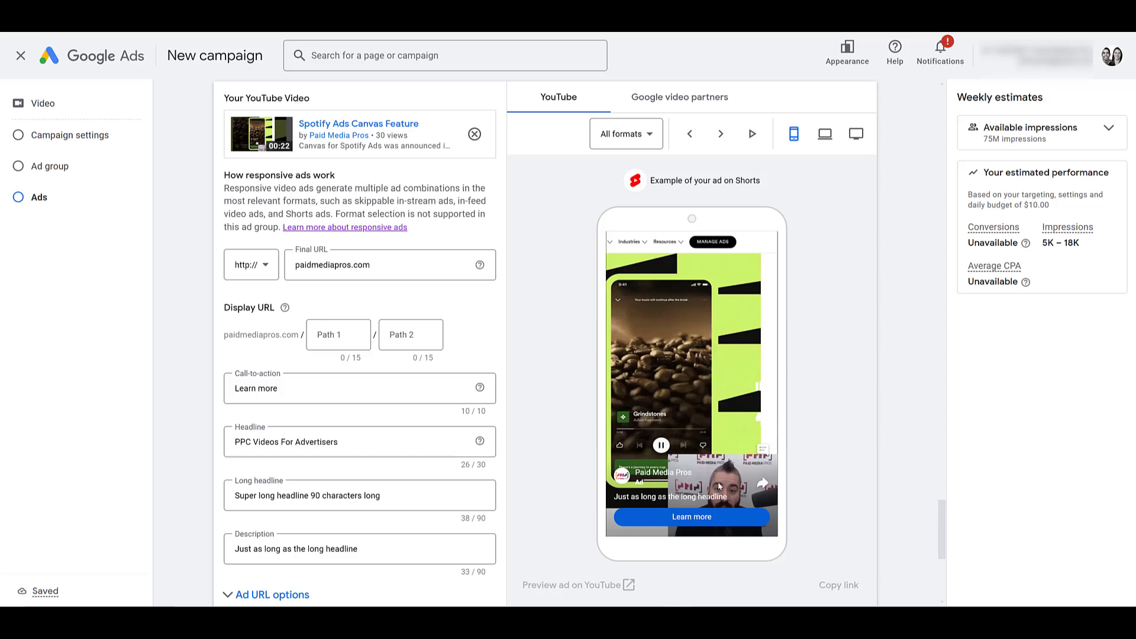
Preview Ad #1 on desktop and as an in-feed video ad
{"action": "left_click", "coordinate": [825, 134]}
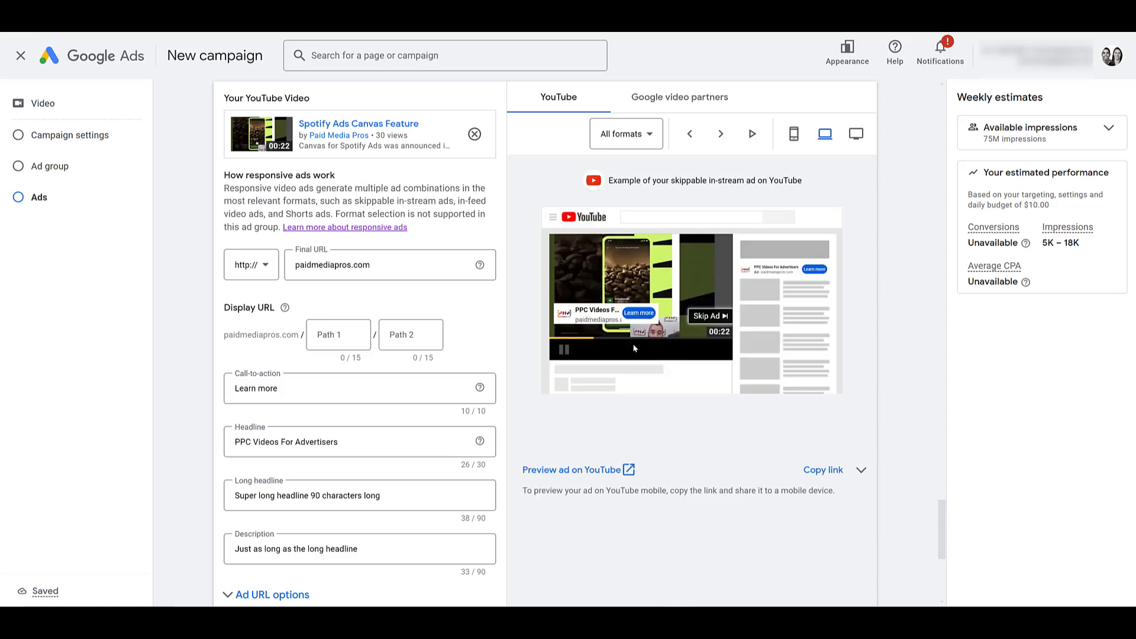
{"action": "mouse_move", "coordinate": [668, 340]}
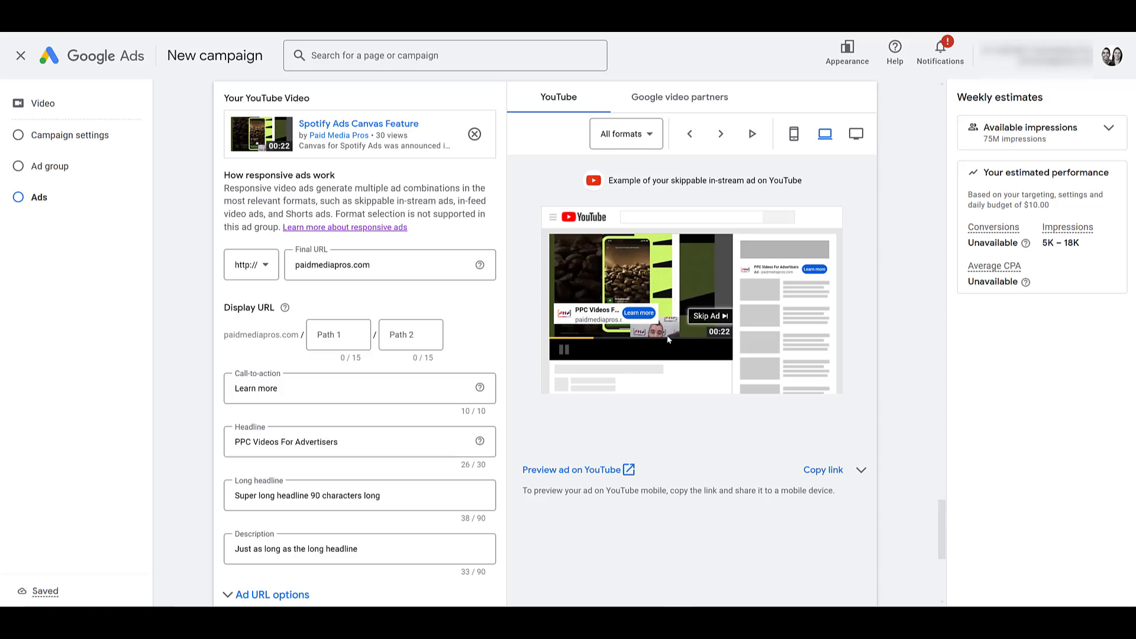
{"action": "left_click", "coordinate": [625, 134]}
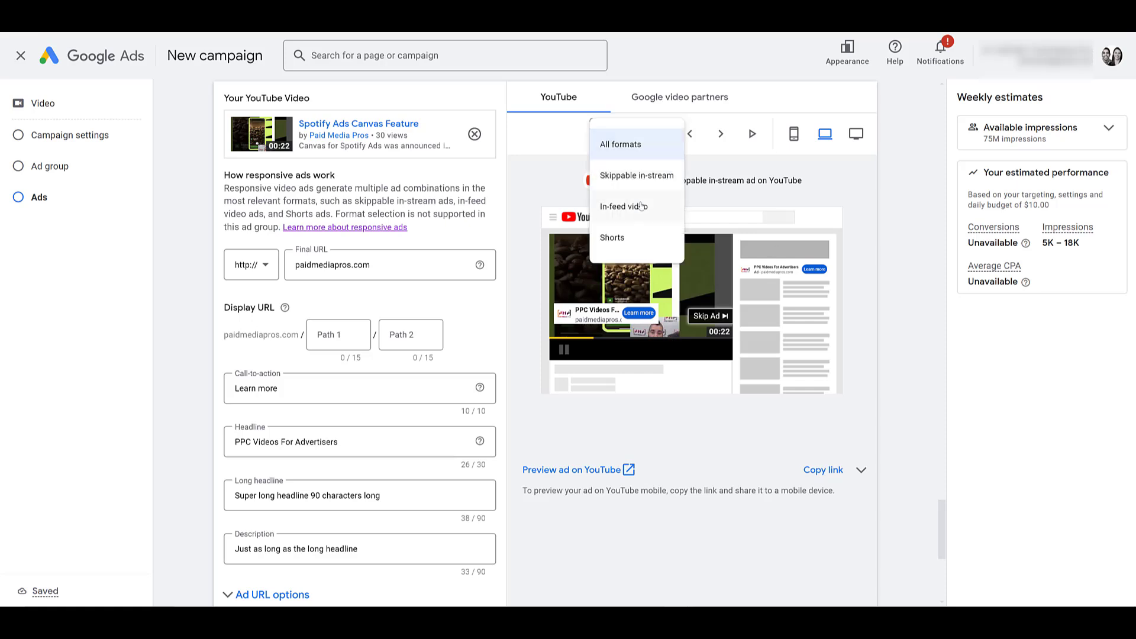
{"action": "left_click", "coordinate": [624, 206]}
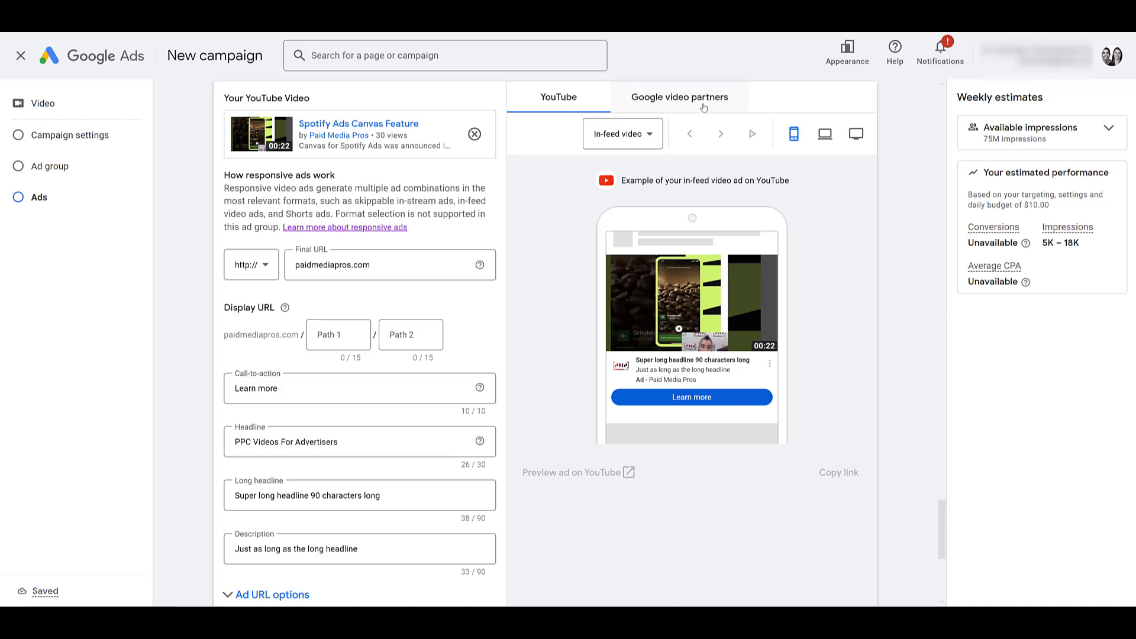
Preview Ad #1 on Google video partners in desktop view with its companion banner
{"action": "left_click", "coordinate": [679, 96]}
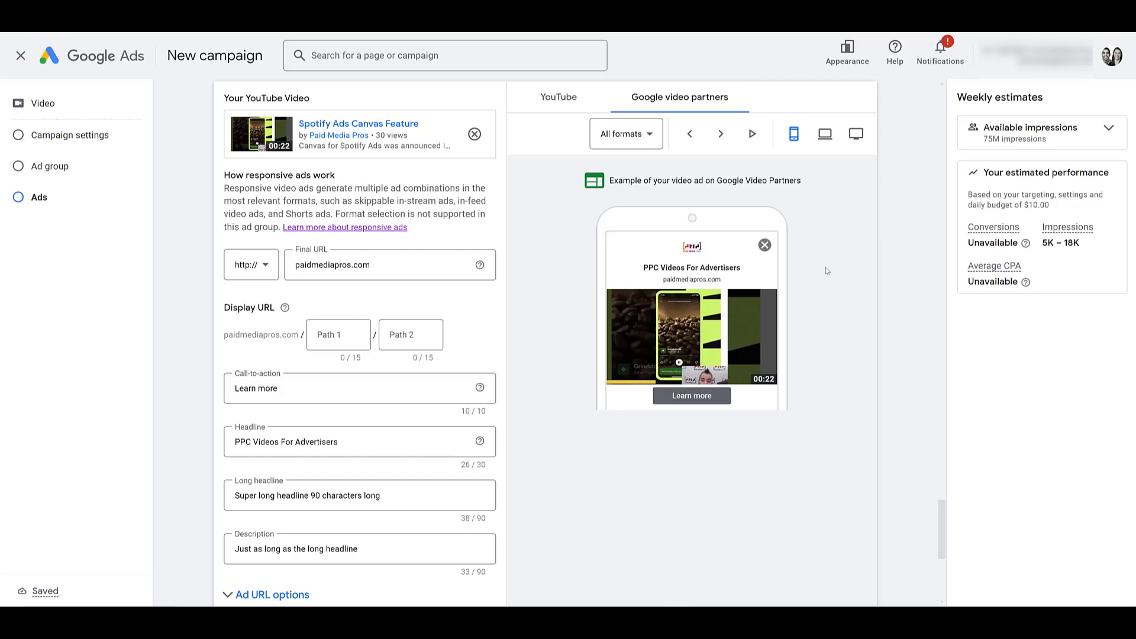
{"action": "left_click", "coordinate": [824, 133]}
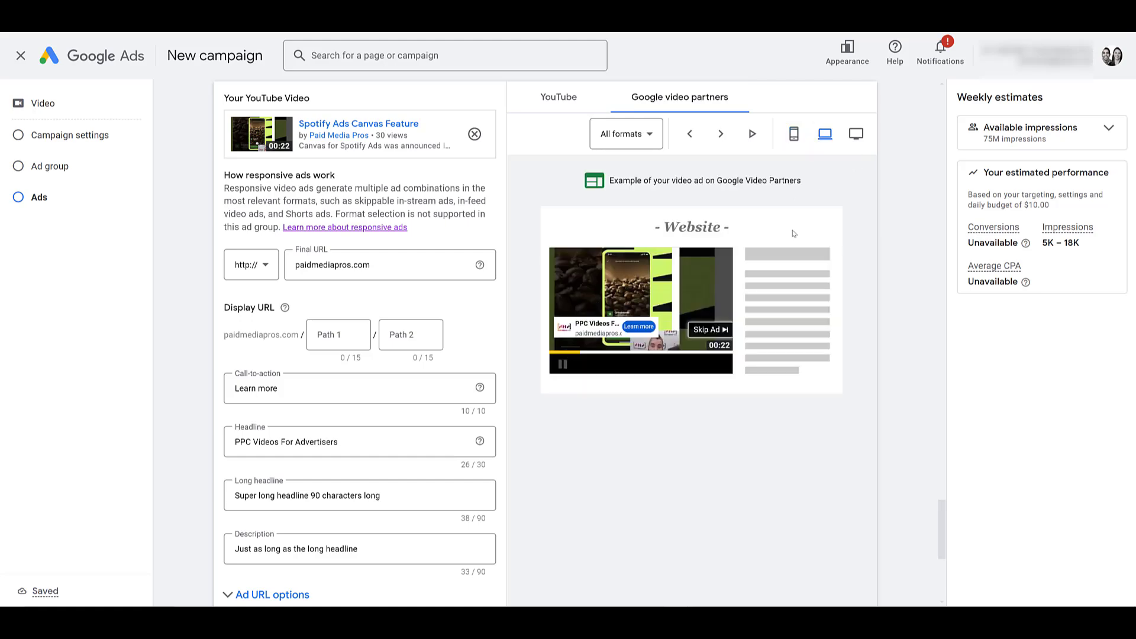
{"action": "scroll", "scroll_direction": "down", "scroll_amount": 3}
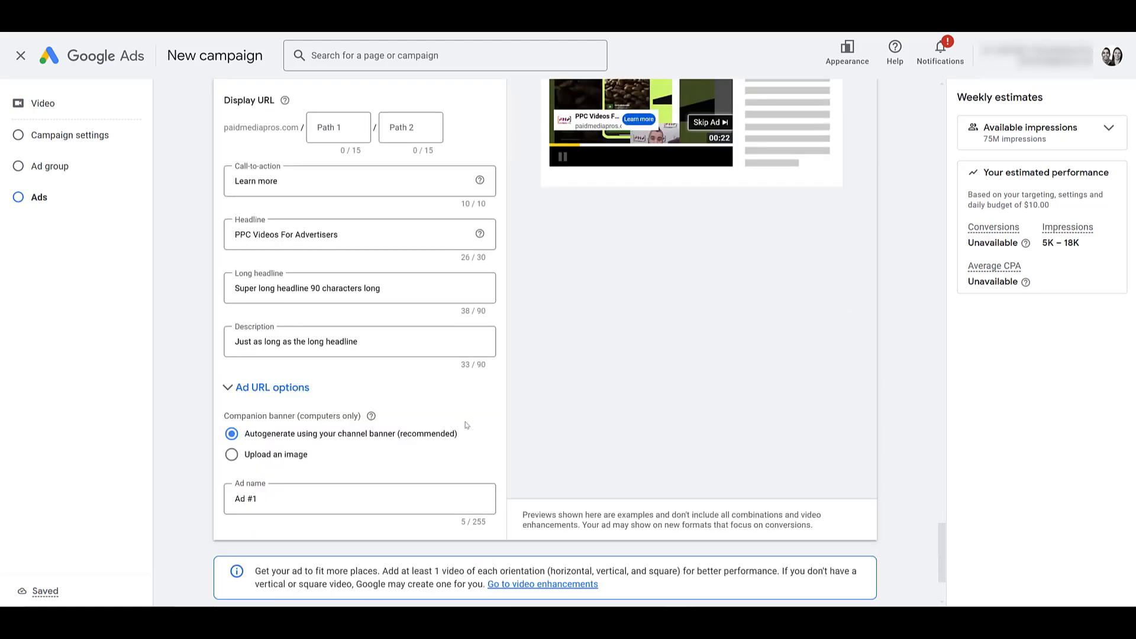
Set up Ad #2 using the 'How to Turn Off Automated Ad Assets' YouTube video
{"action": "scroll", "scroll_direction": "down", "scroll_amount": 3}
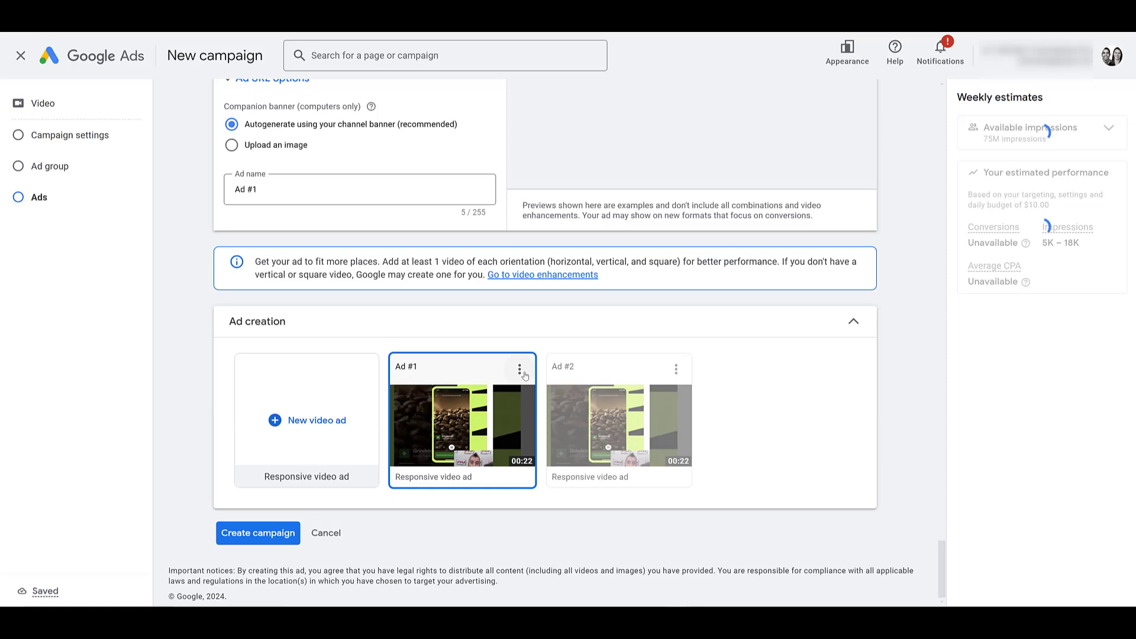
{"action": "scroll", "scroll_direction": "down", "scroll_amount": 3}
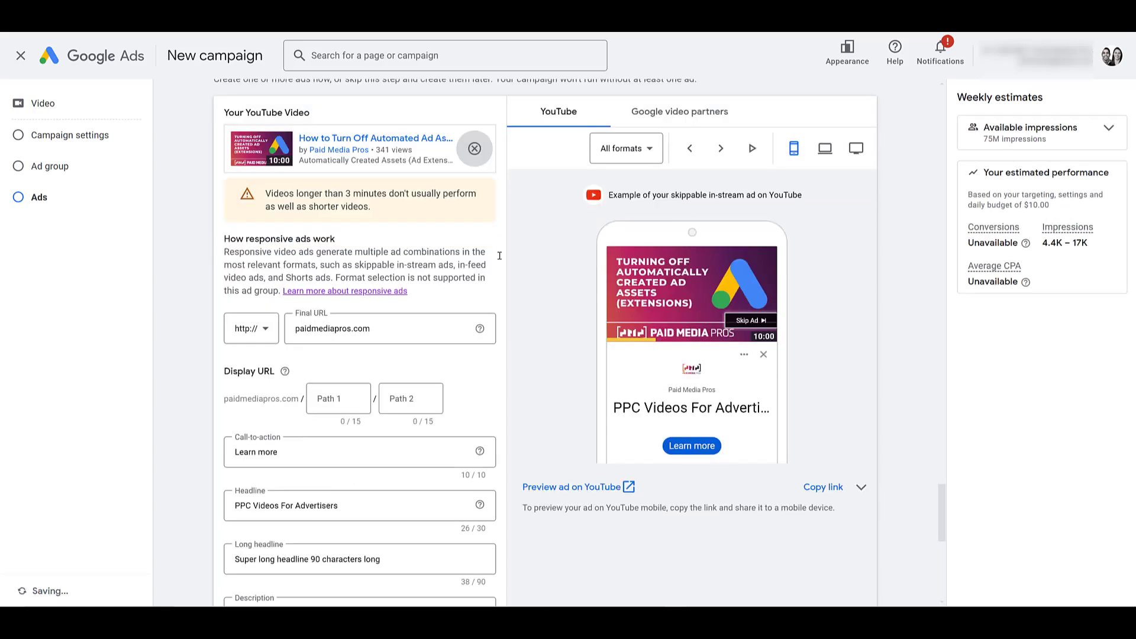
Preview Ad #2 on desktop YouTube, as a Shorts ad, and on Google video partners
{"action": "left_click", "coordinate": [823, 148]}
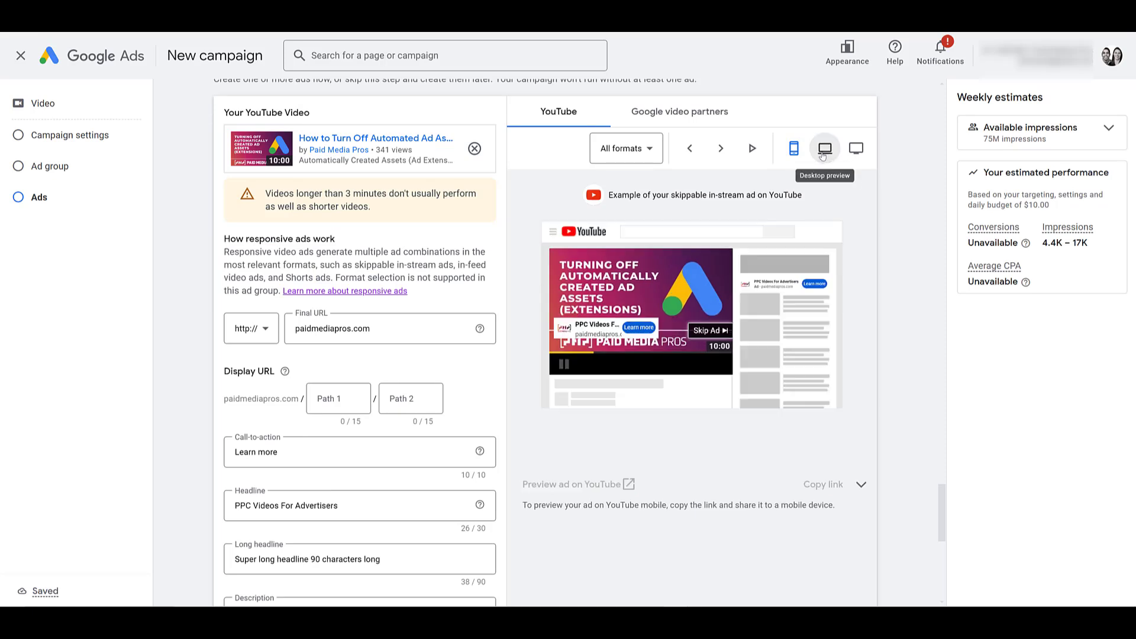
{"action": "left_click", "coordinate": [625, 148]}
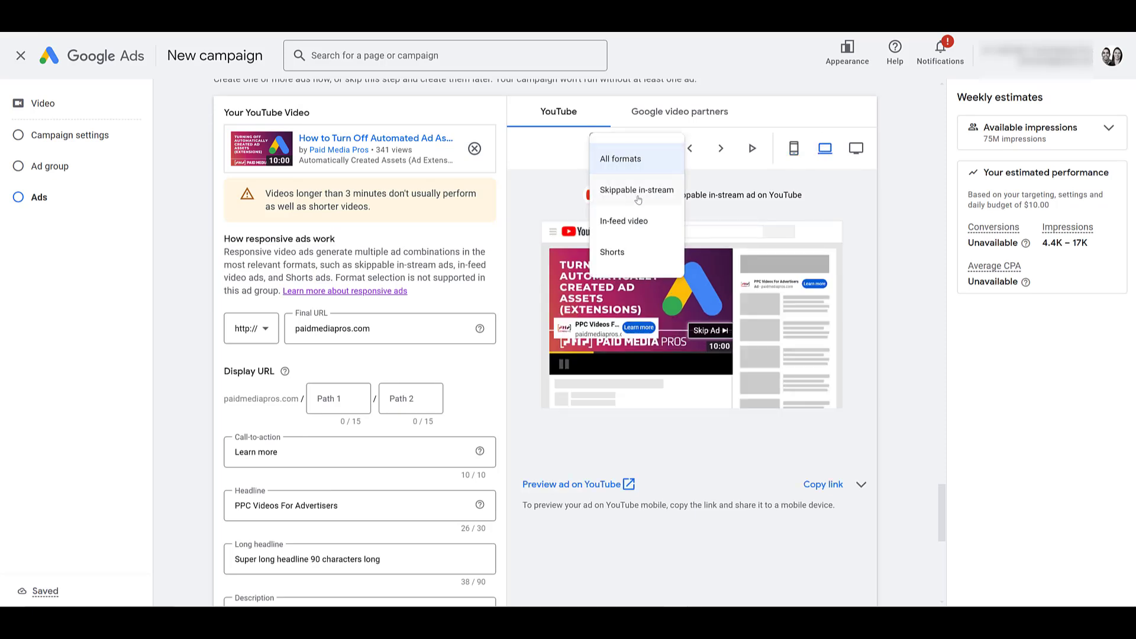
{"action": "mouse_move", "coordinate": [636, 255]}
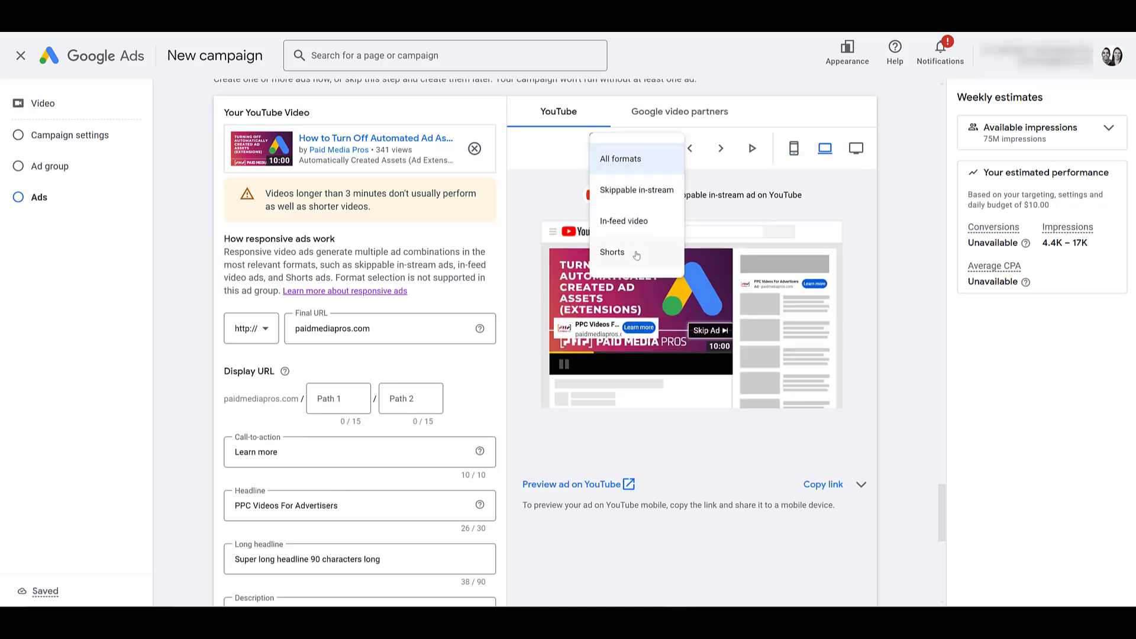
{"action": "left_click", "coordinate": [612, 252]}
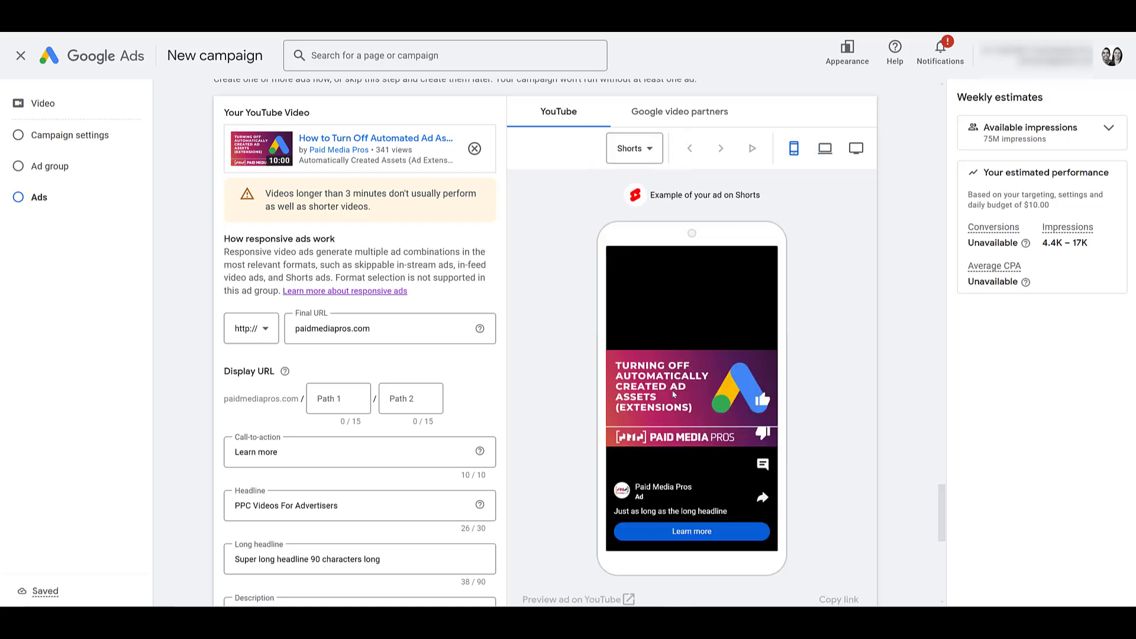
{"action": "mouse_move", "coordinate": [805, 332]}
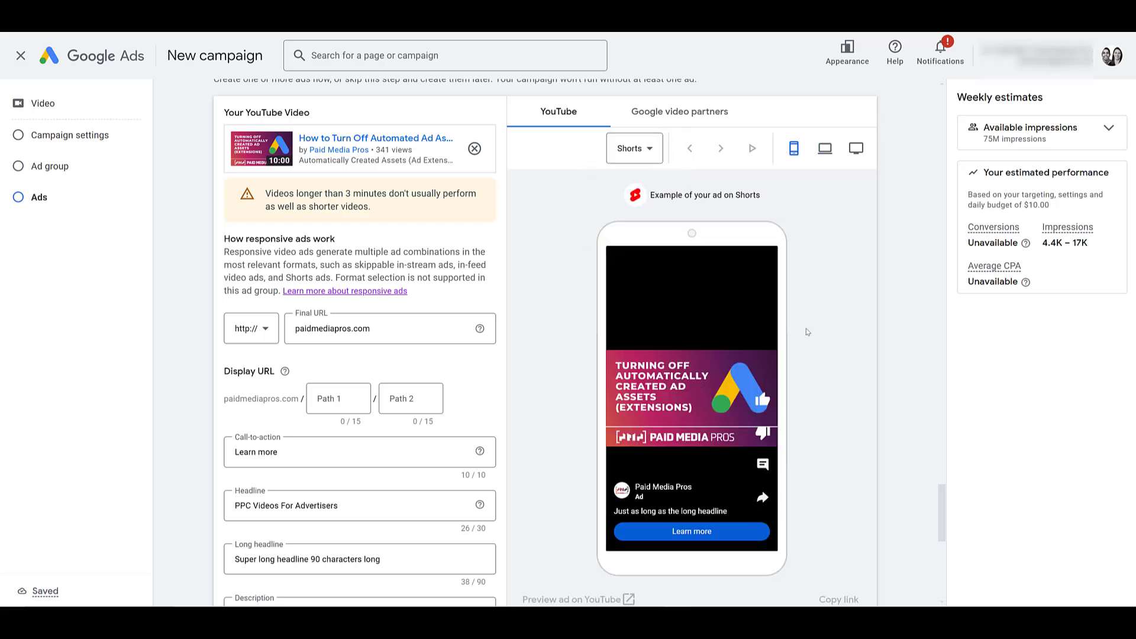
{"action": "scroll", "scroll_direction": "down", "scroll_amount": 3}
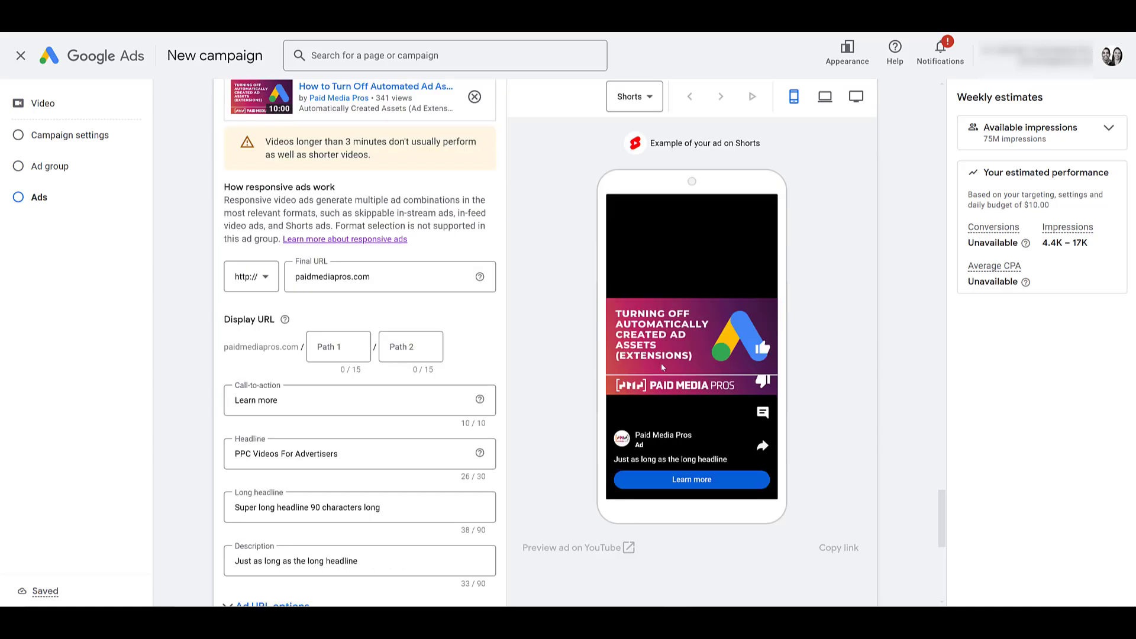
{"action": "mouse_move", "coordinate": [694, 332]}
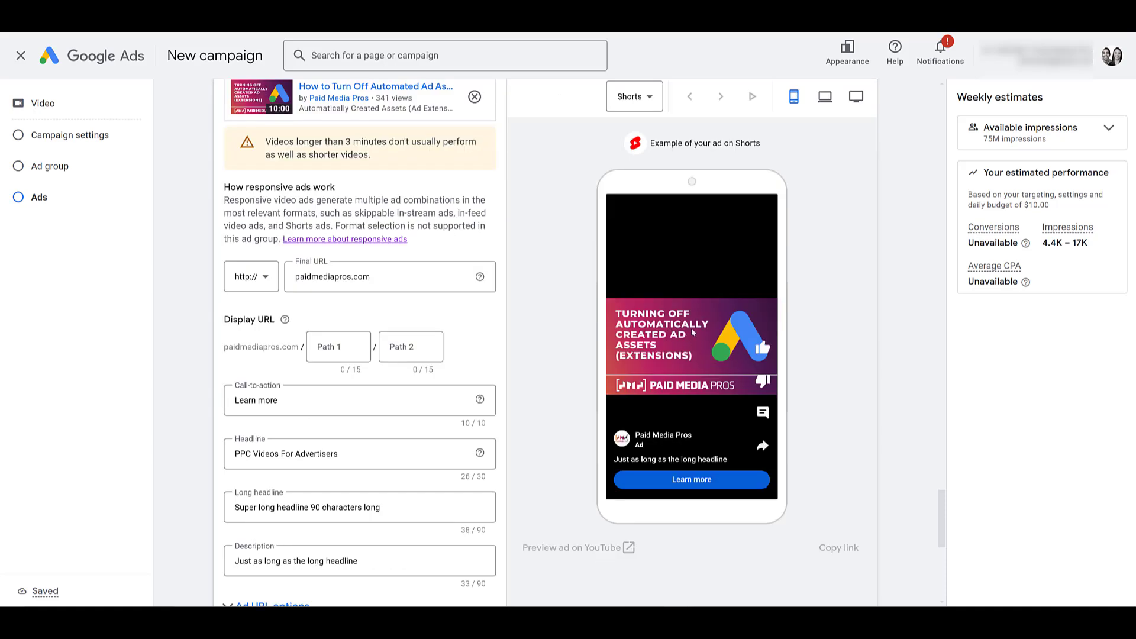
{"action": "scroll", "scroll_direction": "up", "scroll_amount": 3}
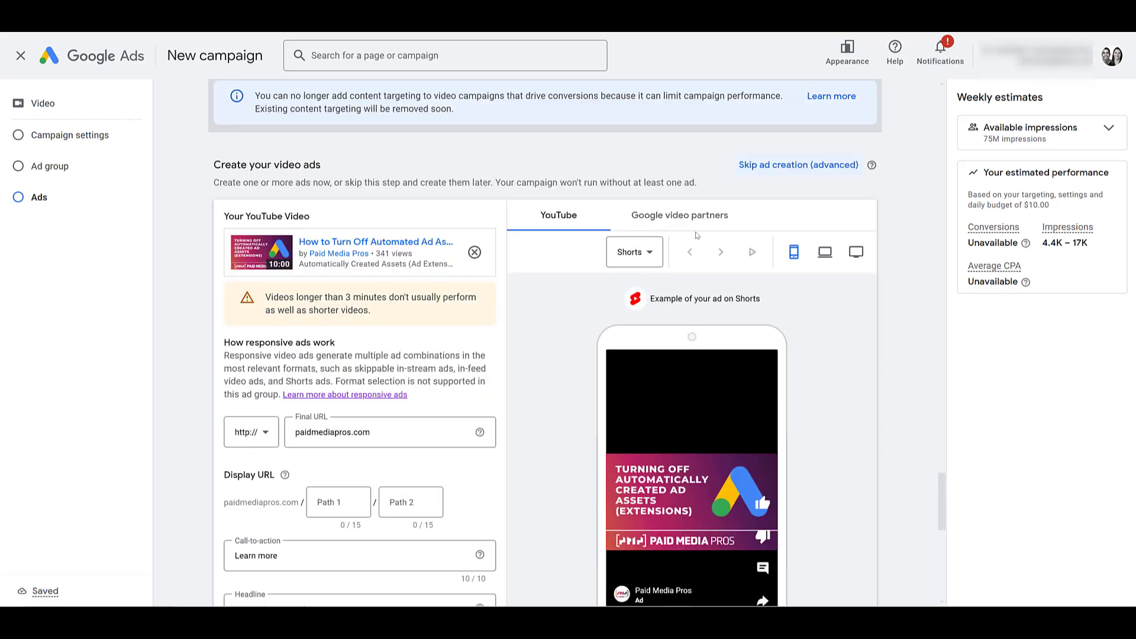
{"action": "left_click", "coordinate": [678, 214]}
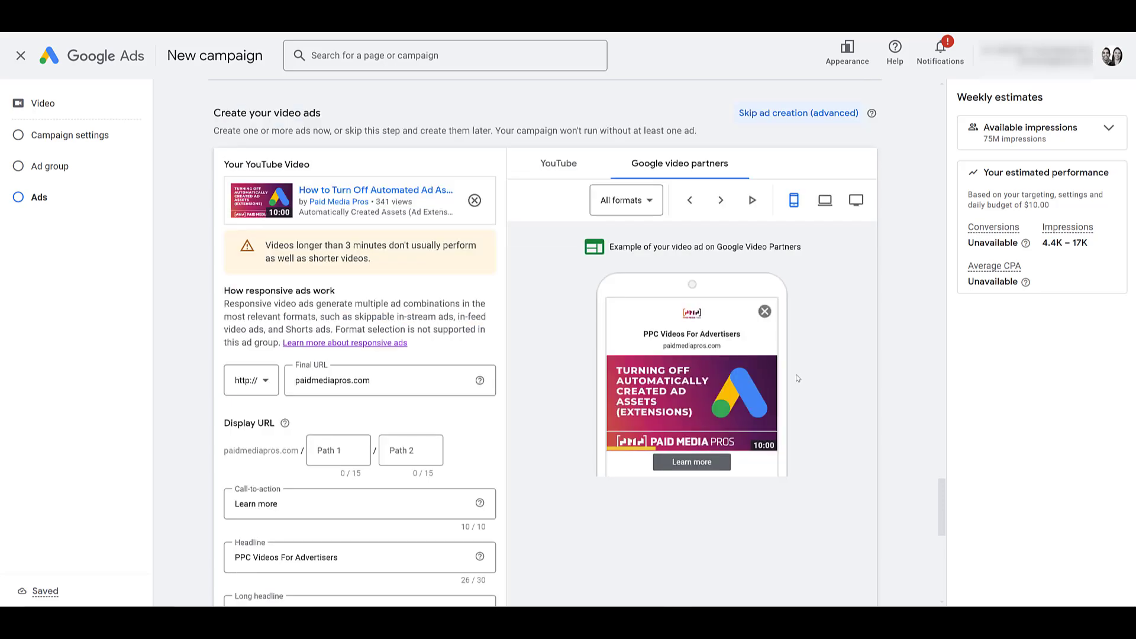
{"action": "mouse_move", "coordinate": [834, 389]}
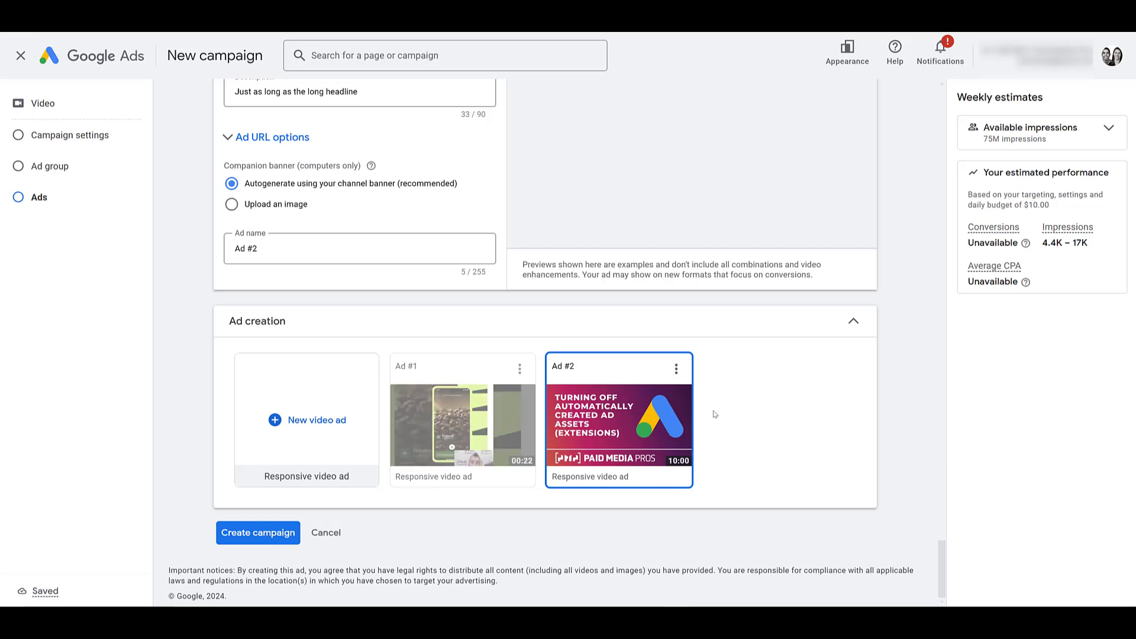
{"action": "mouse_move", "coordinate": [713, 411]}
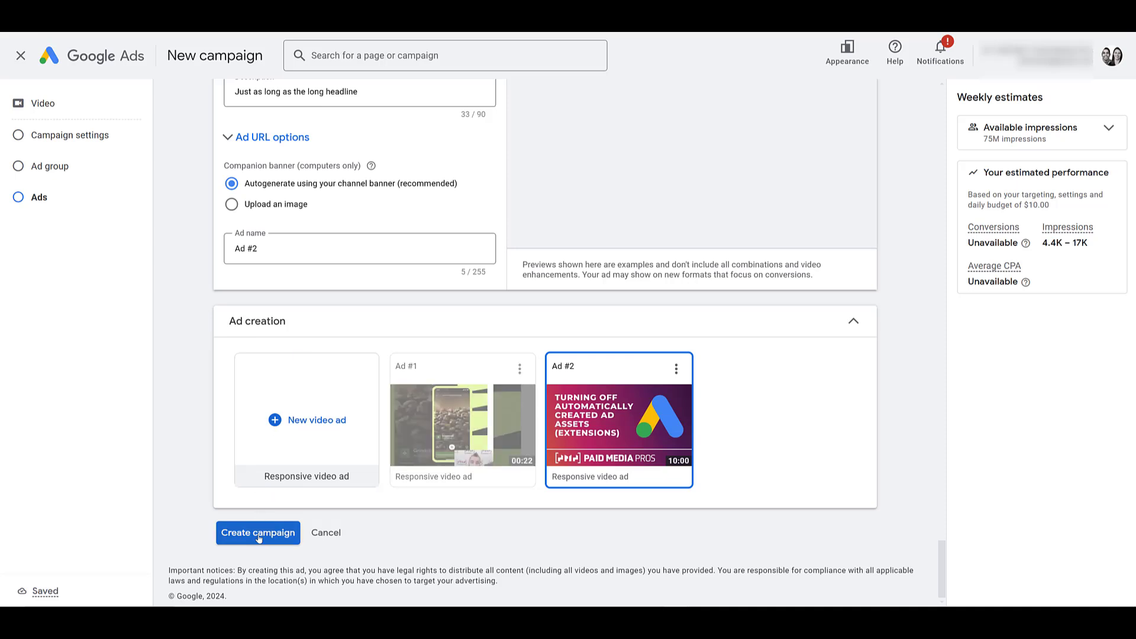
Create the Video Conversions campaign with one ad group and two ads
{"action": "left_click", "coordinate": [258, 532]}
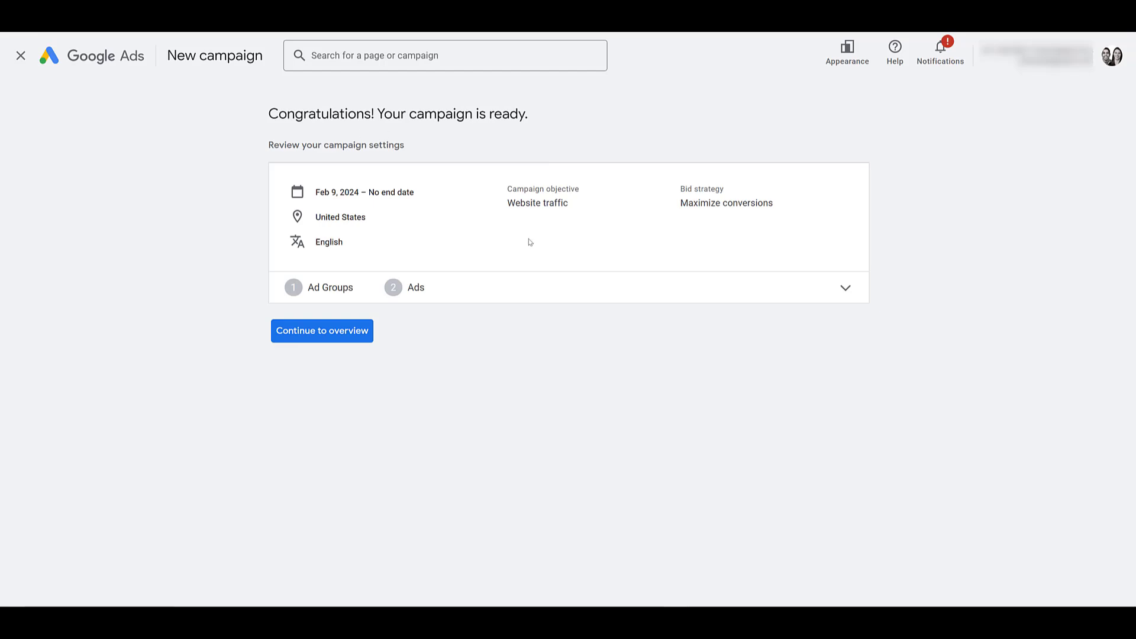
{"action": "mouse_move", "coordinate": [384, 335]}
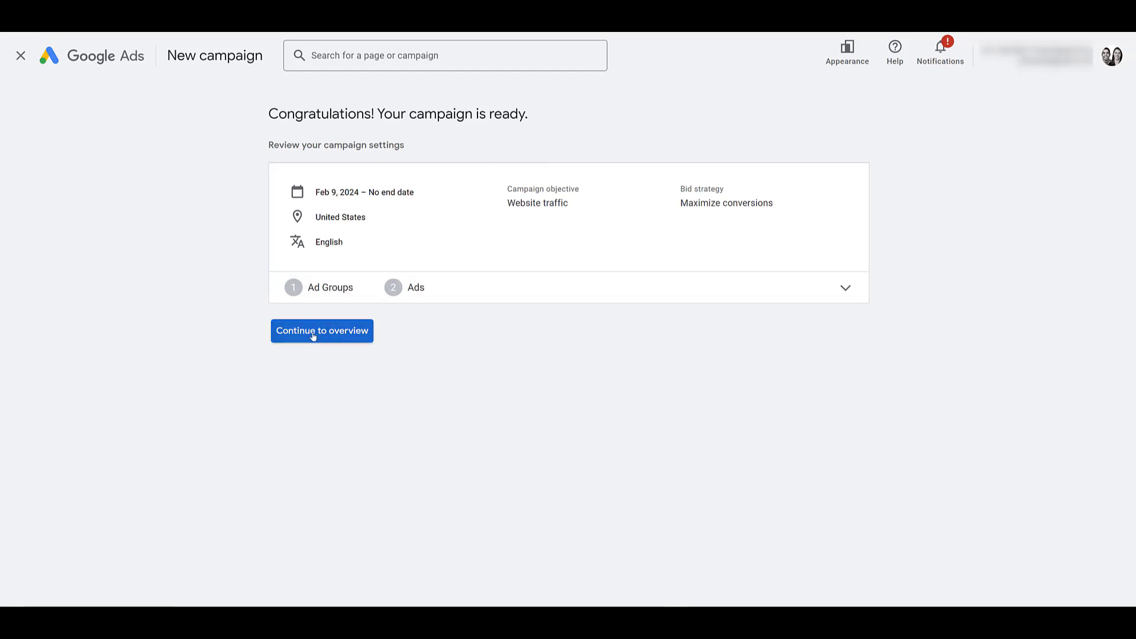
Continue to the overview of the Video Conversions - 2024-02-09 campaign
{"action": "left_click", "coordinate": [322, 330]}
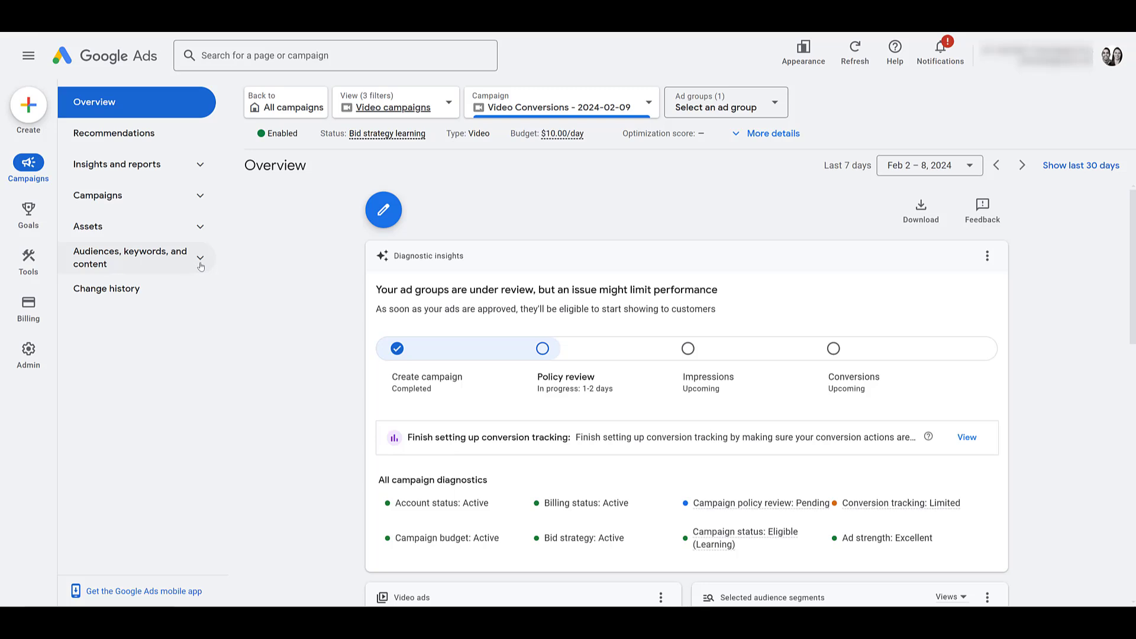
Navigate via Content and Insights and reports to the Where ads showed placements report for Feb 2–8, 2024
{"action": "left_click", "coordinate": [129, 257]}
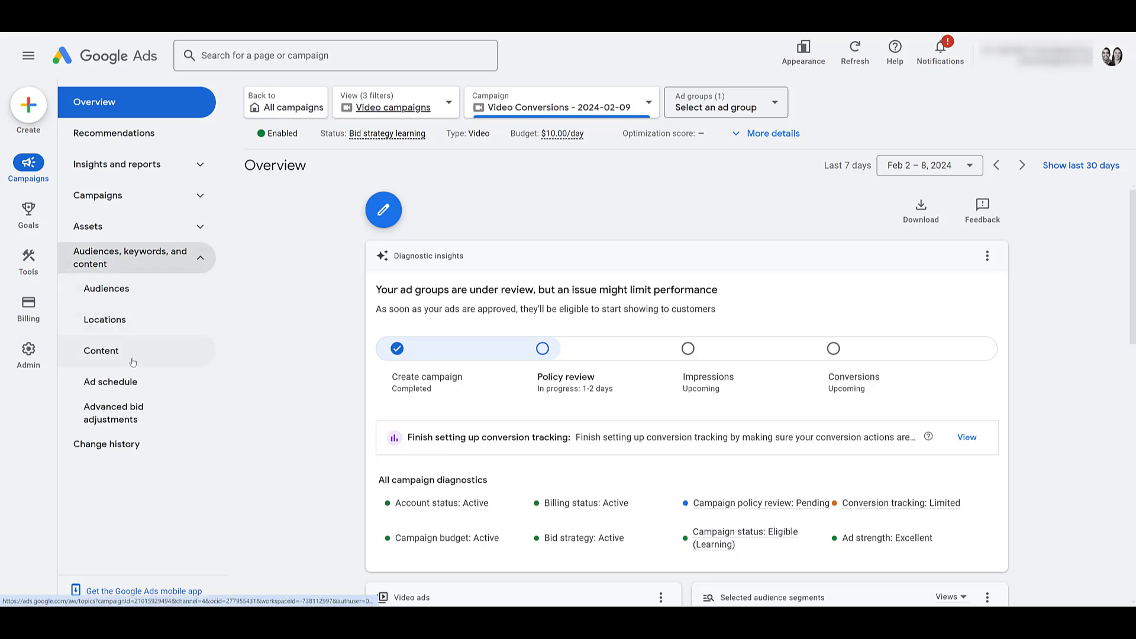
{"action": "left_click", "coordinate": [101, 350]}
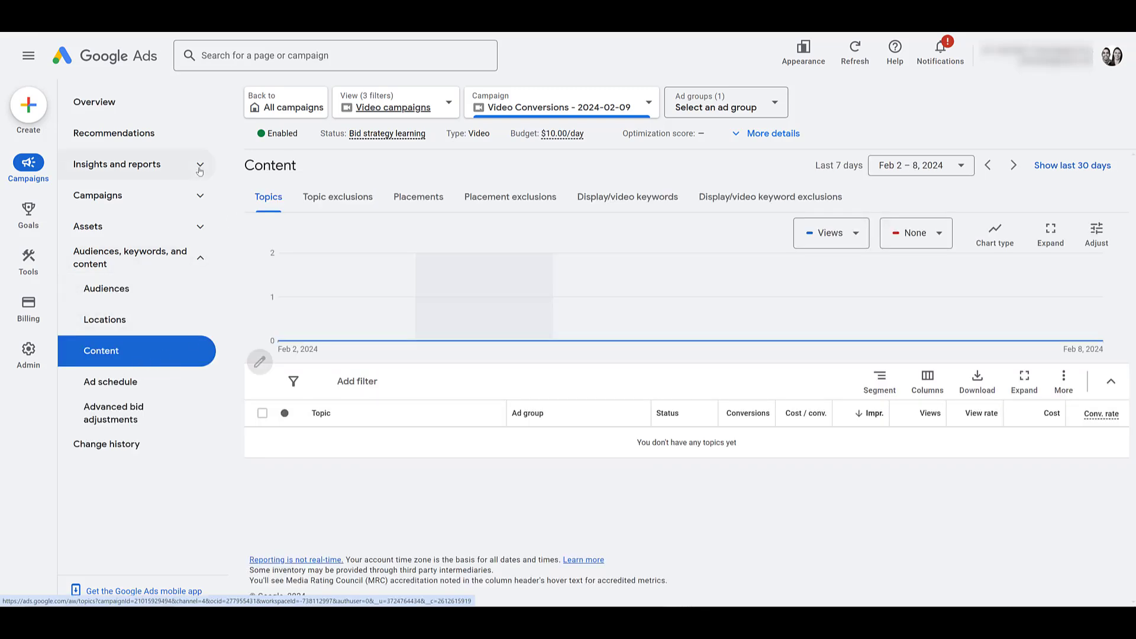
{"action": "left_click", "coordinate": [117, 163]}
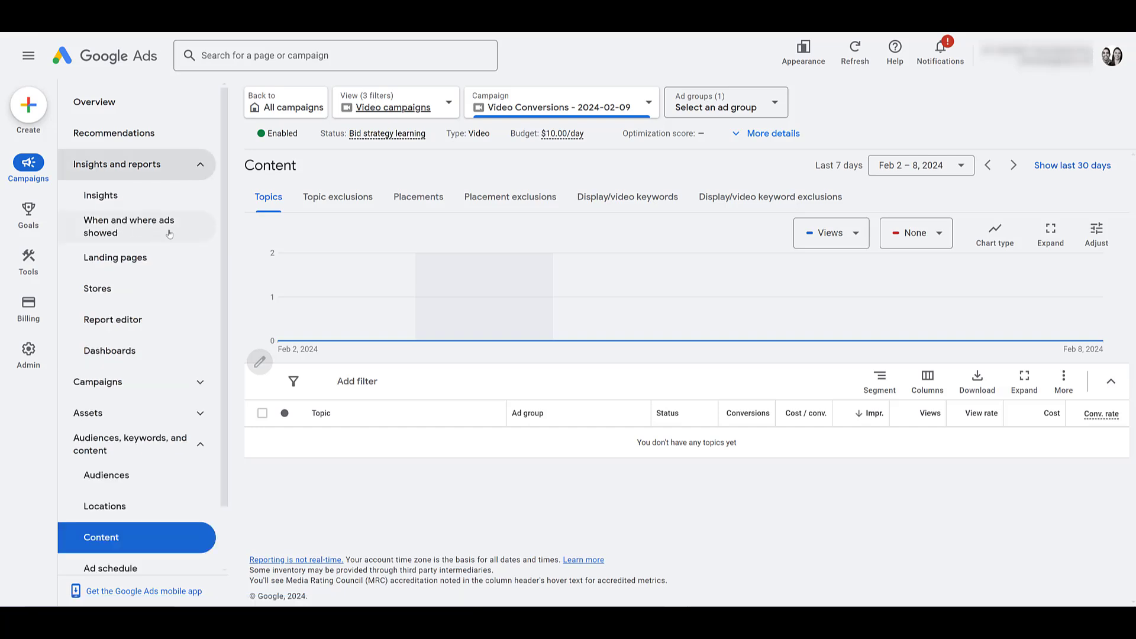
{"action": "left_click", "coordinate": [128, 226]}
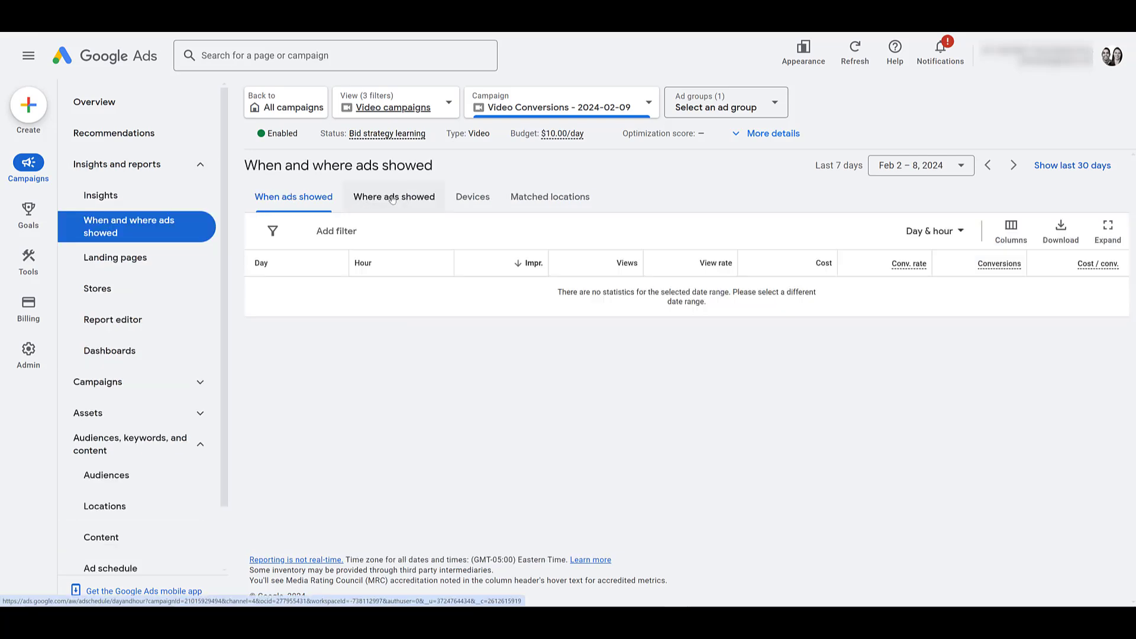
{"action": "left_click", "coordinate": [393, 197]}
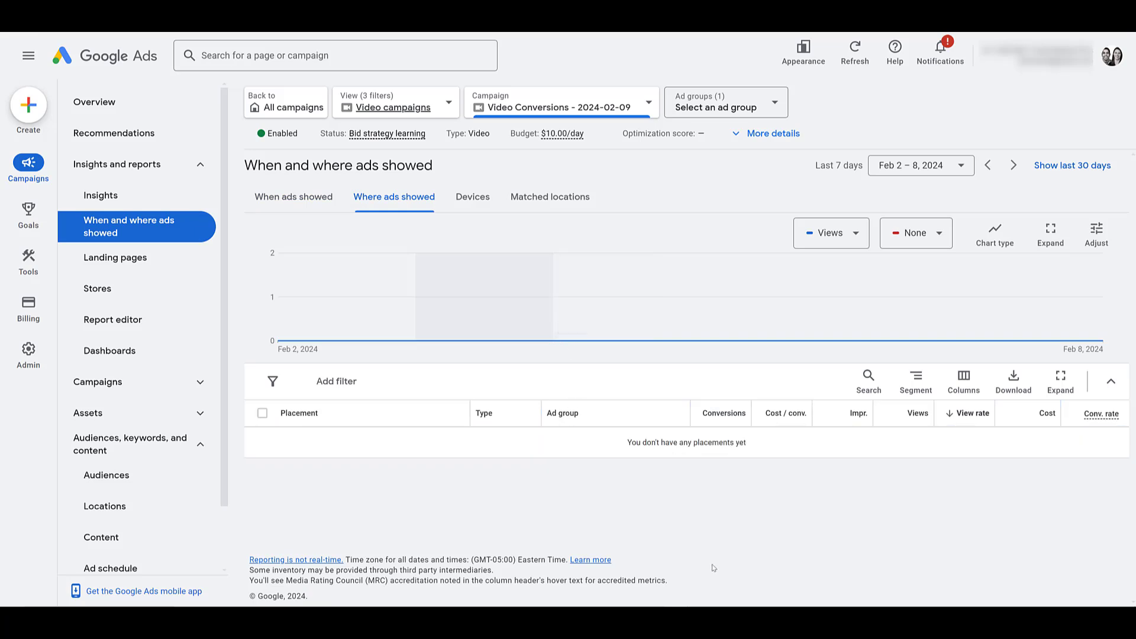
{"action": "mouse_move", "coordinate": [707, 495]}
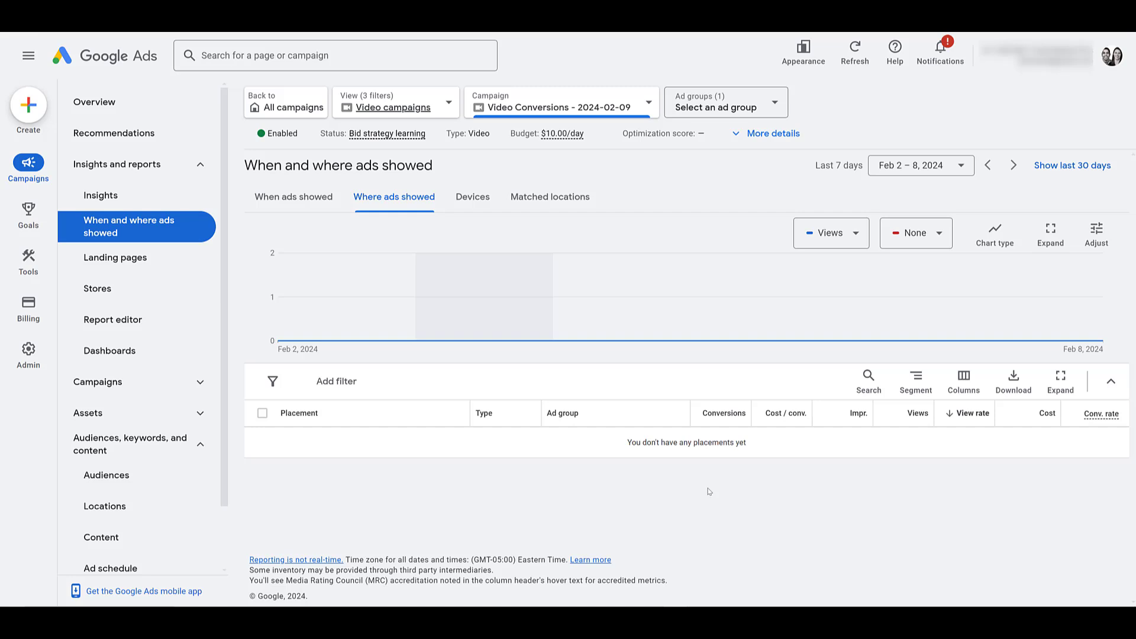
{"action": "mouse_move", "coordinate": [693, 477]}
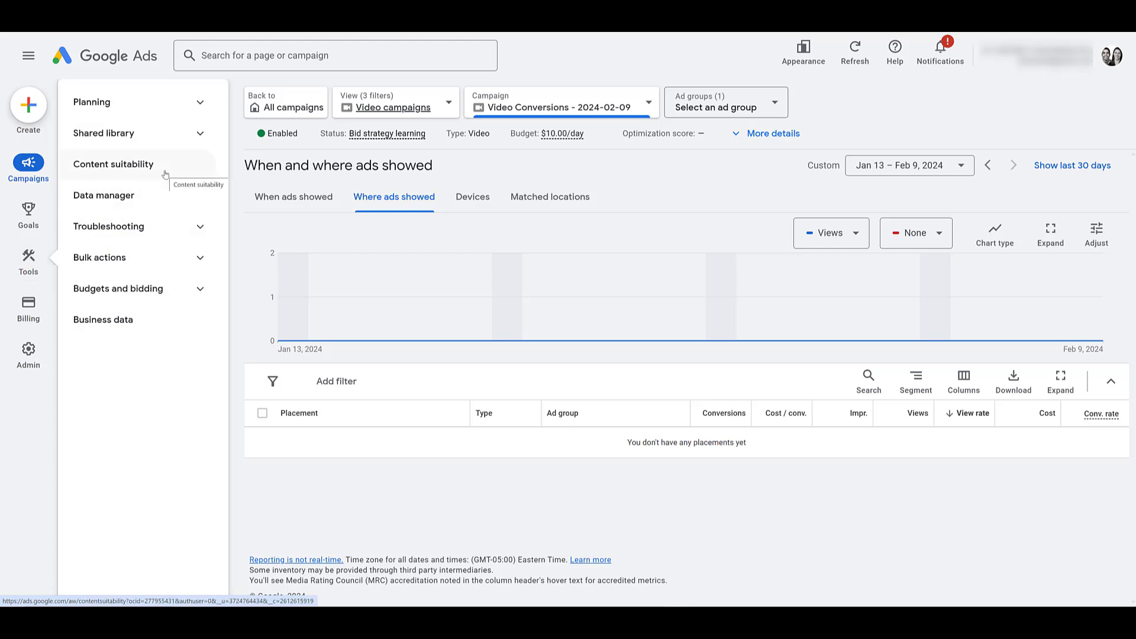
Review Content suitability showing Limited inventory and the advanced exclusion settings
{"action": "left_click", "coordinate": [114, 164]}
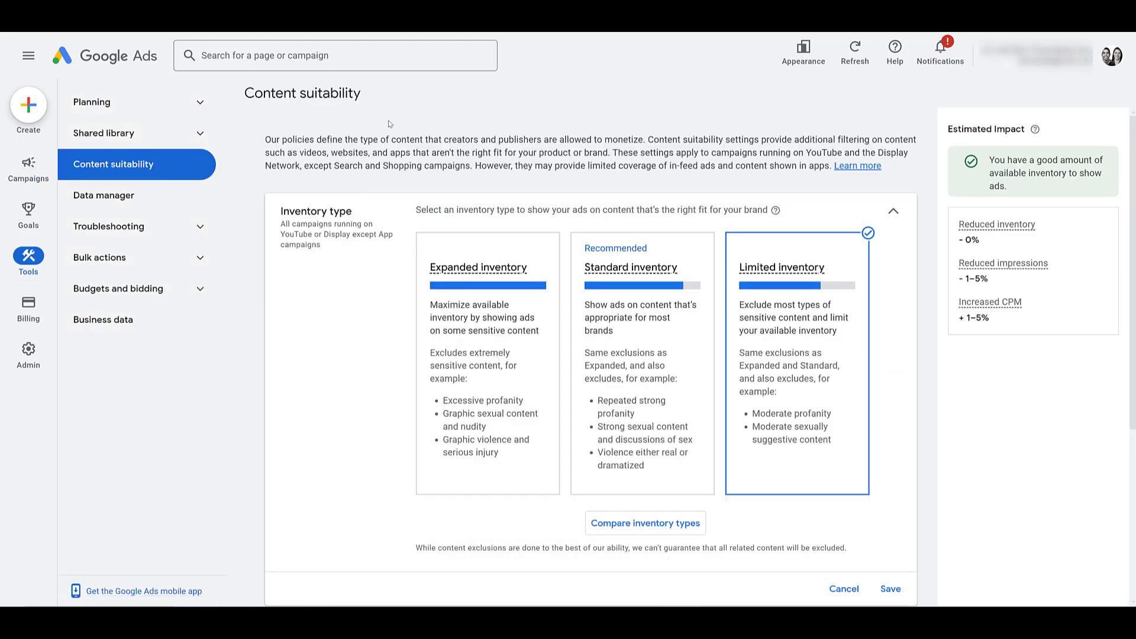
{"action": "scroll", "scroll_direction": "down", "scroll_amount": 3}
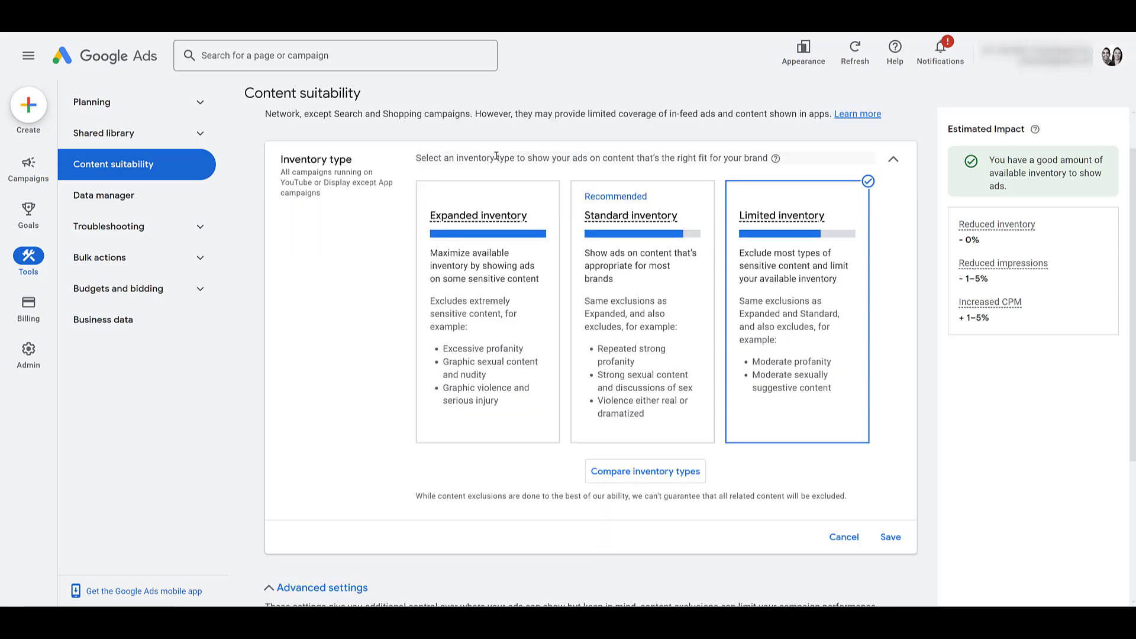
{"action": "scroll", "scroll_direction": "down", "scroll_amount": 3}
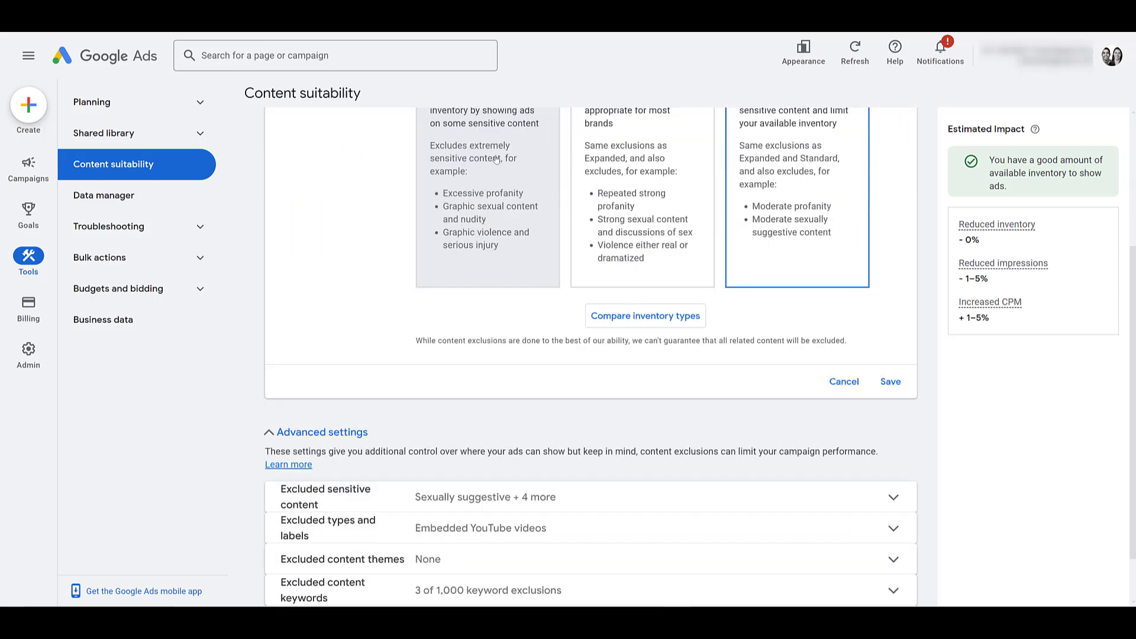
{"action": "scroll", "scroll_direction": "down", "scroll_amount": 3}
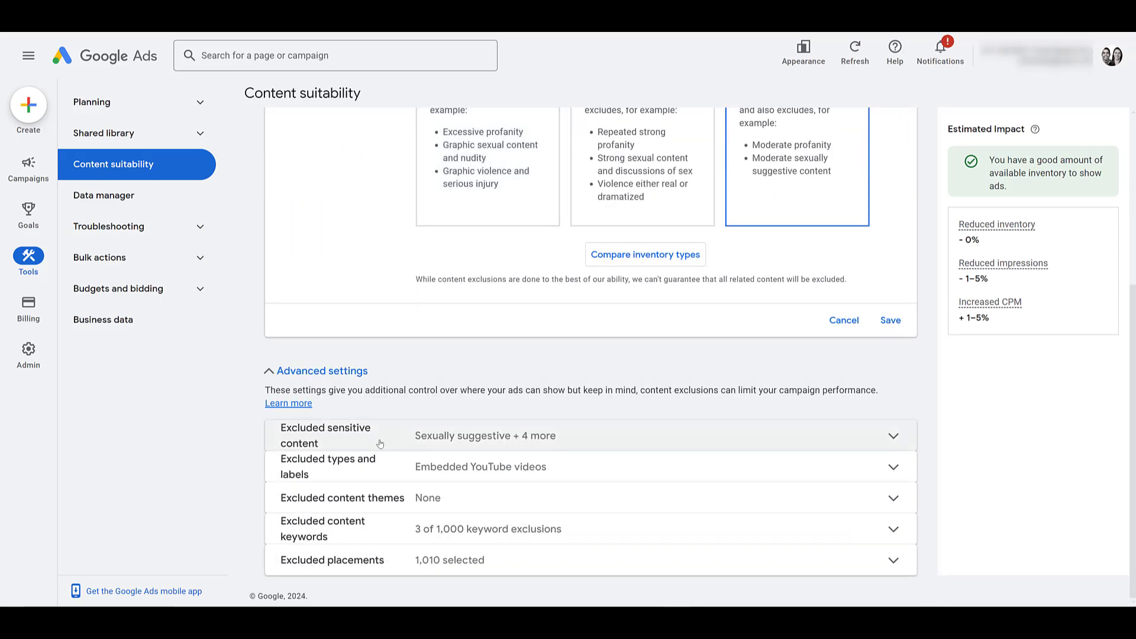